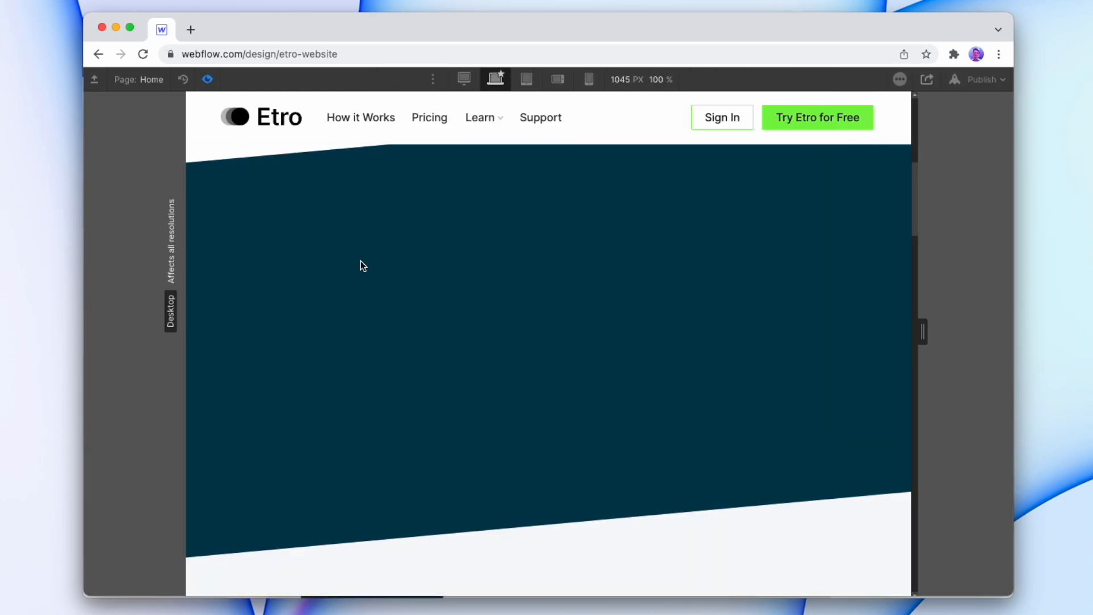
Give the Why Etro? section the Dark Blue combo class and check its background colour.
{"action": "scroll", "scroll_direction": "down", "scroll_amount": 3}
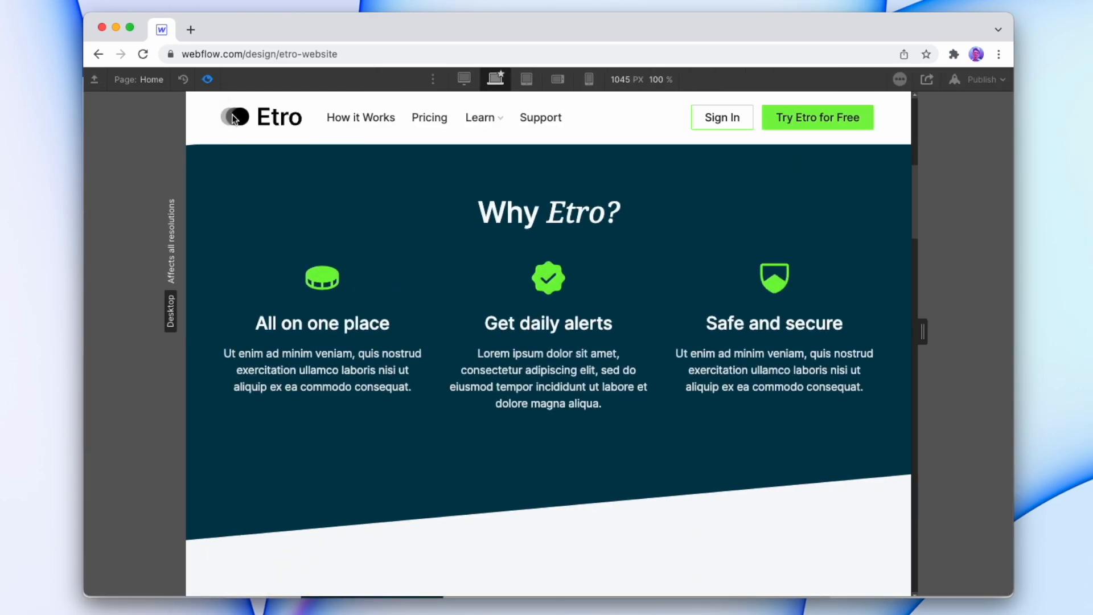
{"action": "scroll", "scroll_direction": "down", "scroll_amount": 3}
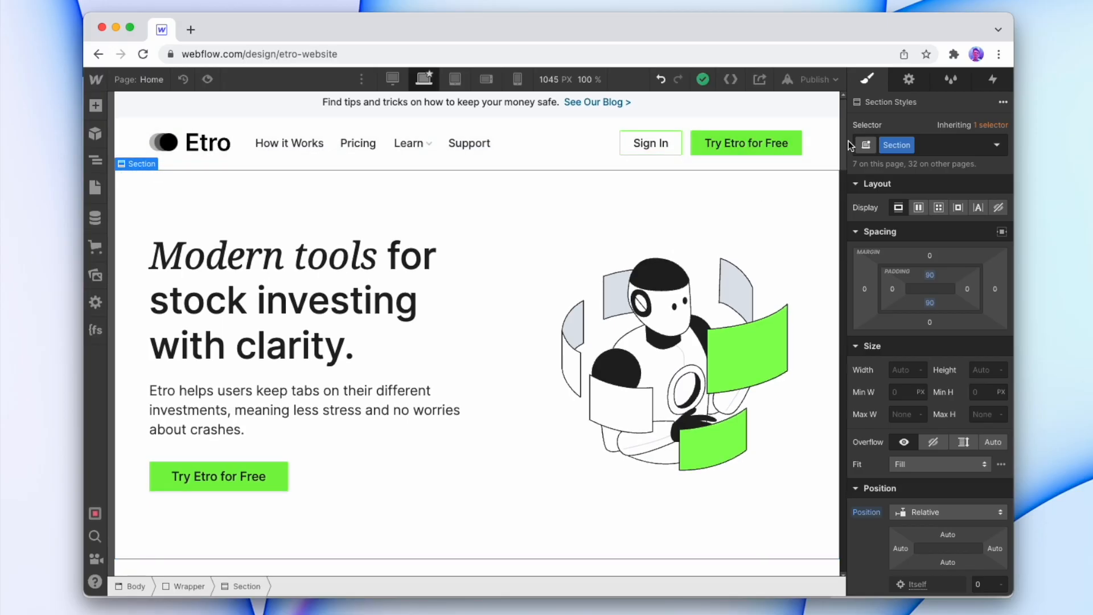
{"action": "scroll", "scroll_direction": "down", "scroll_amount": 3}
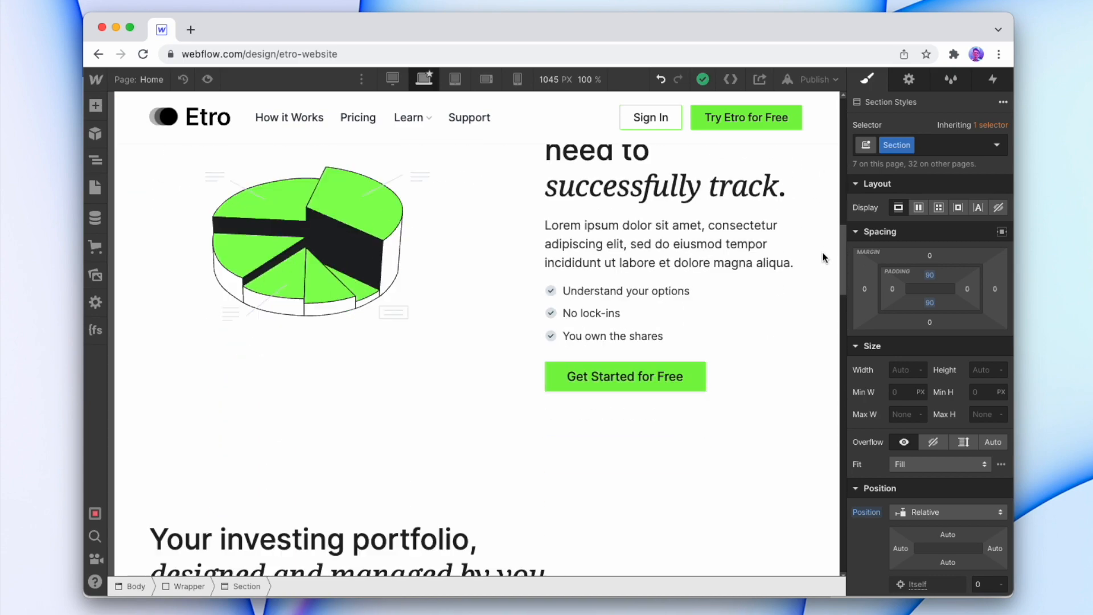
{"action": "scroll", "scroll_direction": "down", "scroll_amount": 3}
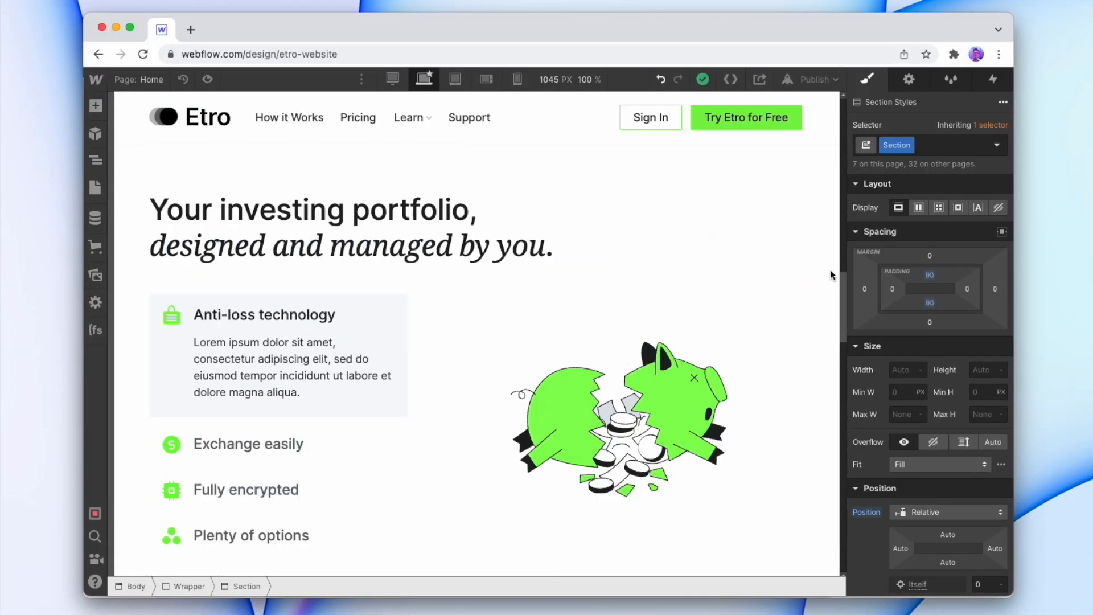
{"action": "scroll", "scroll_direction": "down", "scroll_amount": 3}
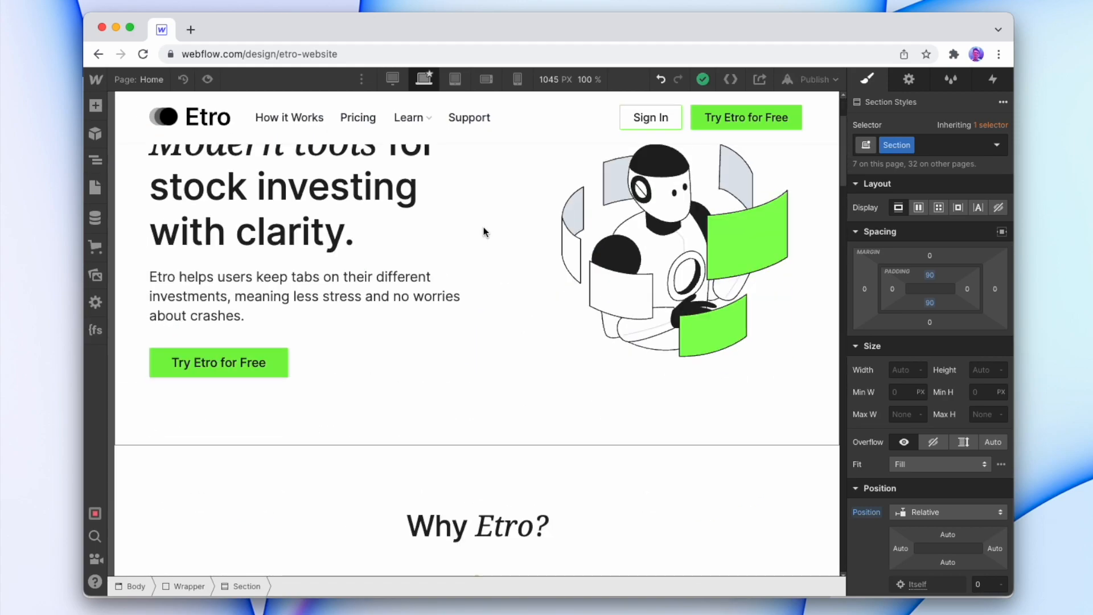
{"action": "scroll", "scroll_direction": "down", "scroll_amount": 3}
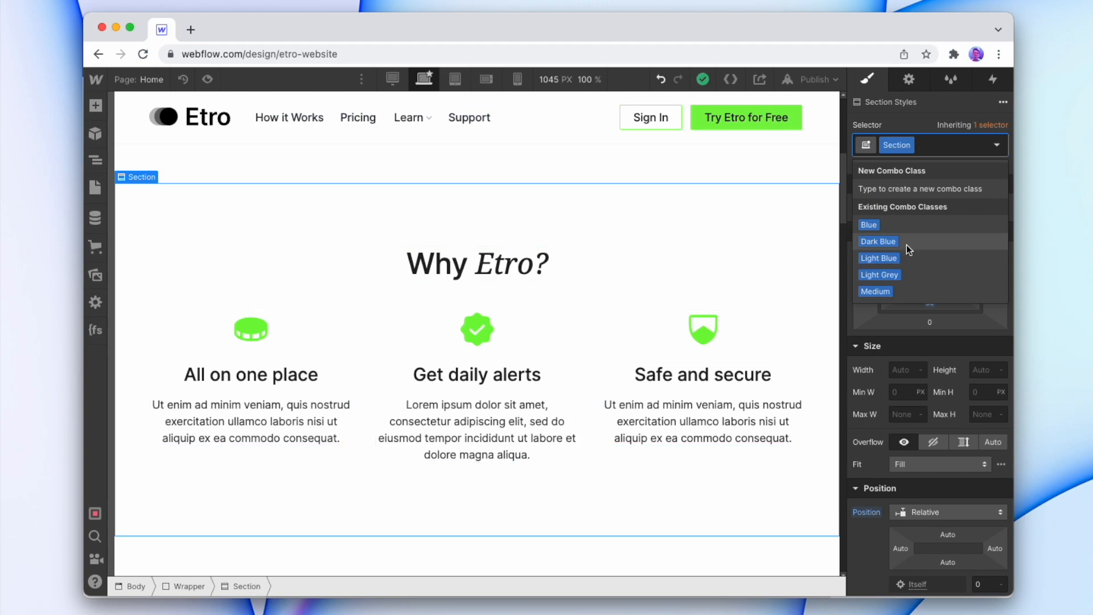
{"action": "mouse_move", "coordinate": [917, 250]}
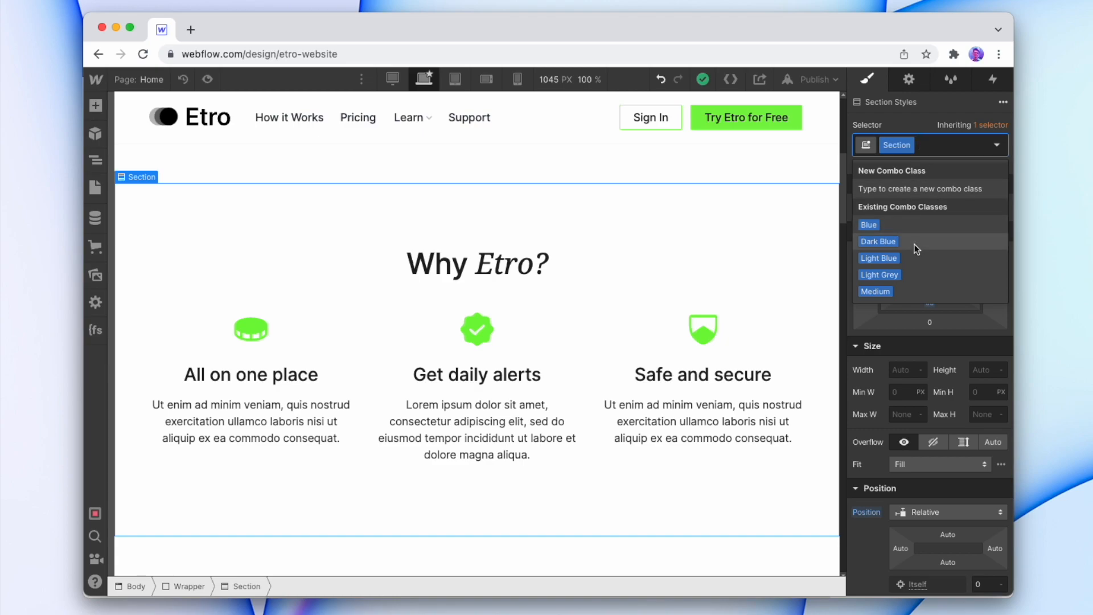
{"action": "left_click", "coordinate": [878, 242]}
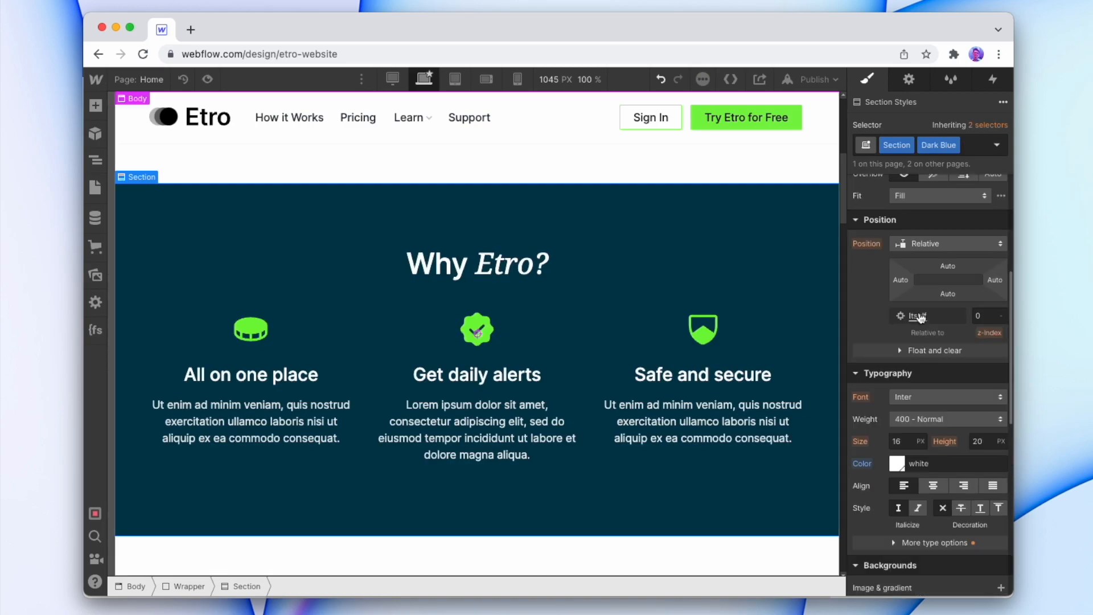
{"action": "left_click", "coordinate": [899, 463]}
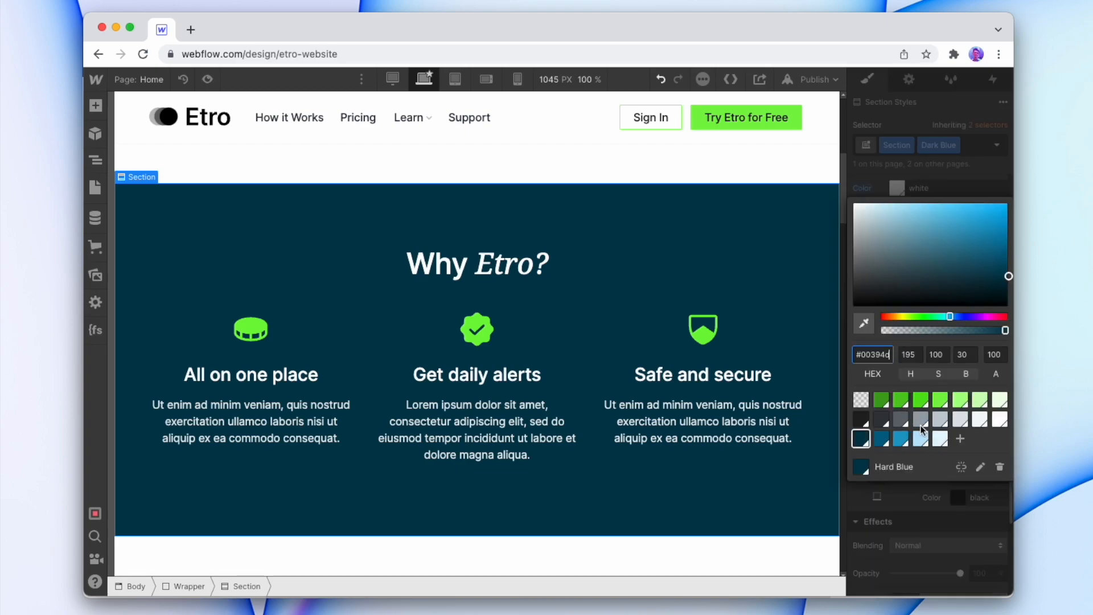
{"action": "left_click", "coordinate": [866, 79]}
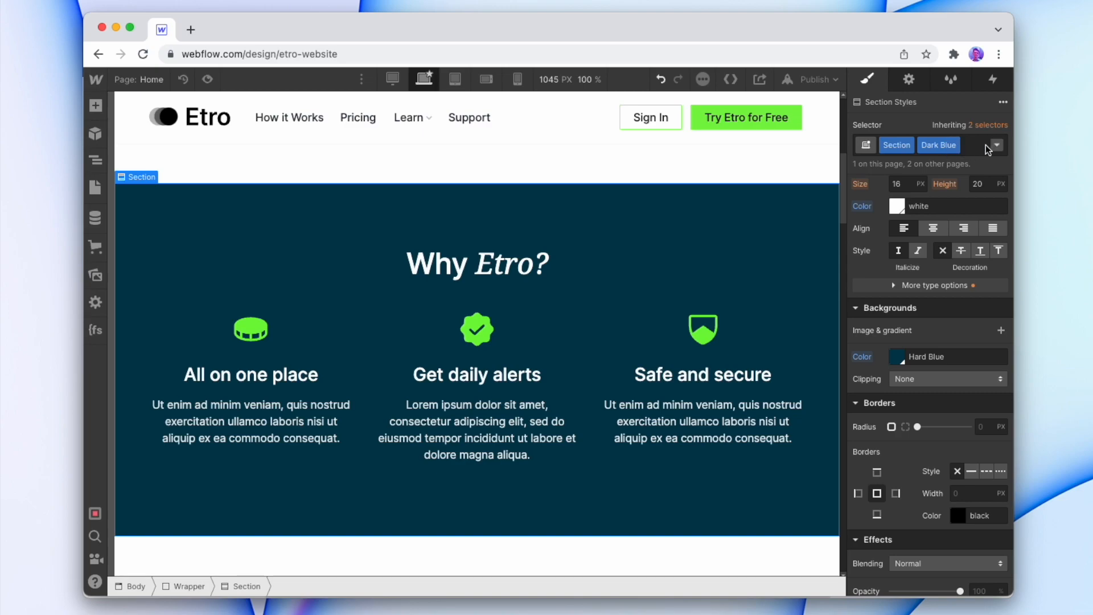
Swap the section's variant through Light Green and back to Dark Blue.
{"action": "left_click", "coordinate": [939, 145]}
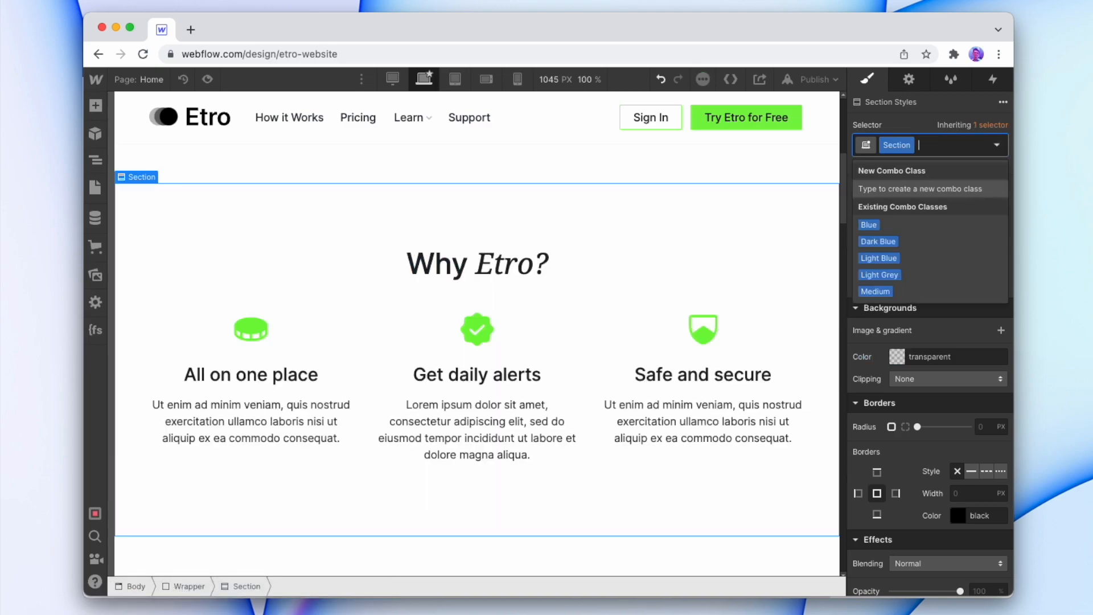
{"action": "type", "text": "Light Green"}
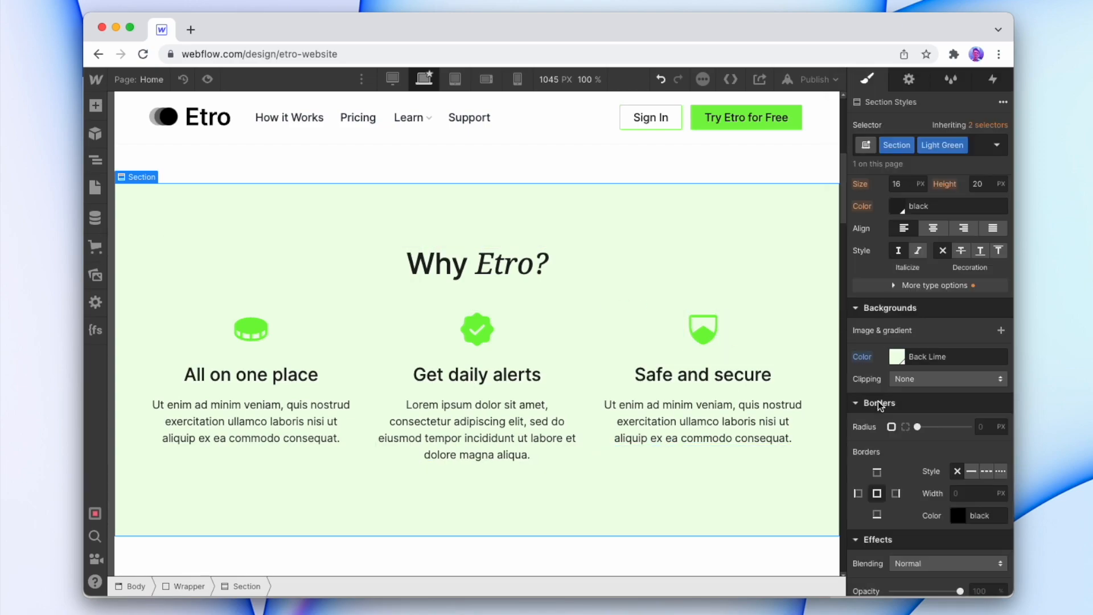
{"action": "left_click", "coordinate": [942, 144]}
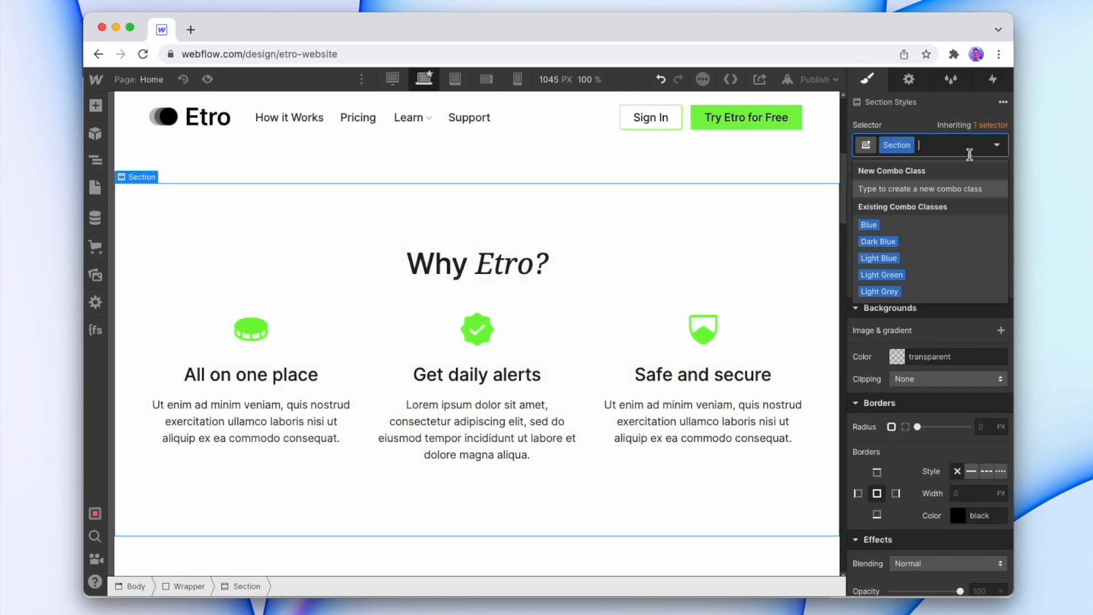
{"action": "left_click", "coordinate": [882, 275]}
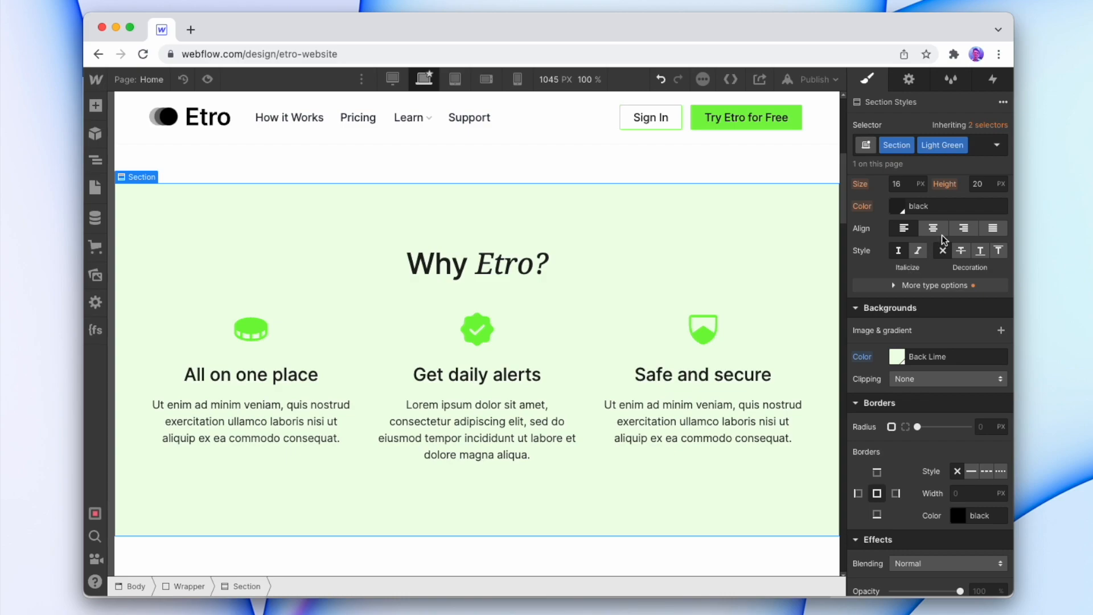
{"action": "type", "text": "da"}
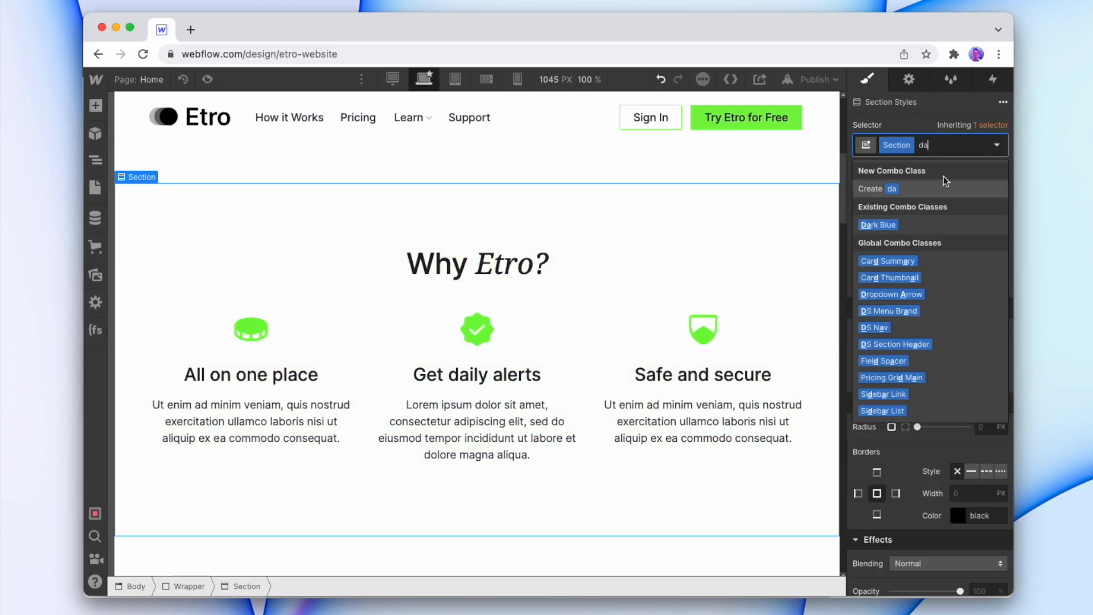
{"action": "left_click", "coordinate": [876, 224]}
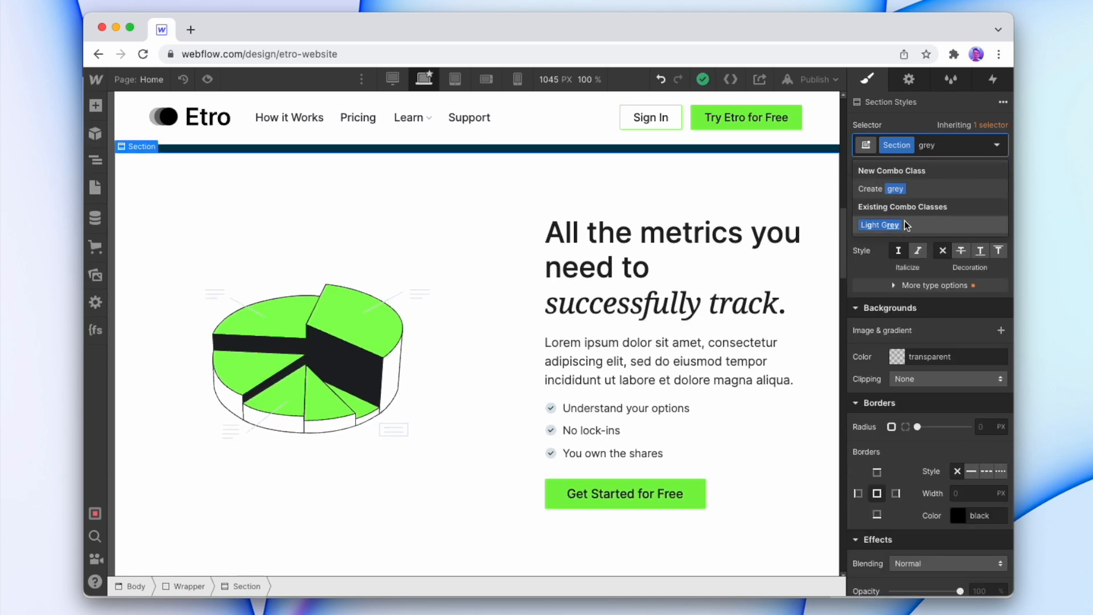
Apply the Light Grey and Light Blue combo classes to the other homepage sections.
{"action": "left_click", "coordinate": [878, 224]}
{"action": "type", "text": "light"}
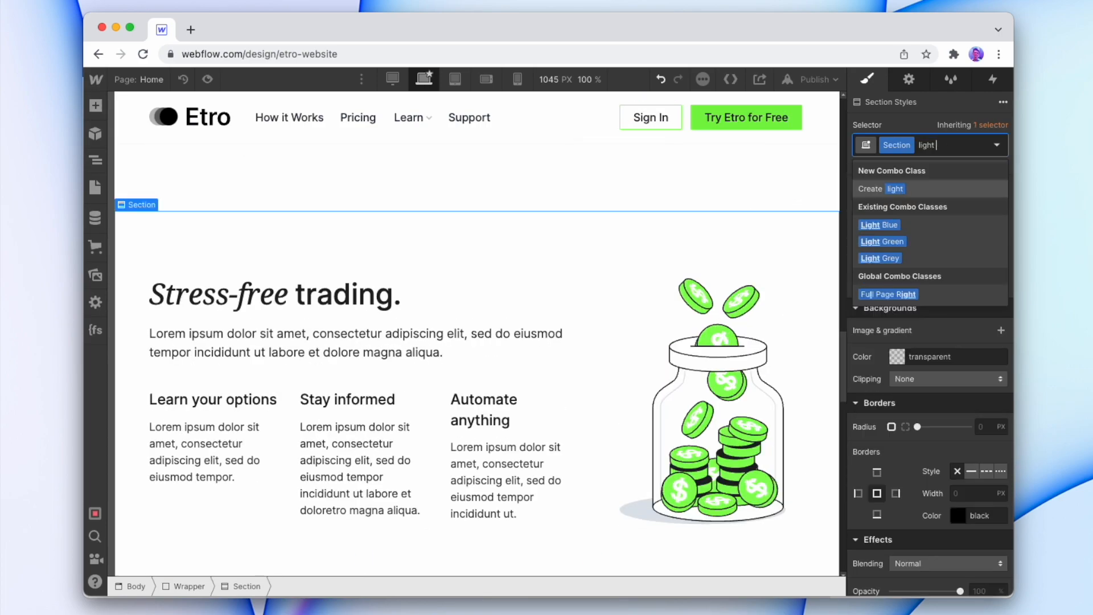
{"action": "left_click", "coordinate": [878, 224]}
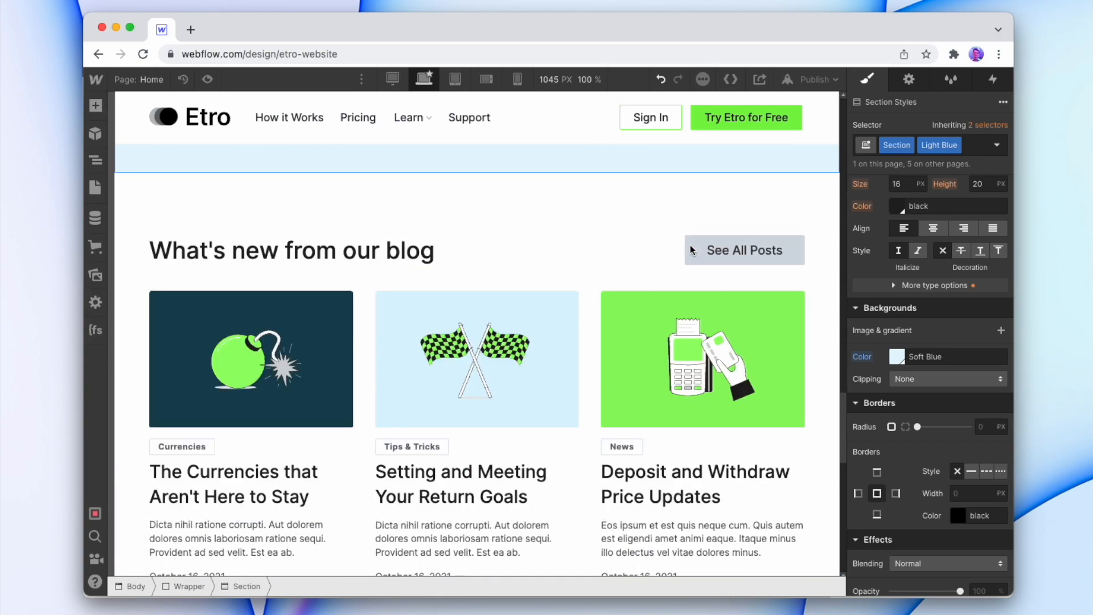
{"action": "scroll", "scroll_direction": "down", "scroll_amount": 3}
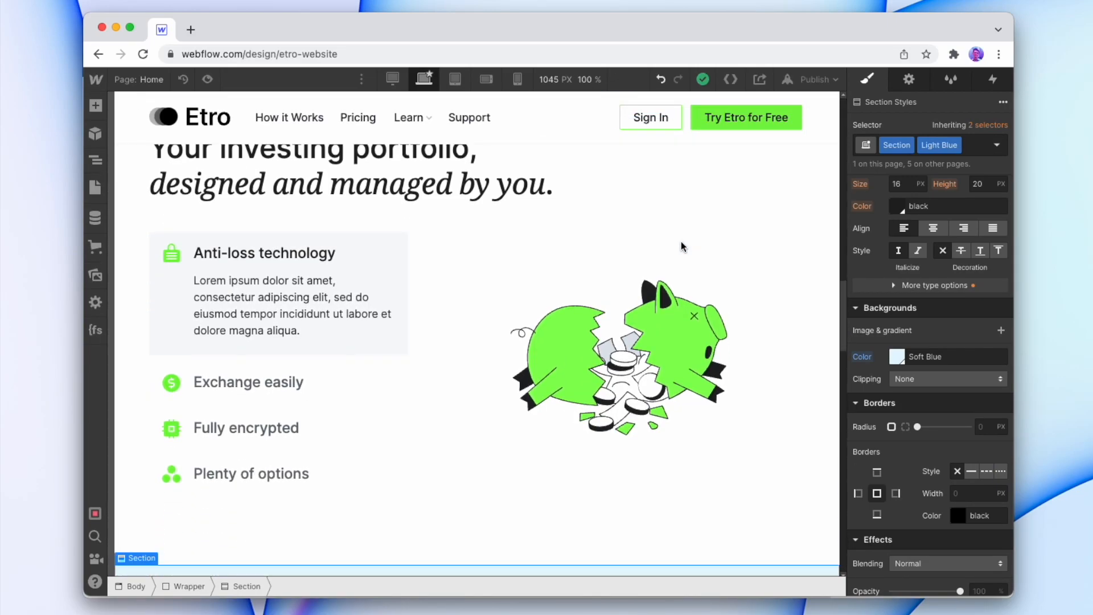
{"action": "scroll", "scroll_direction": "down", "scroll_amount": 3}
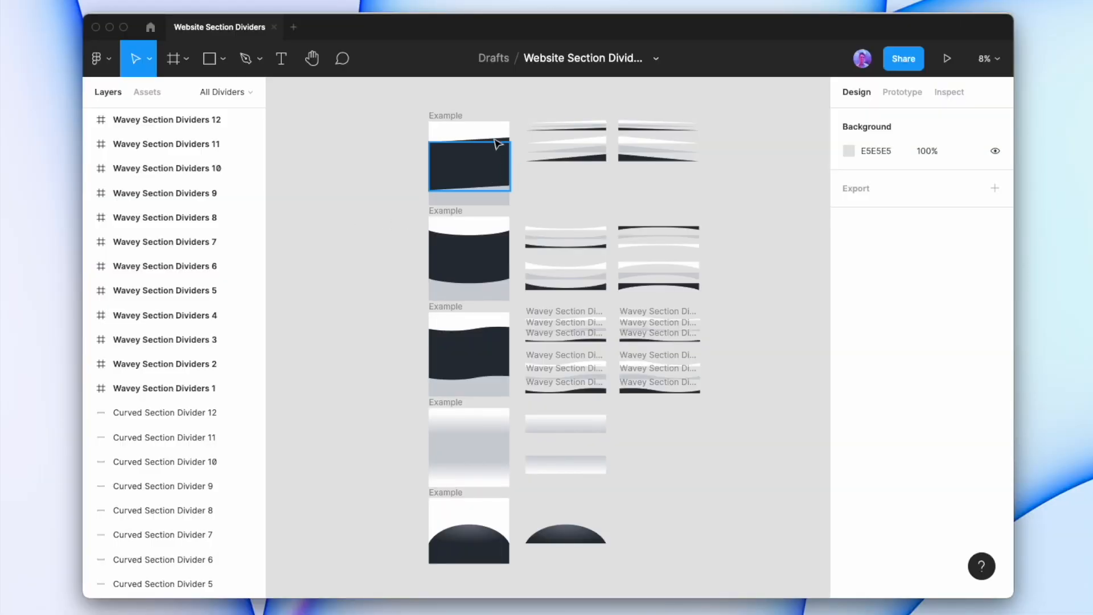
{"action": "mouse_move", "coordinate": [490, 167]}
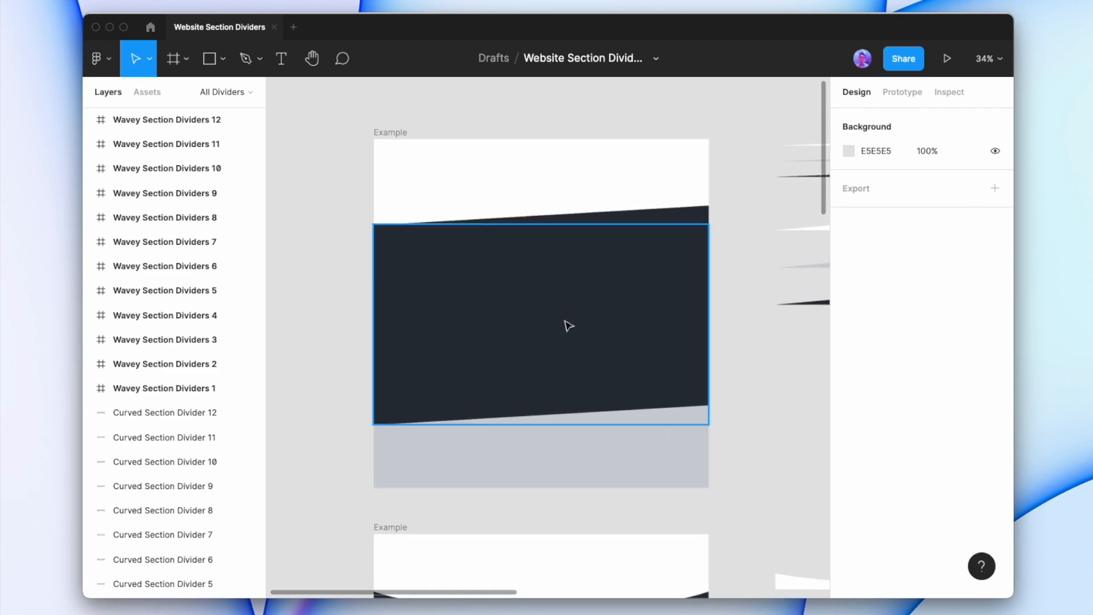
Select the grey area under the slanted divider and scroll to the curved example.
{"action": "left_click", "coordinate": [513, 456]}
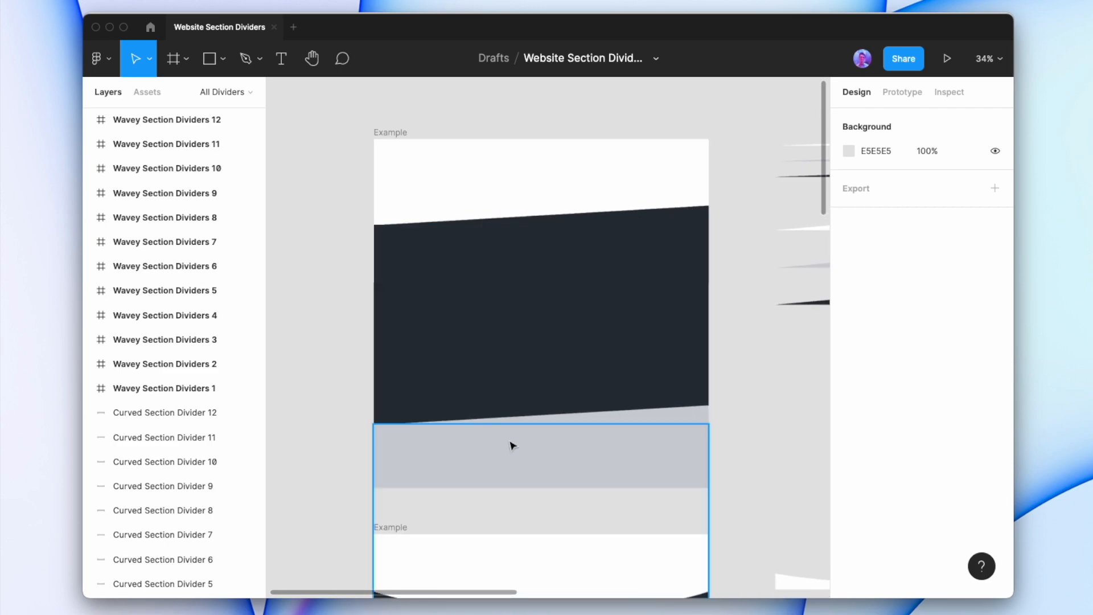
{"action": "scroll", "scroll_direction": "down", "scroll_amount": 3}
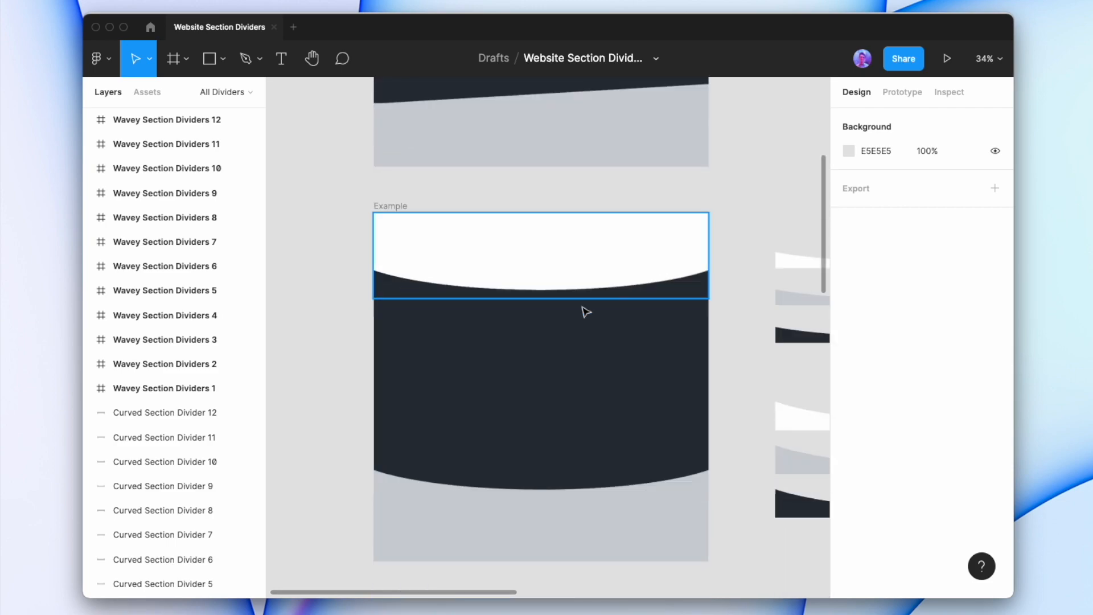
{"action": "scroll", "scroll_direction": "down", "scroll_amount": 3}
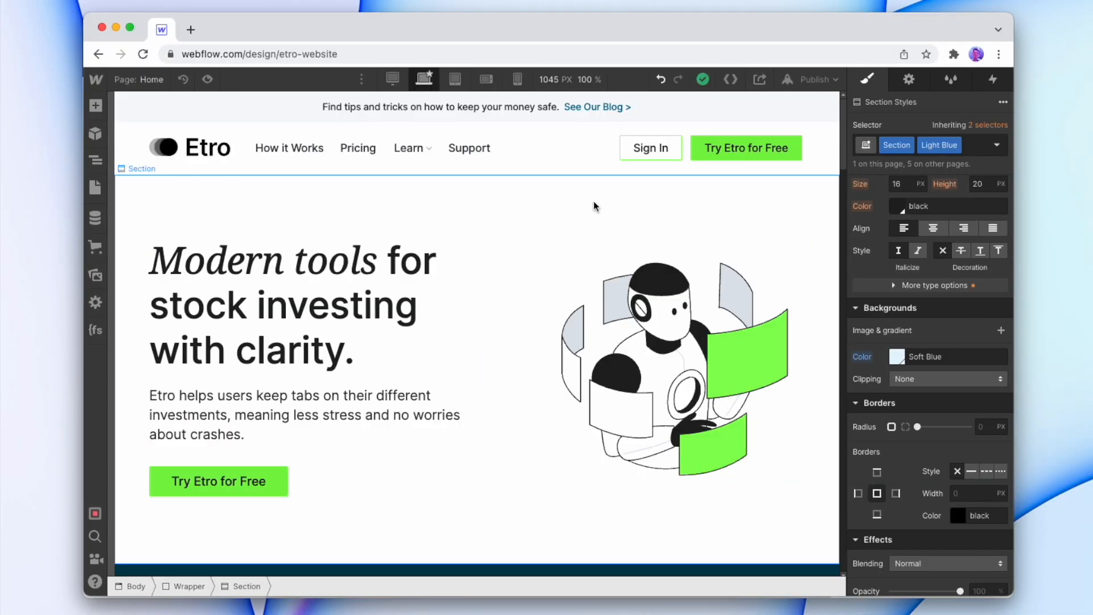
Compare the light grey divider fill with Webflow's section colour and copy the grey hex.
{"action": "scroll", "scroll_direction": "down", "scroll_amount": 3}
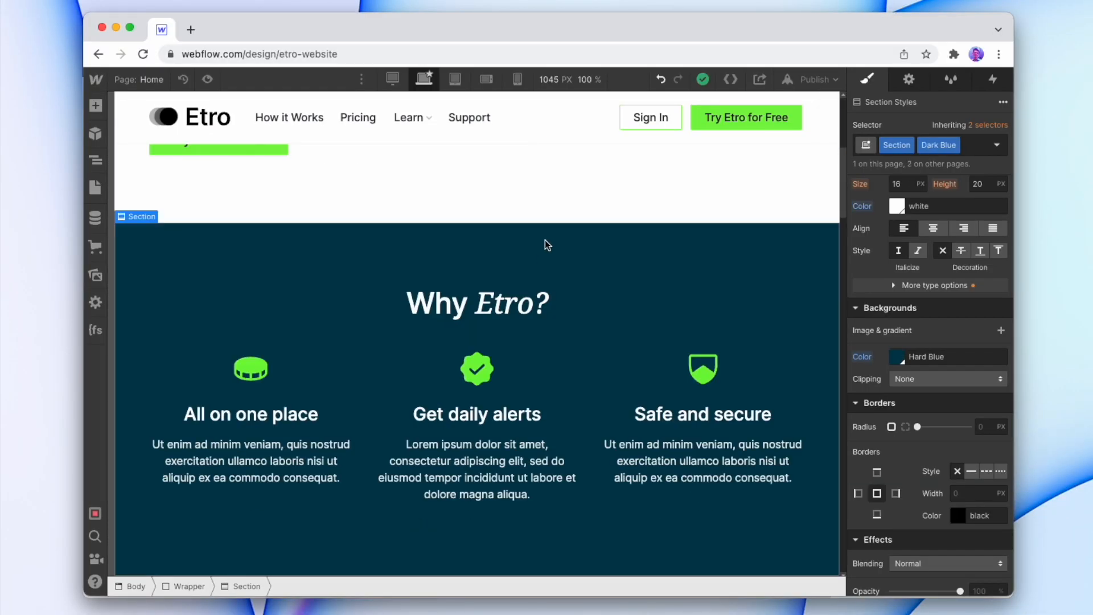
{"action": "left_click", "coordinate": [898, 356]}
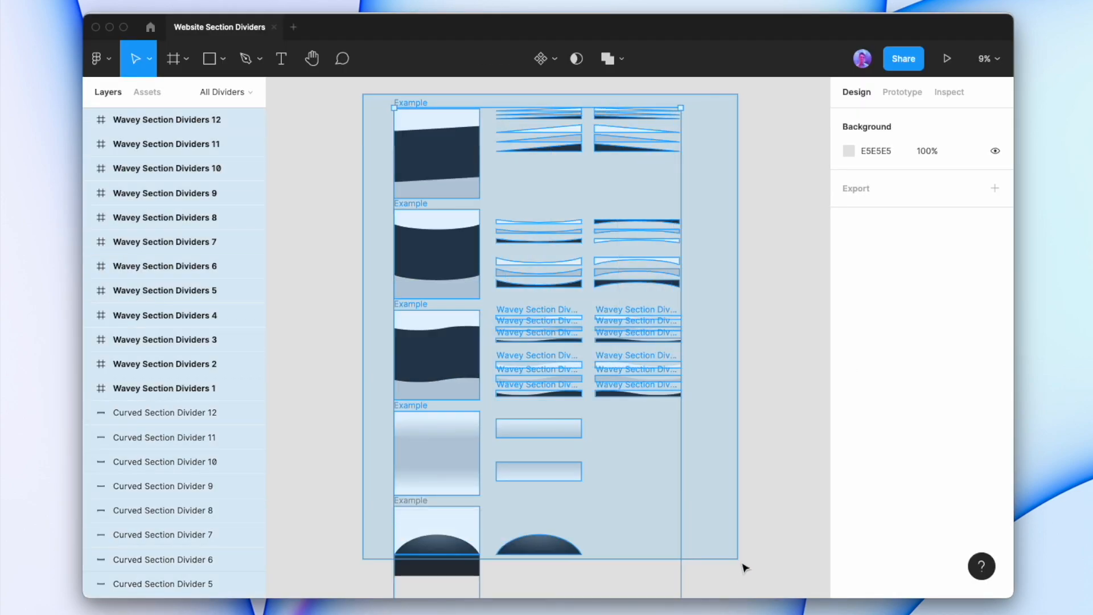
{"action": "left_click", "coordinate": [537, 331]}
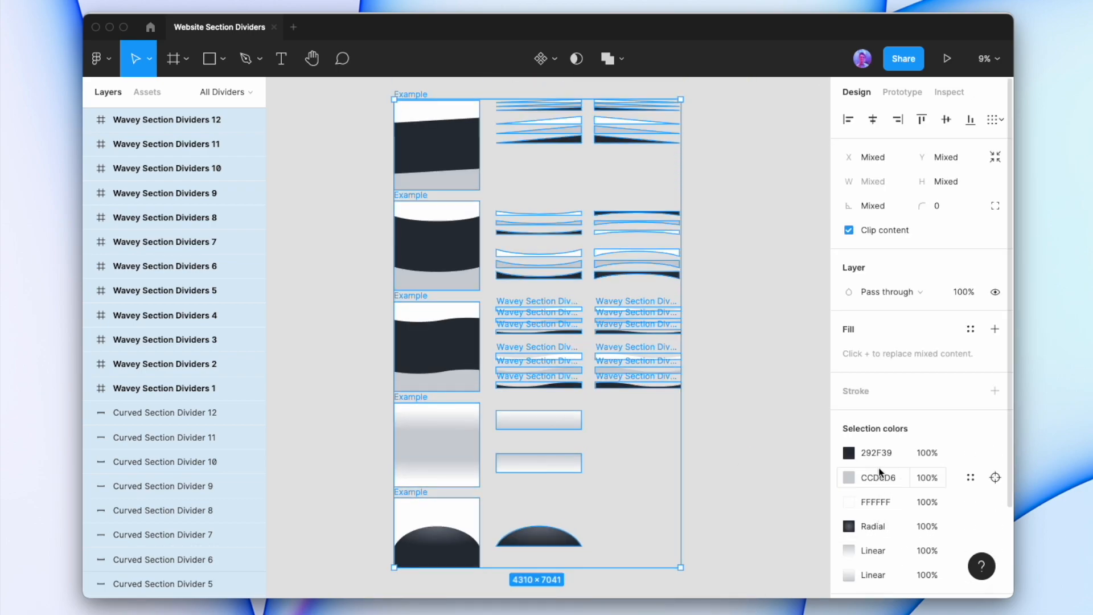
{"action": "left_click", "coordinate": [873, 452]}
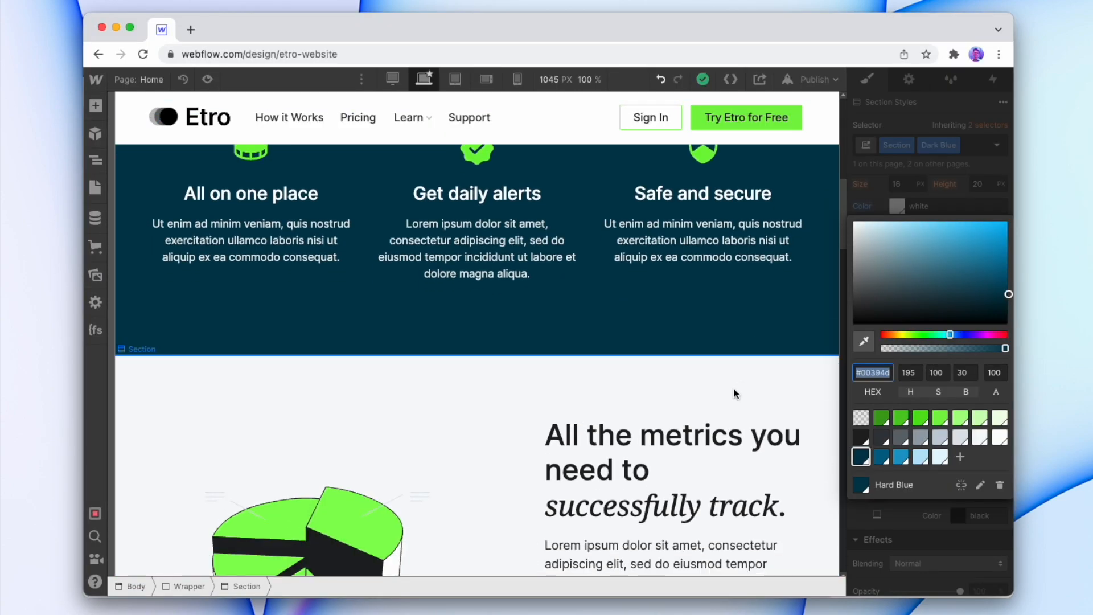
{"action": "left_click", "coordinate": [979, 437]}
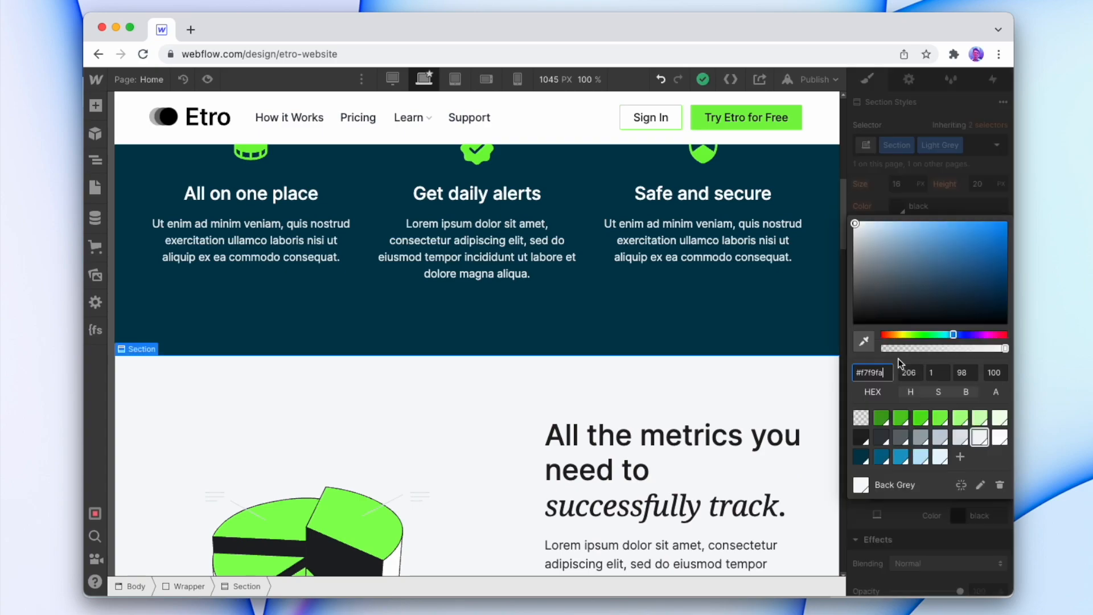
{"action": "triple_click", "coordinate": [871, 373]}
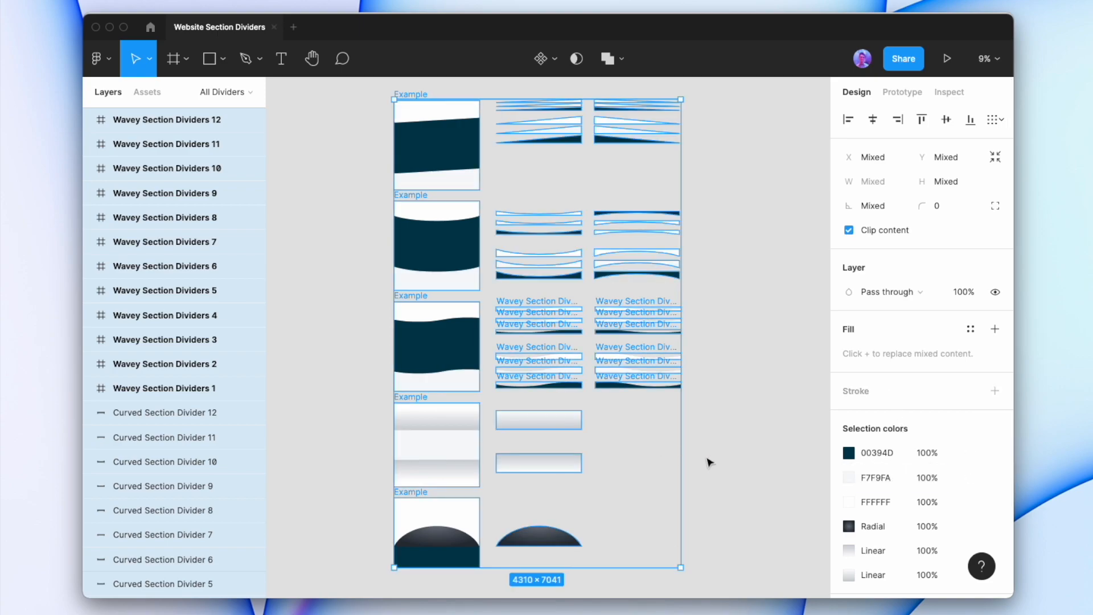
{"action": "mouse_move", "coordinate": [746, 476]}
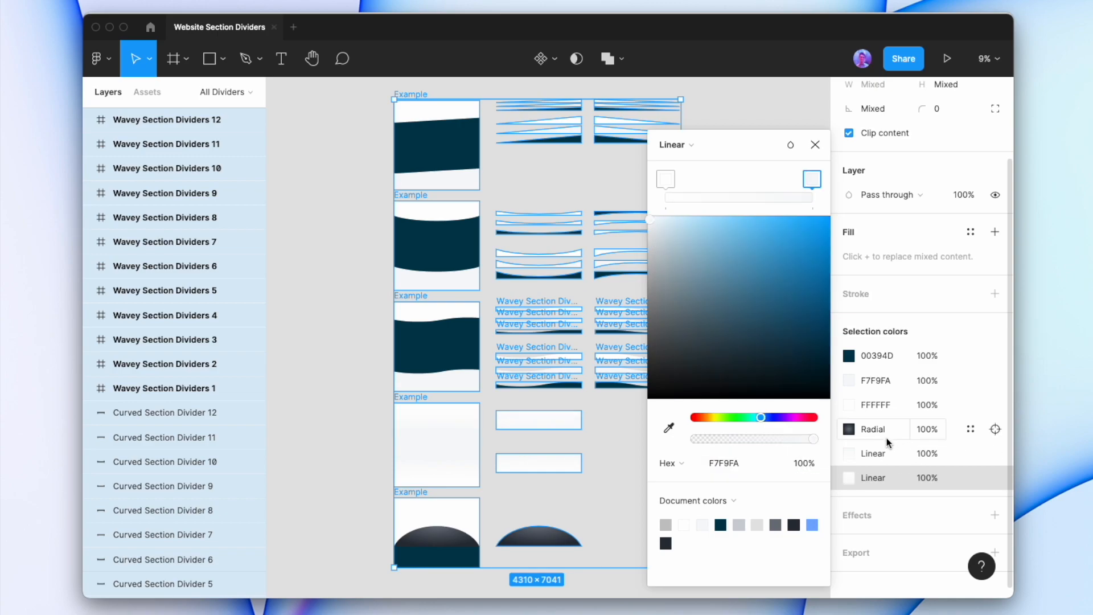
Change the fill of Slash Section Divider 13 and 14 from dark teal to light blue.
{"action": "left_click", "coordinate": [878, 355]}
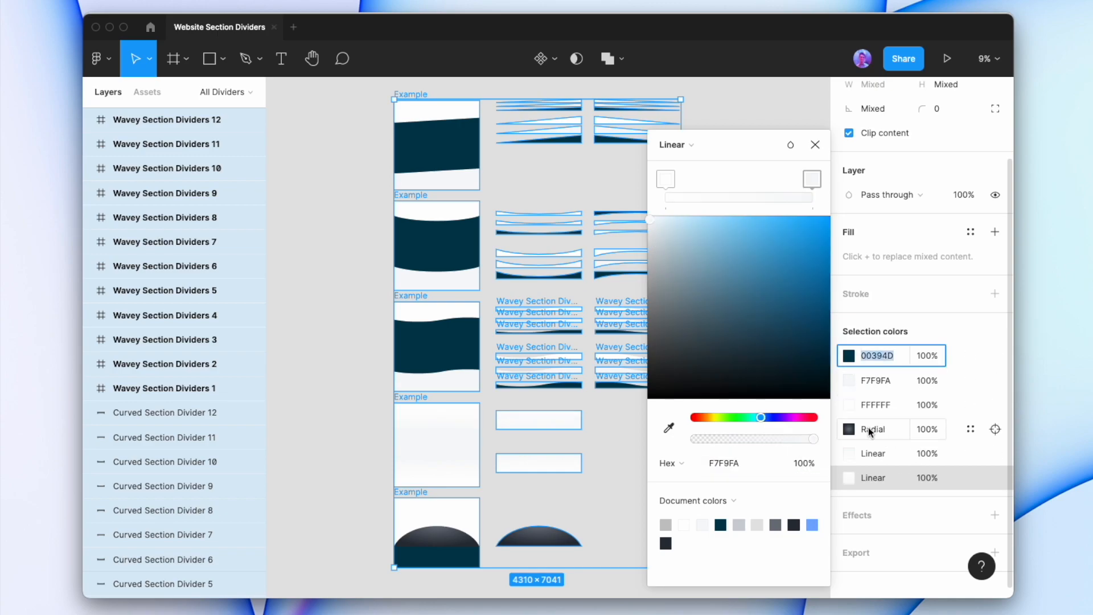
{"action": "left_click", "coordinate": [872, 429]}
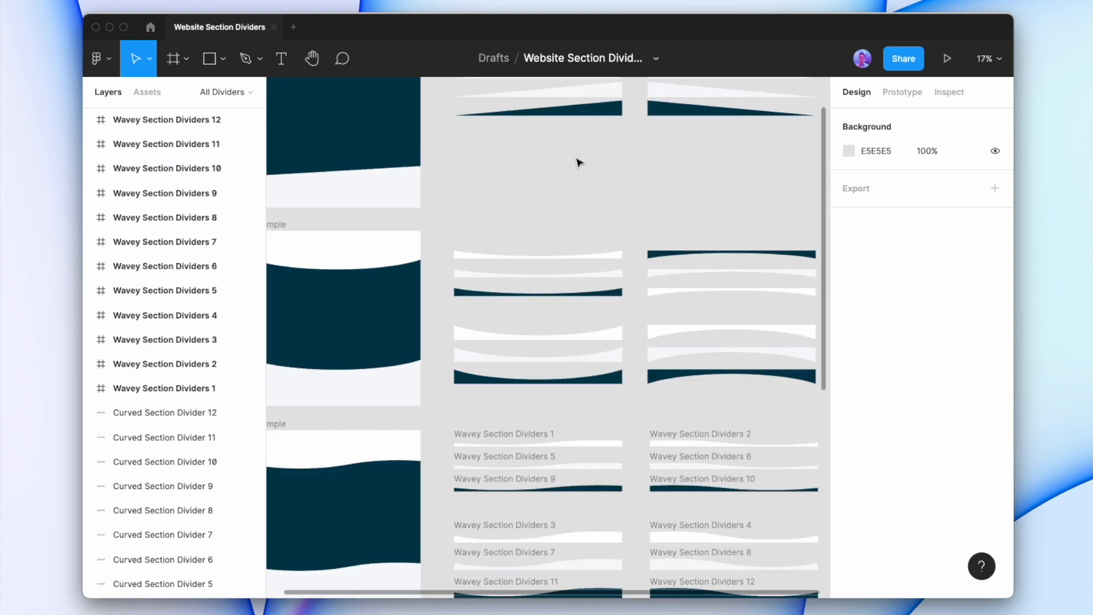
{"action": "left_click", "coordinate": [623, 290]}
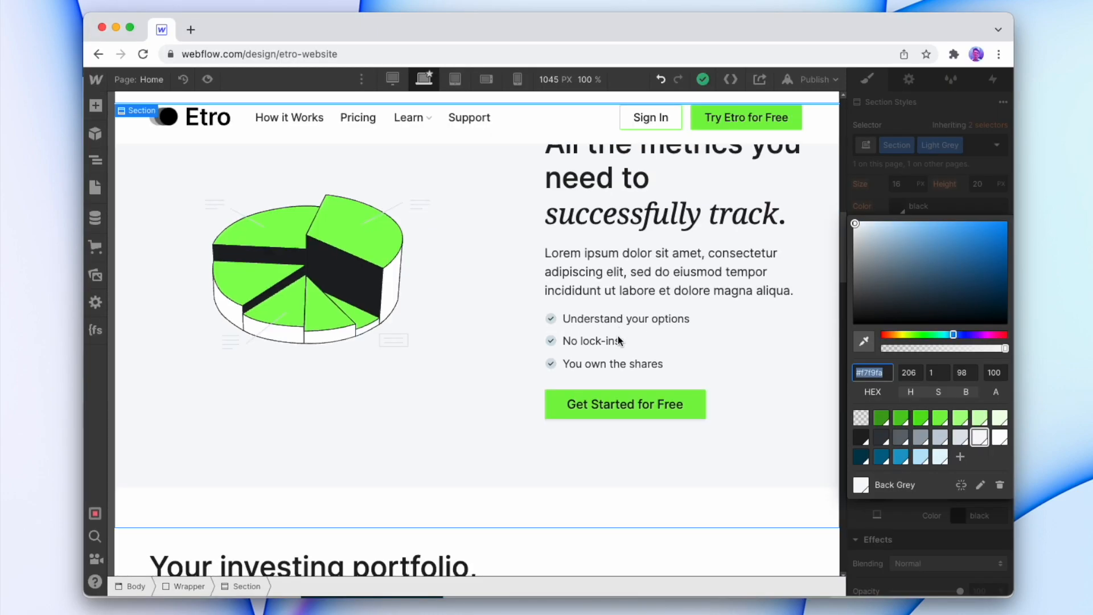
{"action": "scroll", "scroll_direction": "down", "scroll_amount": 3}
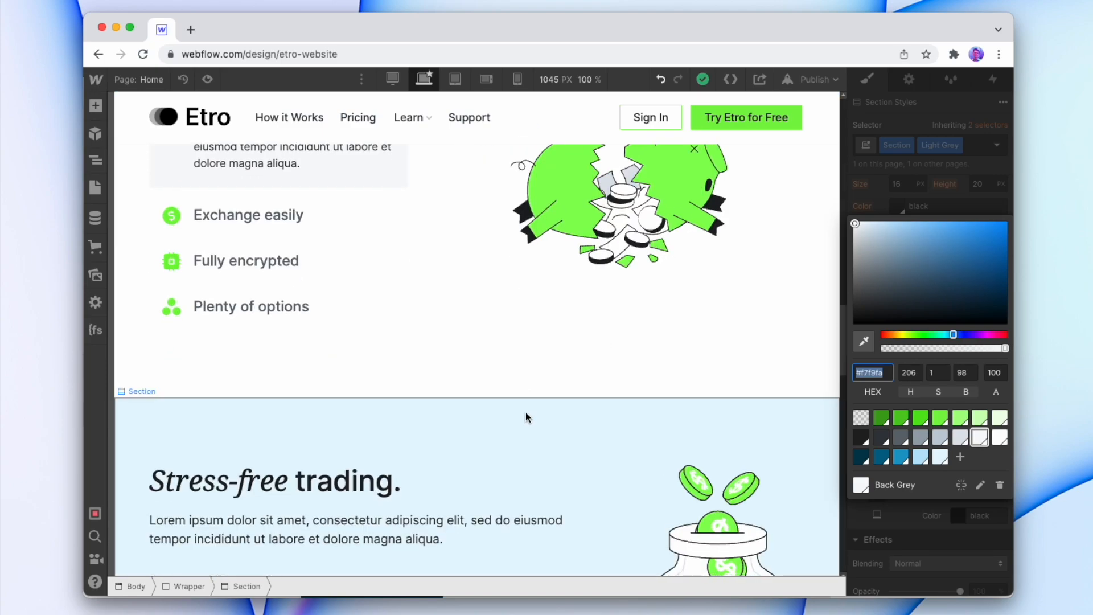
{"action": "left_click", "coordinate": [939, 457]}
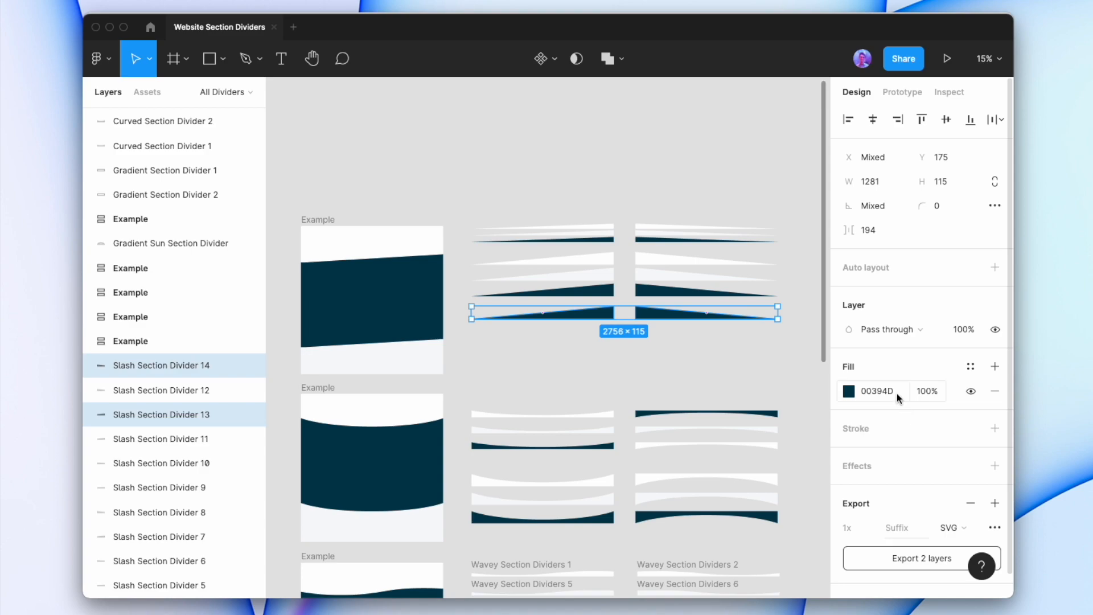
{"action": "left_click", "coordinate": [661, 371]}
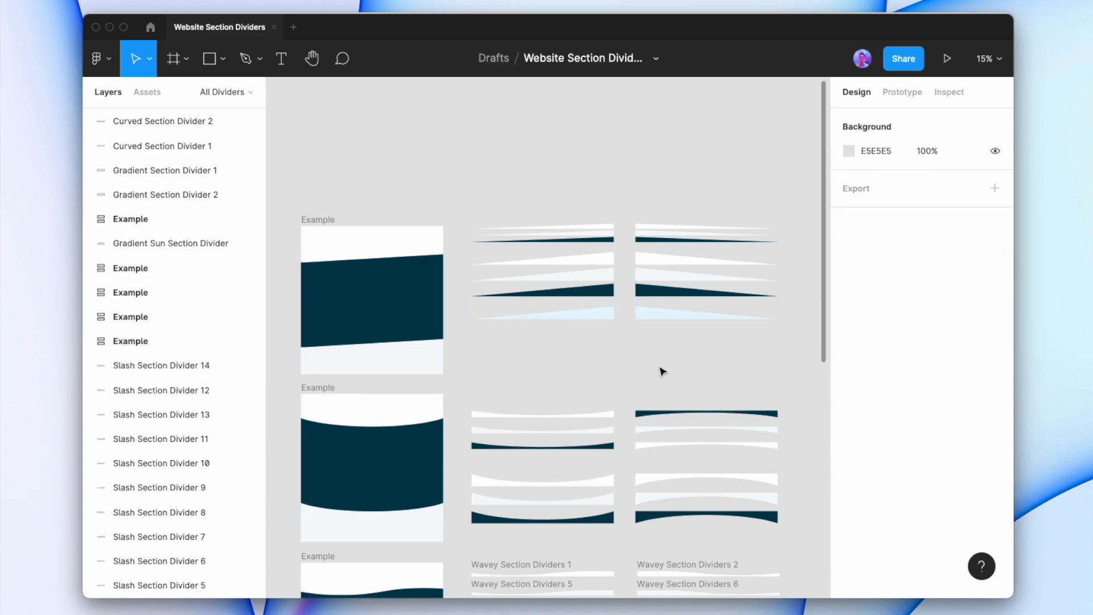
Export the eight slash divider layers as SVG files to Downloads.
{"action": "left_click", "coordinate": [542, 279]}
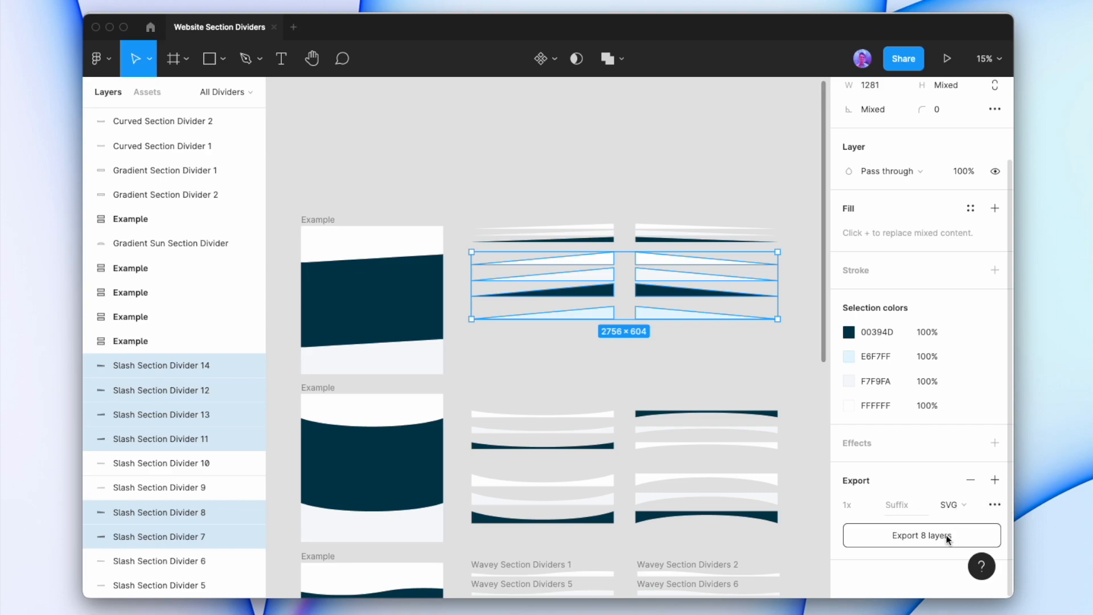
{"action": "left_click", "coordinate": [920, 535]}
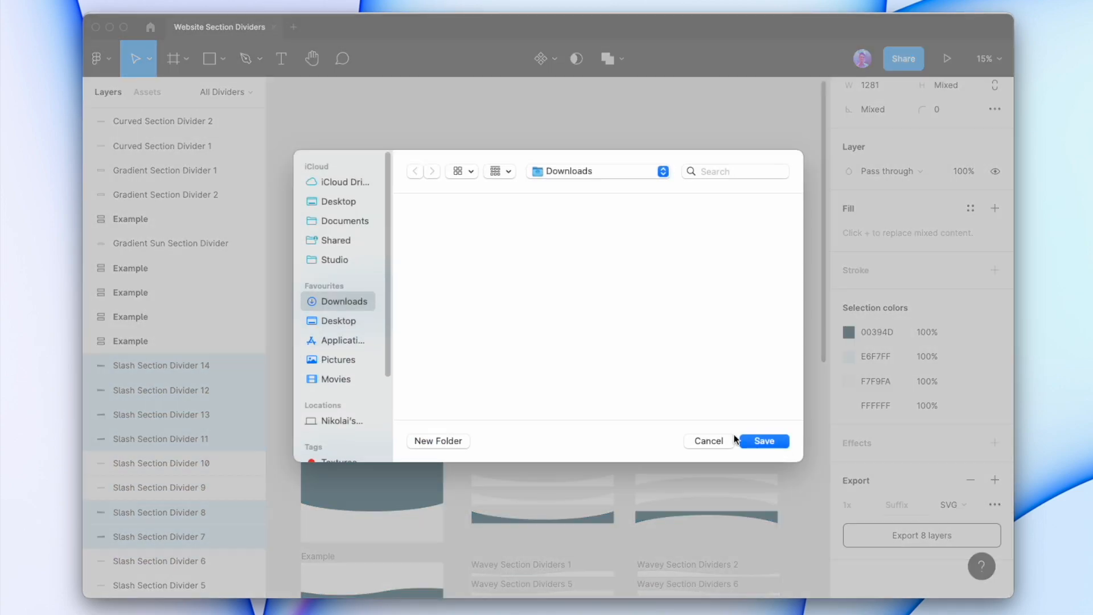
{"action": "left_click", "coordinate": [763, 441]}
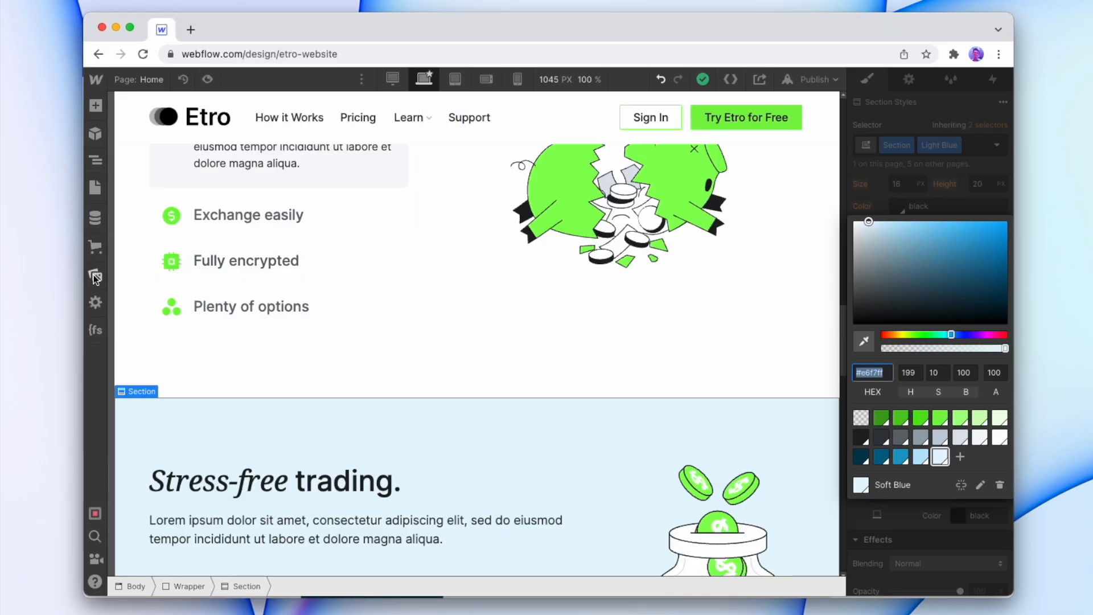
Upload the exported slash divider SVGs into the Webflow asset library.
{"action": "left_click", "coordinate": [96, 275]}
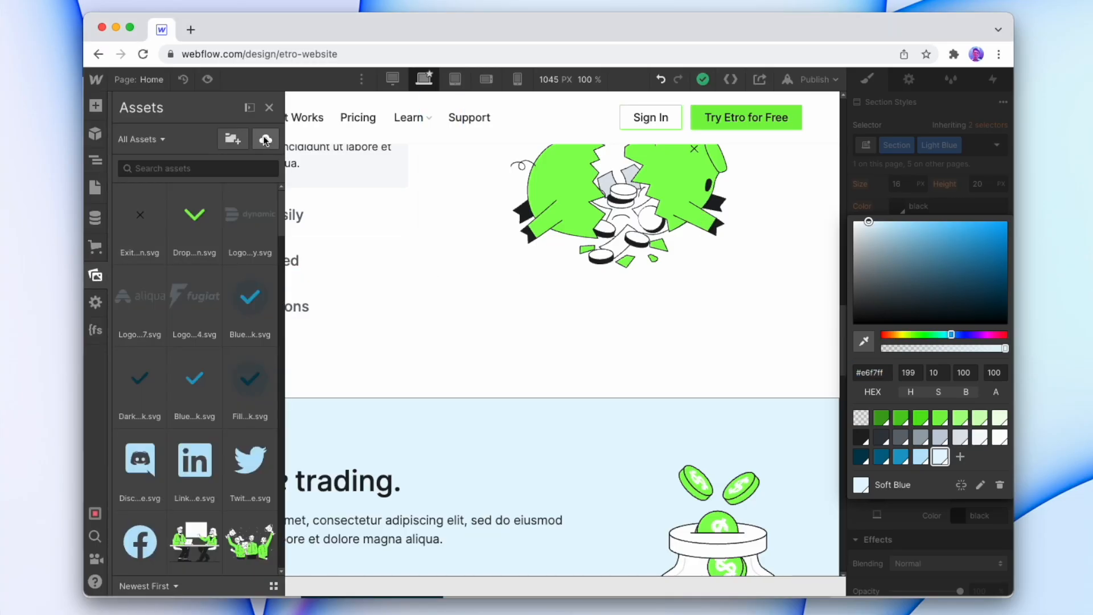
{"action": "left_click", "coordinate": [265, 139]}
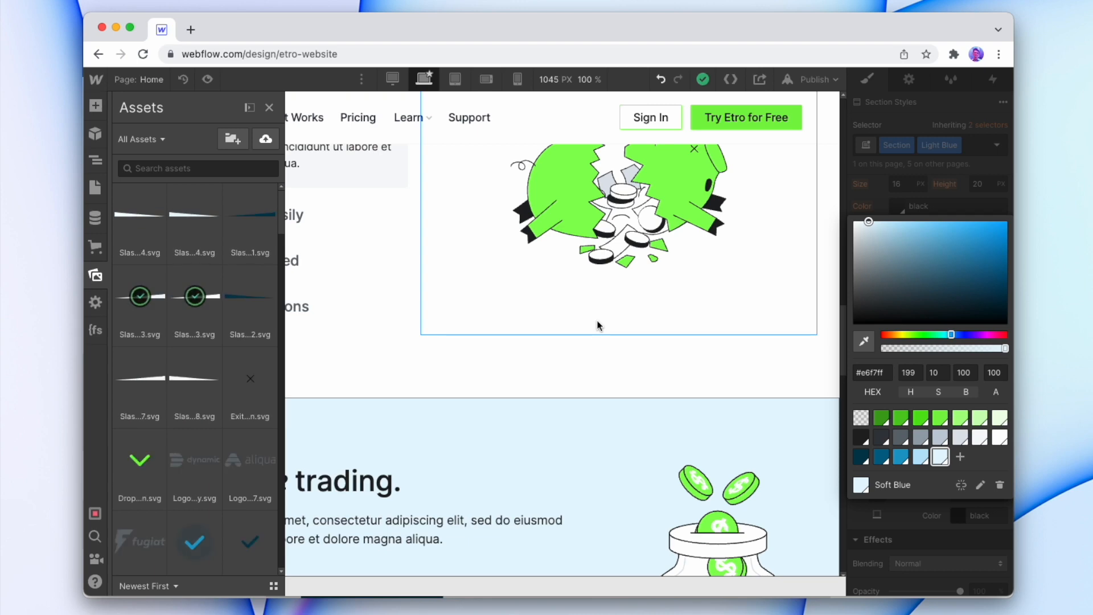
{"action": "left_click", "coordinate": [269, 107]}
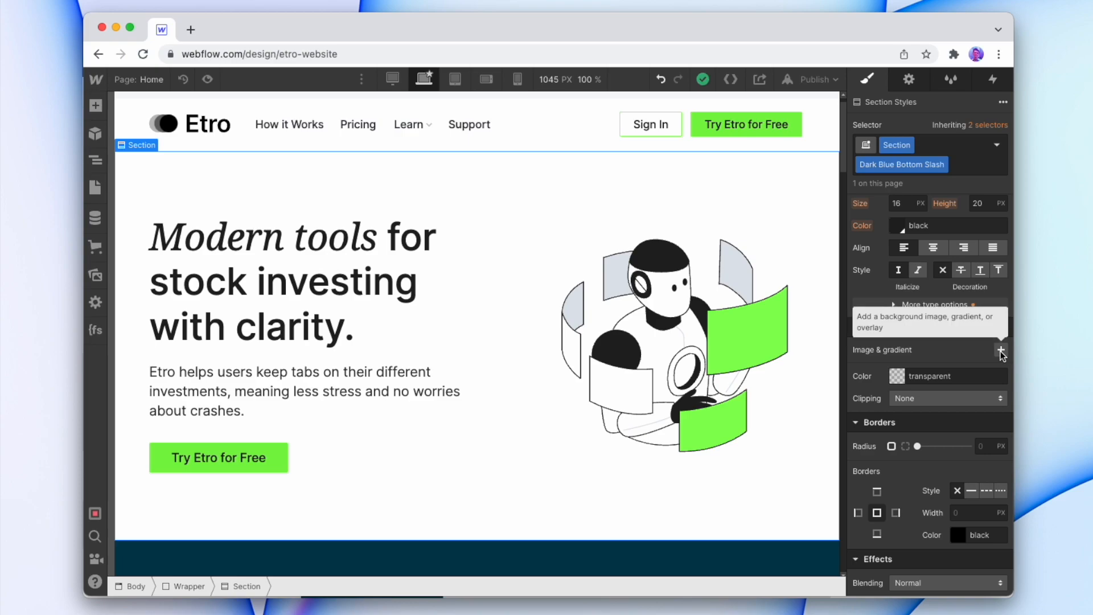
Set Slash Section Divider 11.svg as the hero background at 50% / 100% with no tiling.
{"action": "left_click", "coordinate": [1000, 352]}
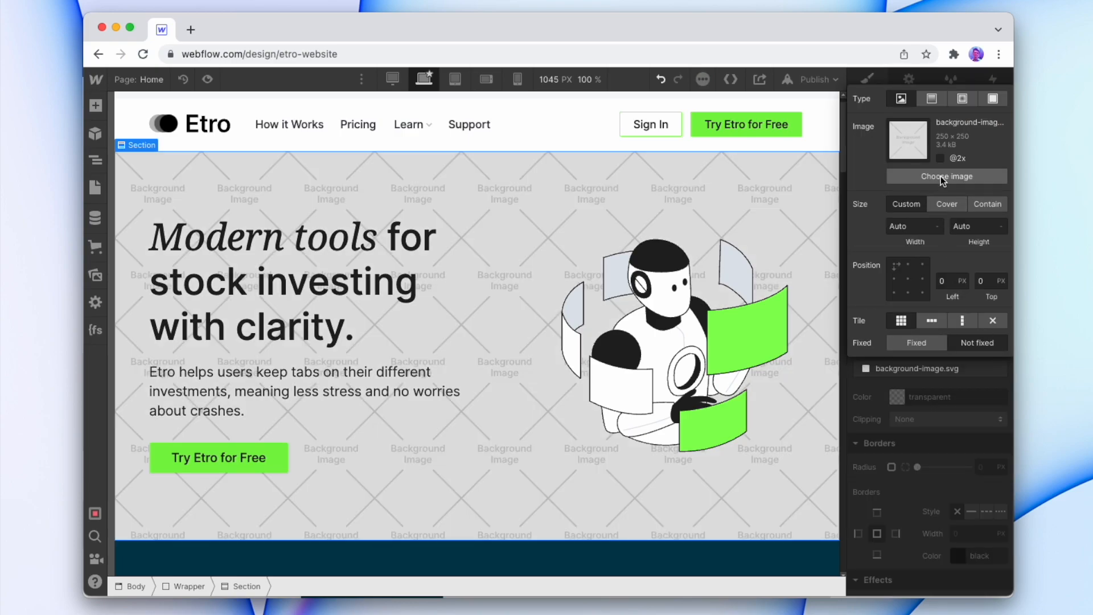
{"action": "left_click", "coordinate": [946, 175]}
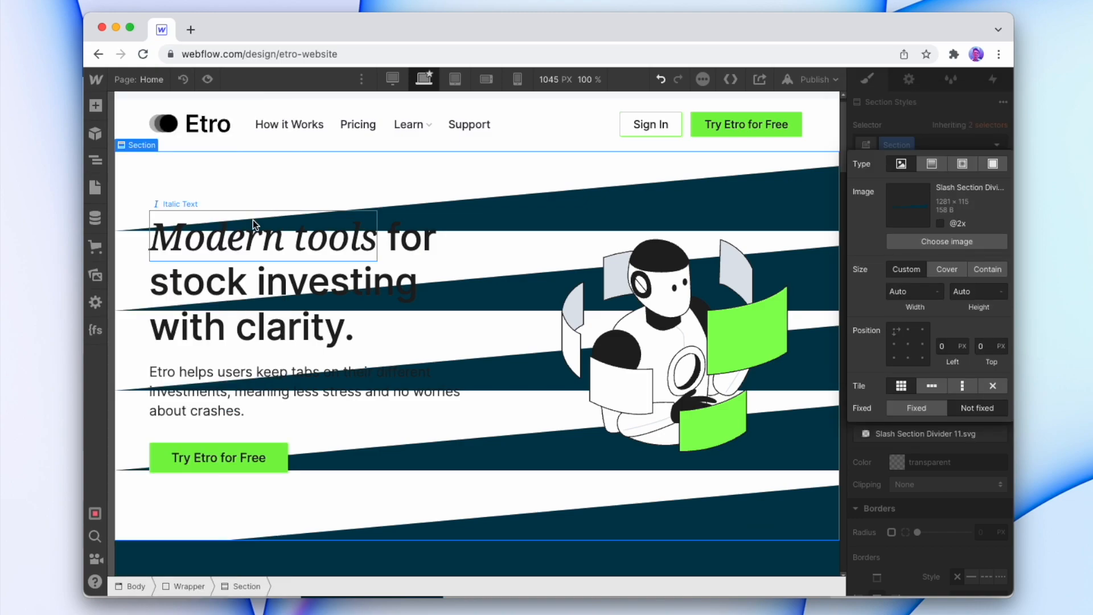
{"action": "left_click", "coordinate": [993, 386]}
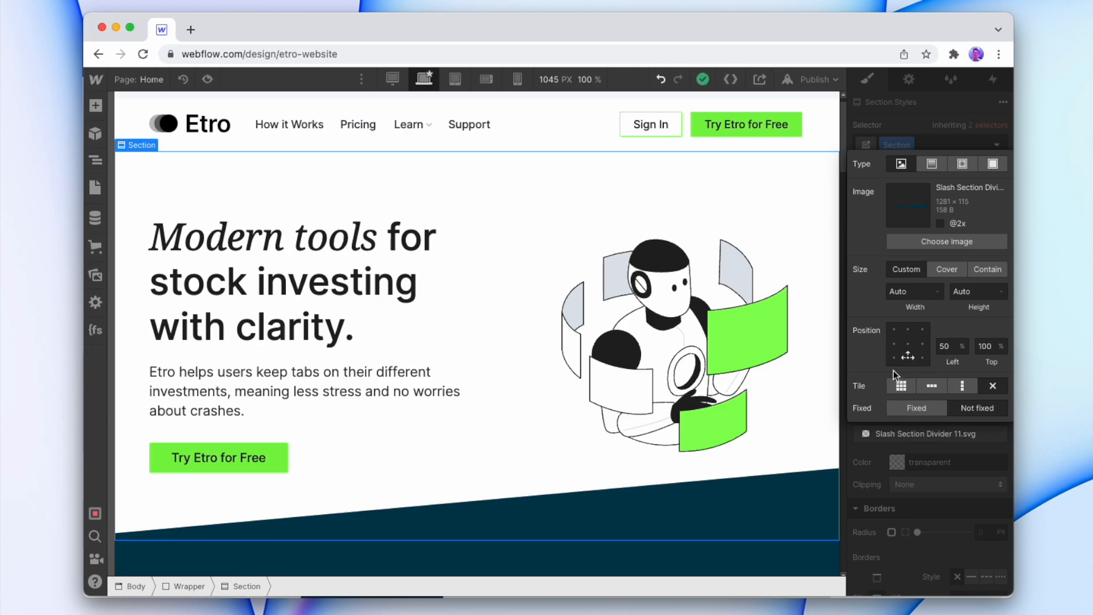
{"action": "mouse_move", "coordinate": [628, 514]}
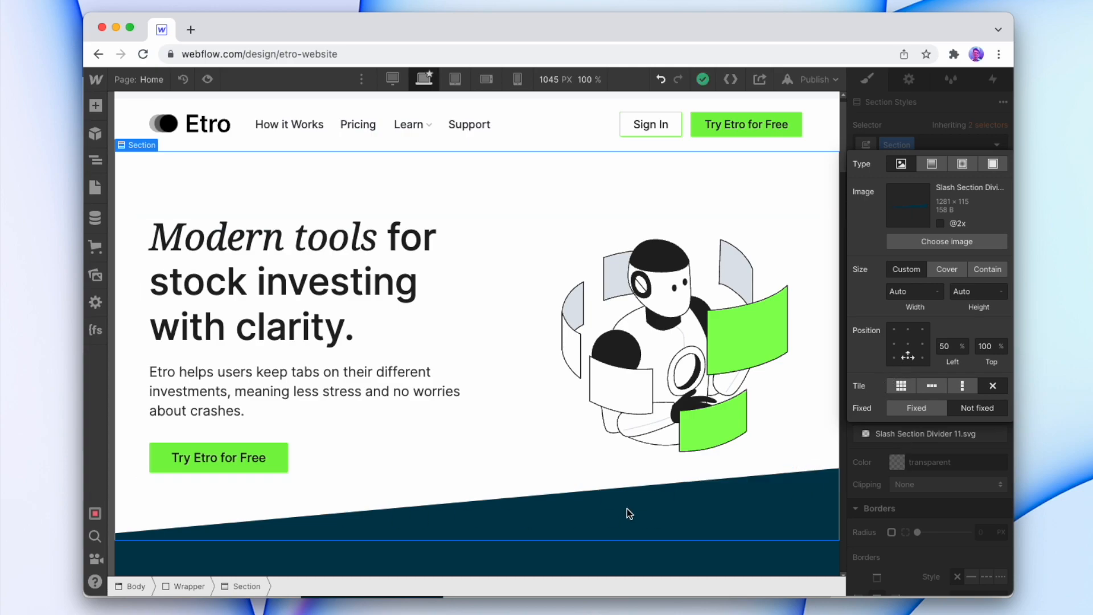
{"action": "mouse_move", "coordinate": [917, 501]}
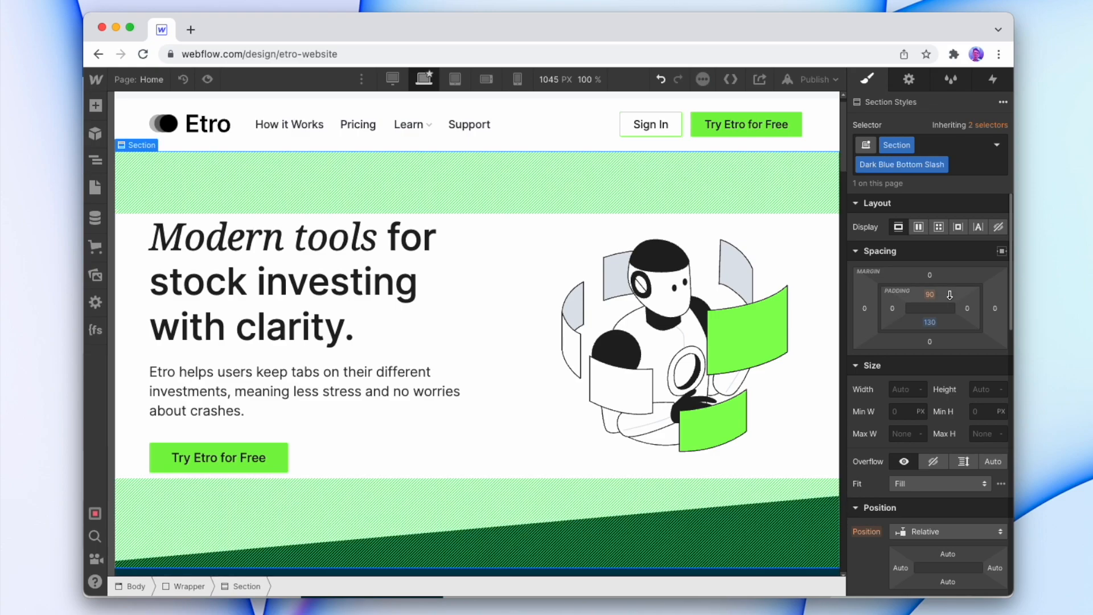
{"action": "left_click", "coordinate": [674, 341]}
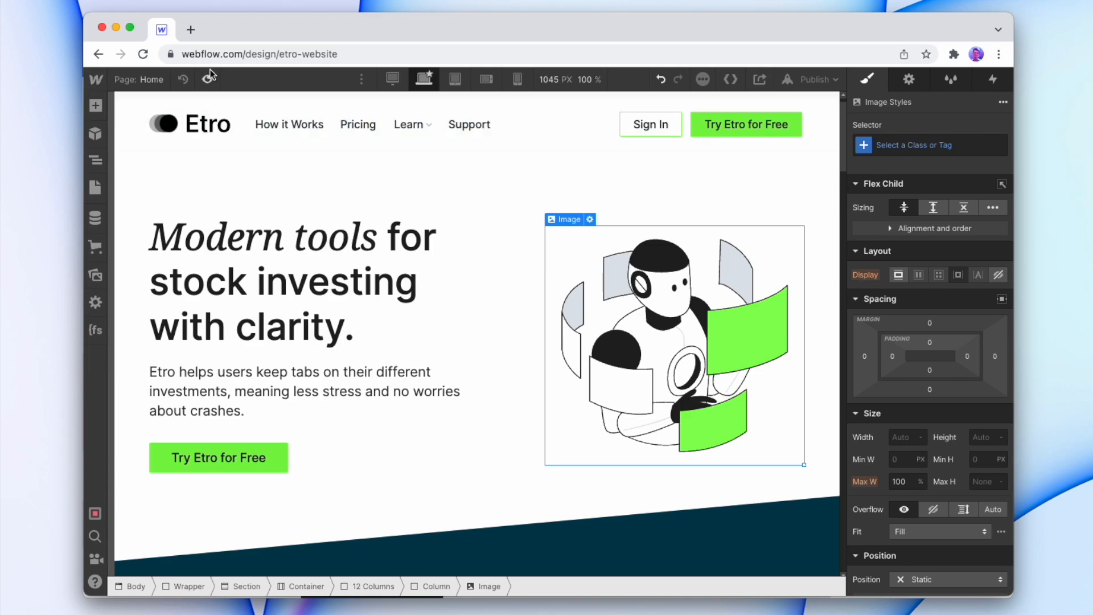
{"action": "mouse_move", "coordinate": [549, 224]}
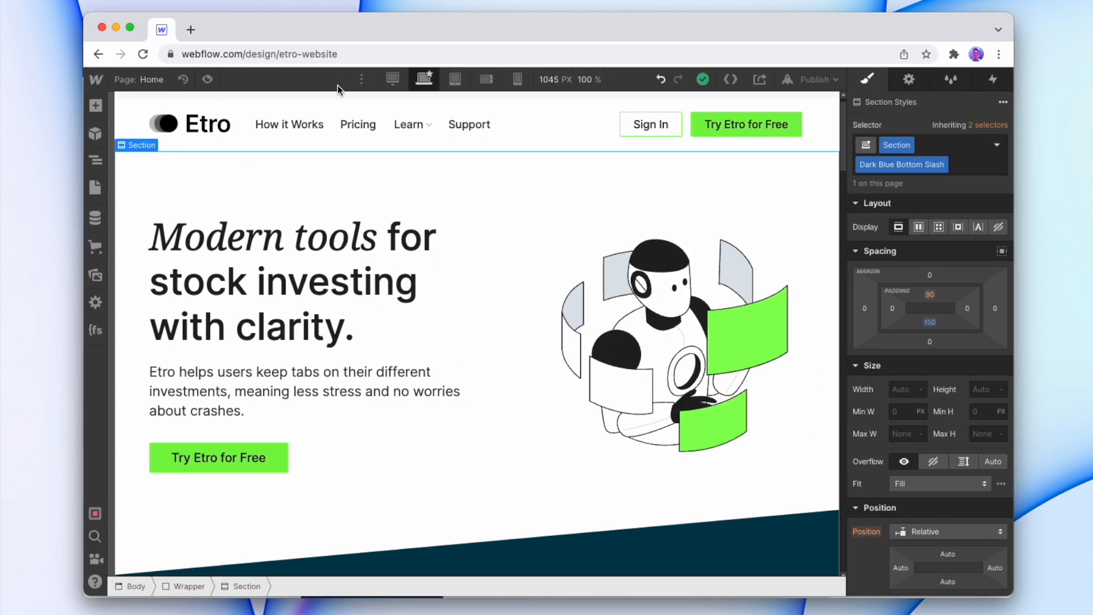
{"action": "left_click", "coordinate": [390, 78]}
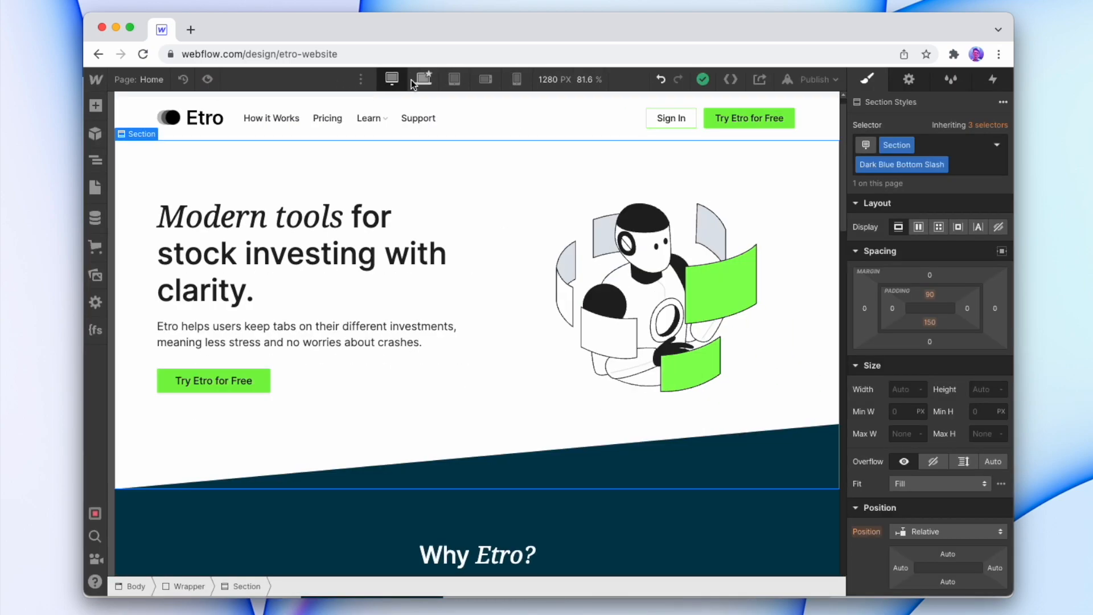
{"action": "left_click", "coordinate": [455, 79]}
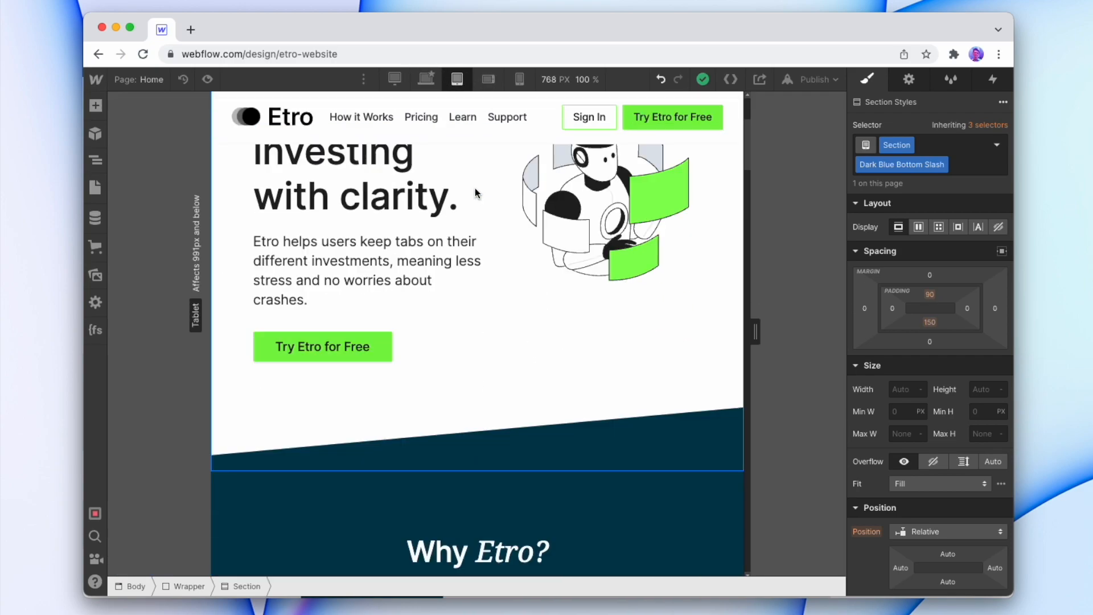
{"action": "left_click", "coordinate": [488, 79]}
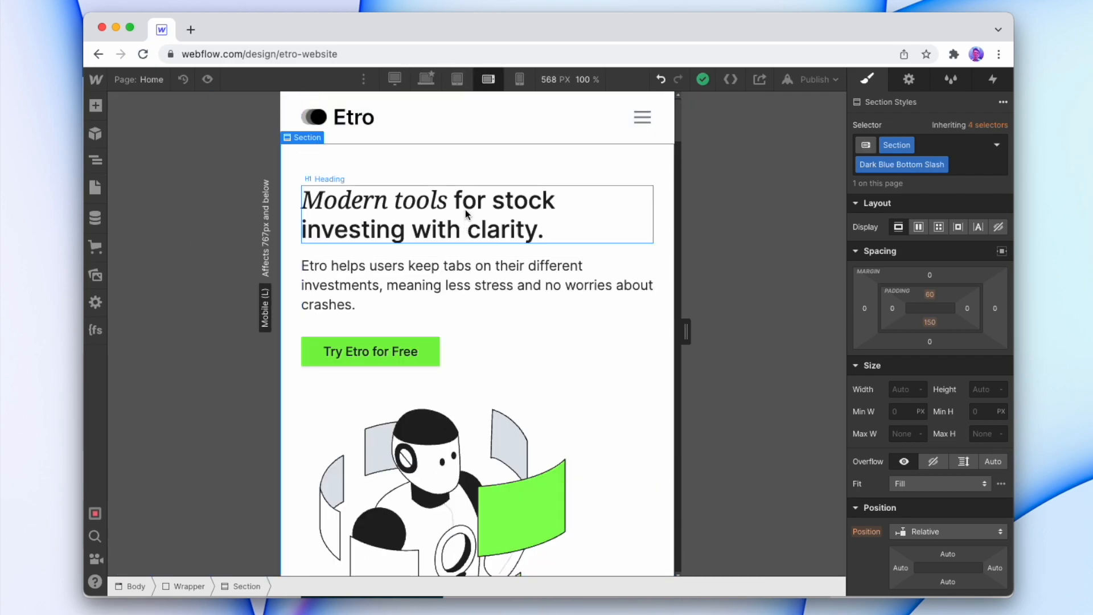
{"action": "left_click", "coordinate": [520, 79]}
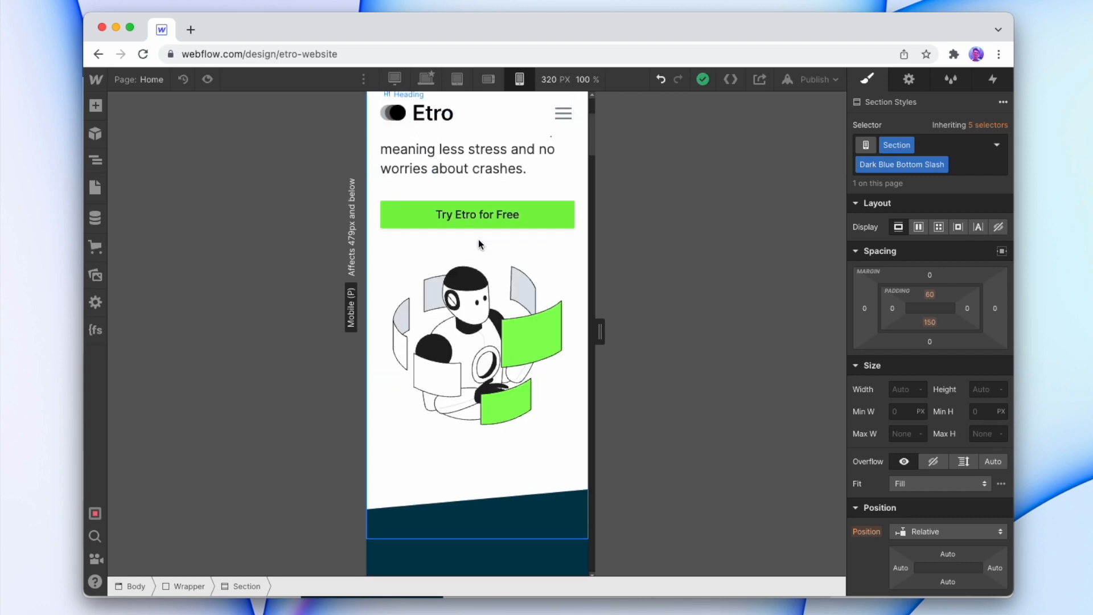
{"action": "left_click", "coordinate": [424, 79]}
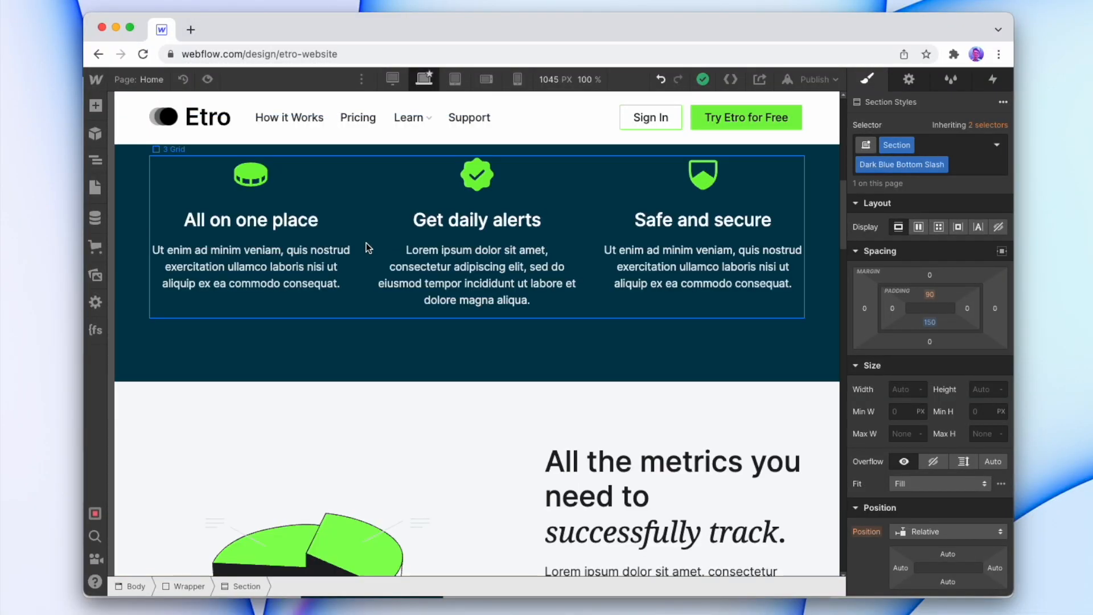
Add the Light Grey Bottom Divider combo class, anchor the slash at the bottom and set bottom padding 180.
{"action": "scroll", "scroll_direction": "up", "scroll_amount": 3}
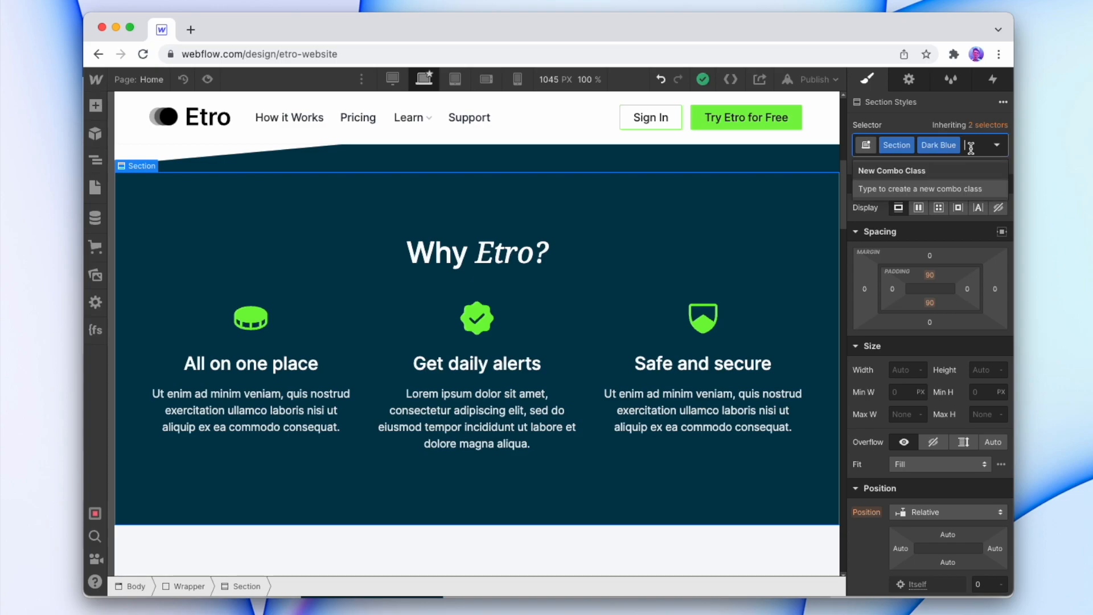
{"action": "type", "text": "Light Grey Bottom Divider"}
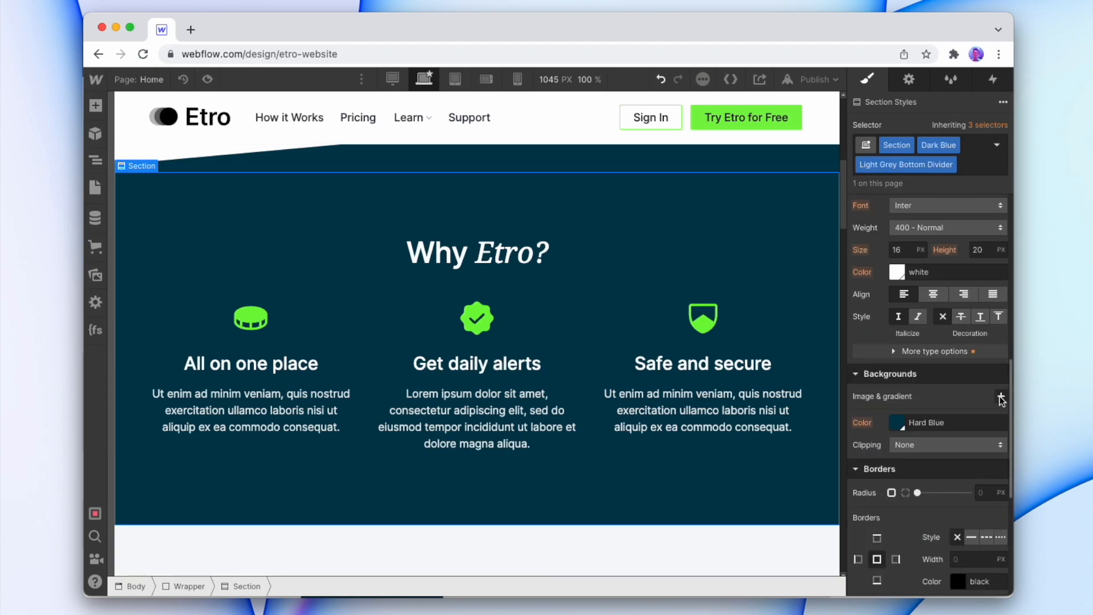
{"action": "left_click", "coordinate": [1001, 396]}
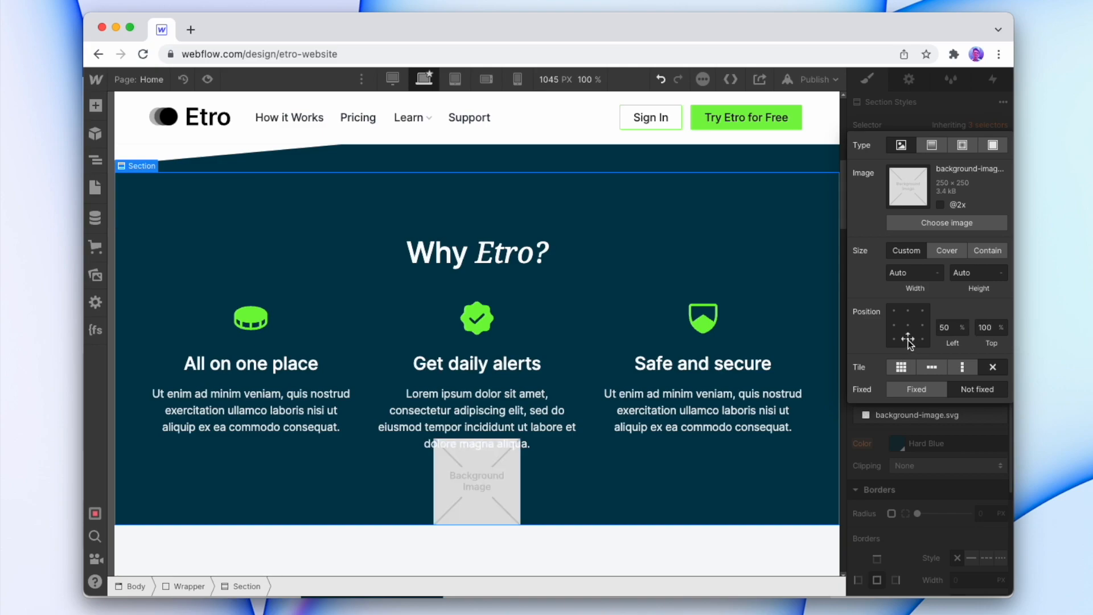
{"action": "left_click", "coordinate": [96, 274]}
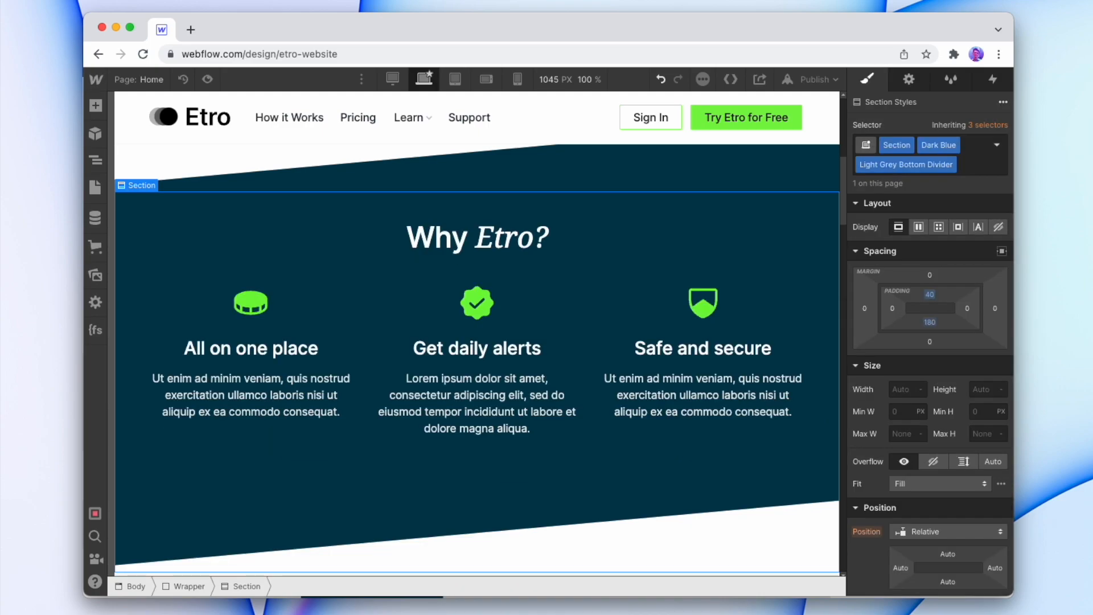
{"action": "left_click", "coordinate": [930, 294]}
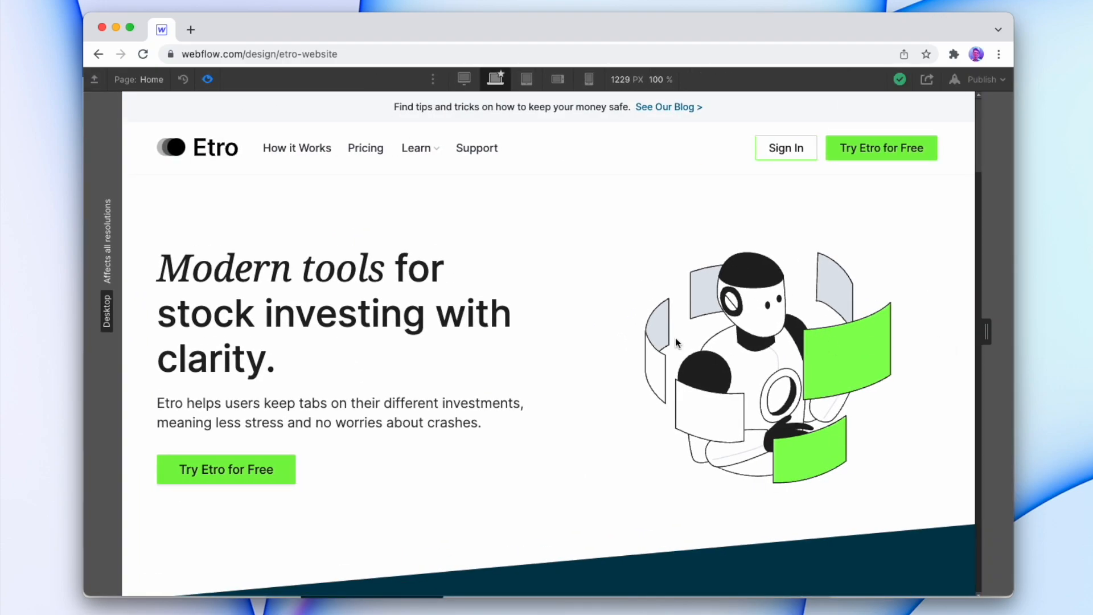
{"action": "scroll", "scroll_direction": "down", "scroll_amount": 3}
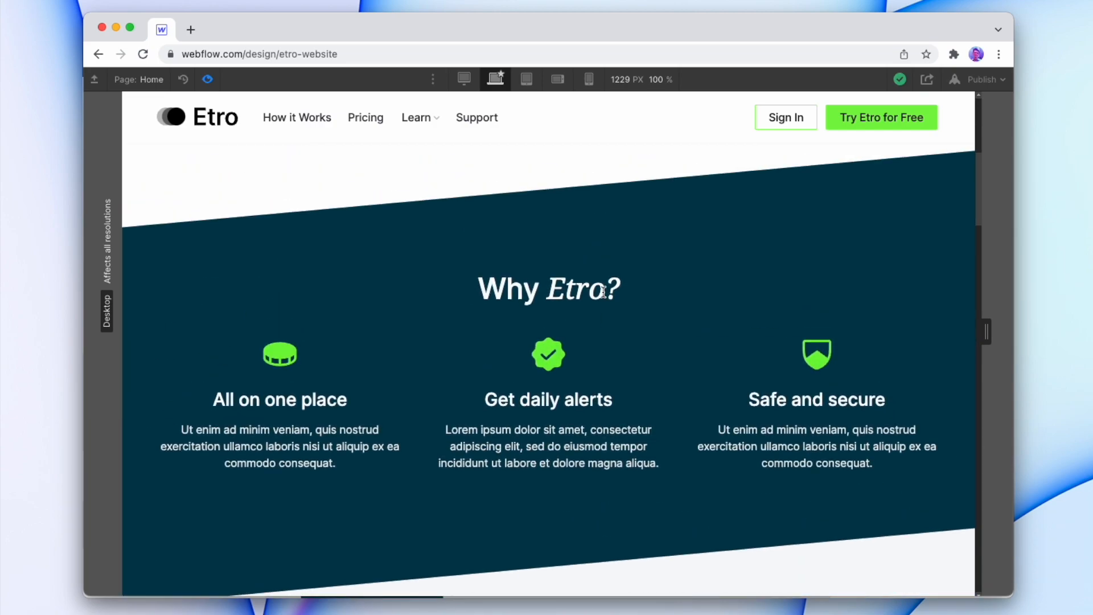
{"action": "scroll", "scroll_direction": "down", "scroll_amount": 3}
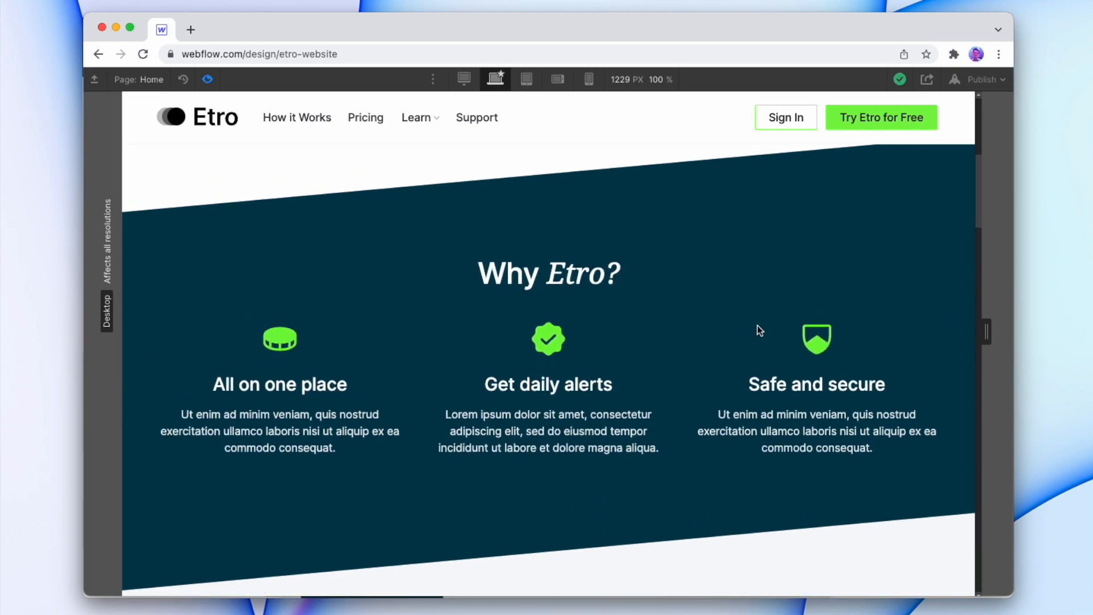
{"action": "scroll", "scroll_direction": "down", "scroll_amount": 3}
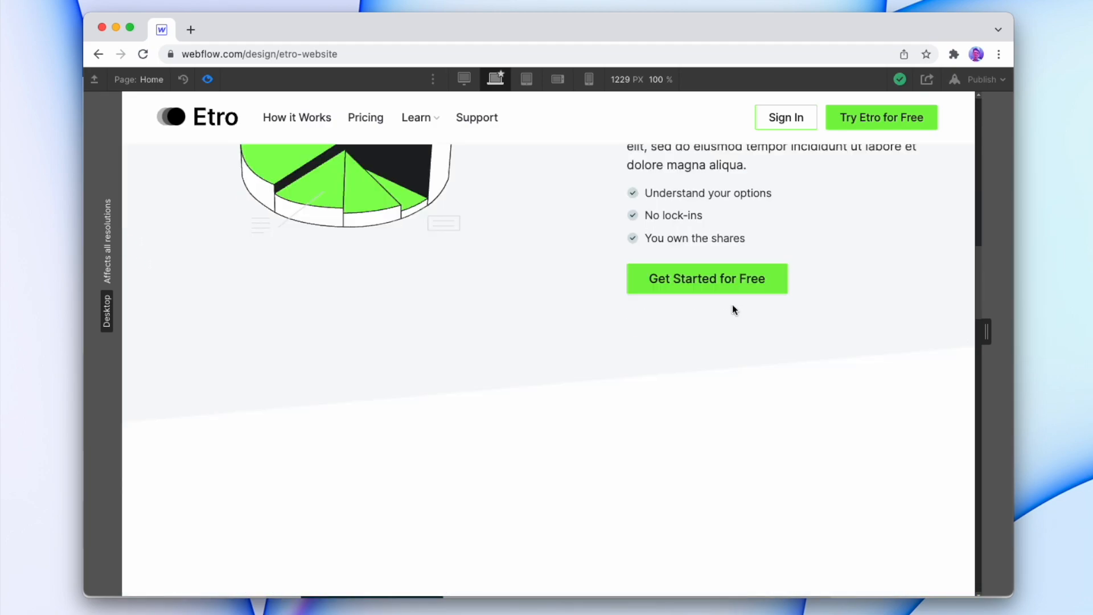
{"action": "scroll", "scroll_direction": "down", "scroll_amount": 3}
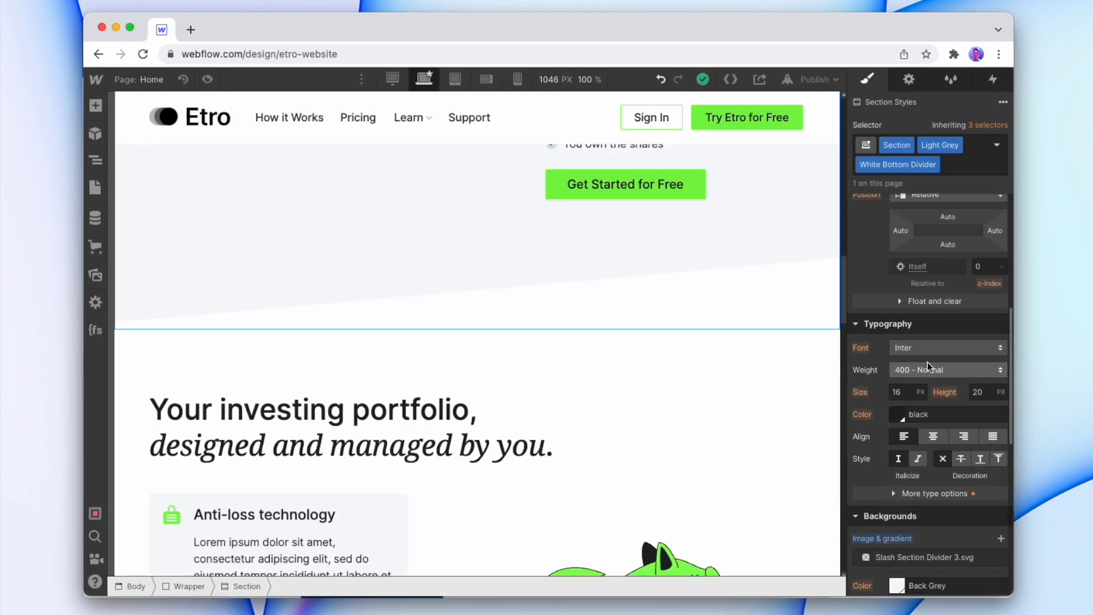
{"action": "scroll", "scroll_direction": "down", "scroll_amount": 3}
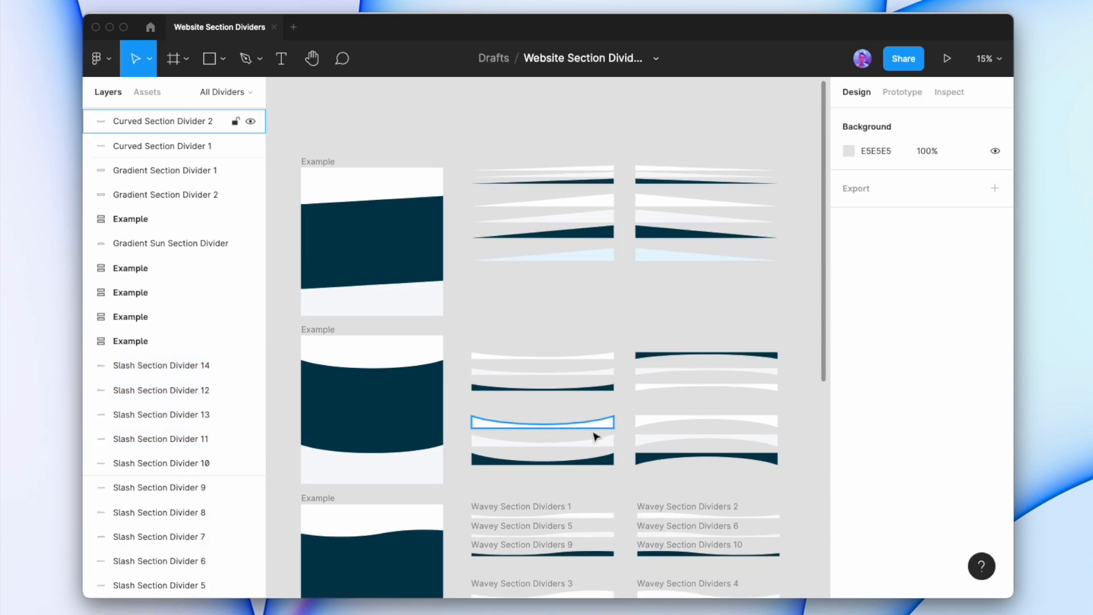
Scroll the Figma canvas to the gradient section dividers.
{"action": "scroll", "scroll_direction": "down", "scroll_amount": 3}
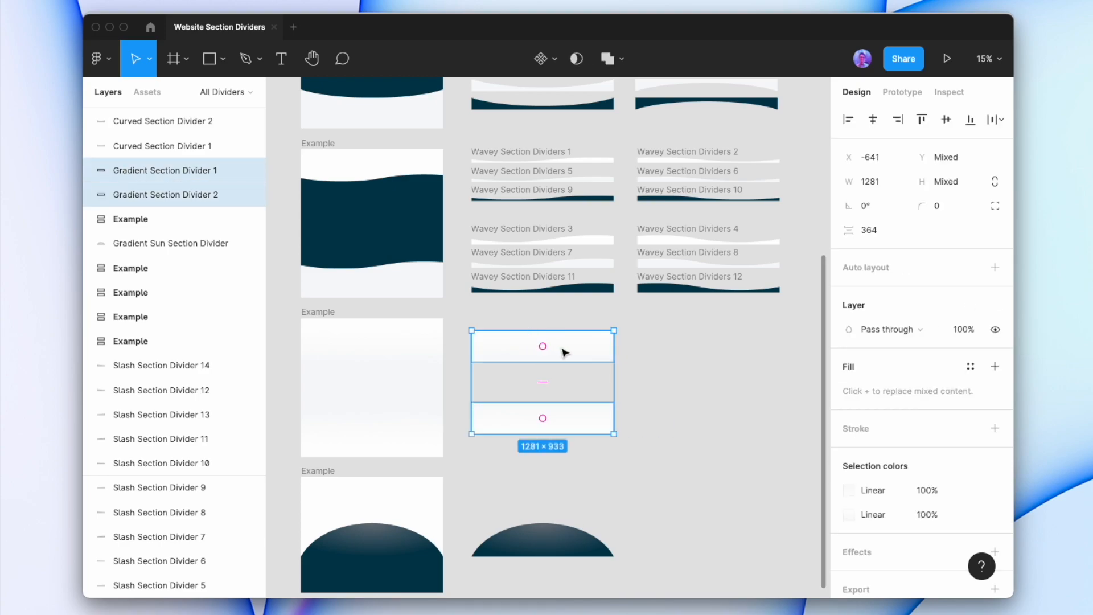
{"action": "mouse_move", "coordinate": [644, 358]}
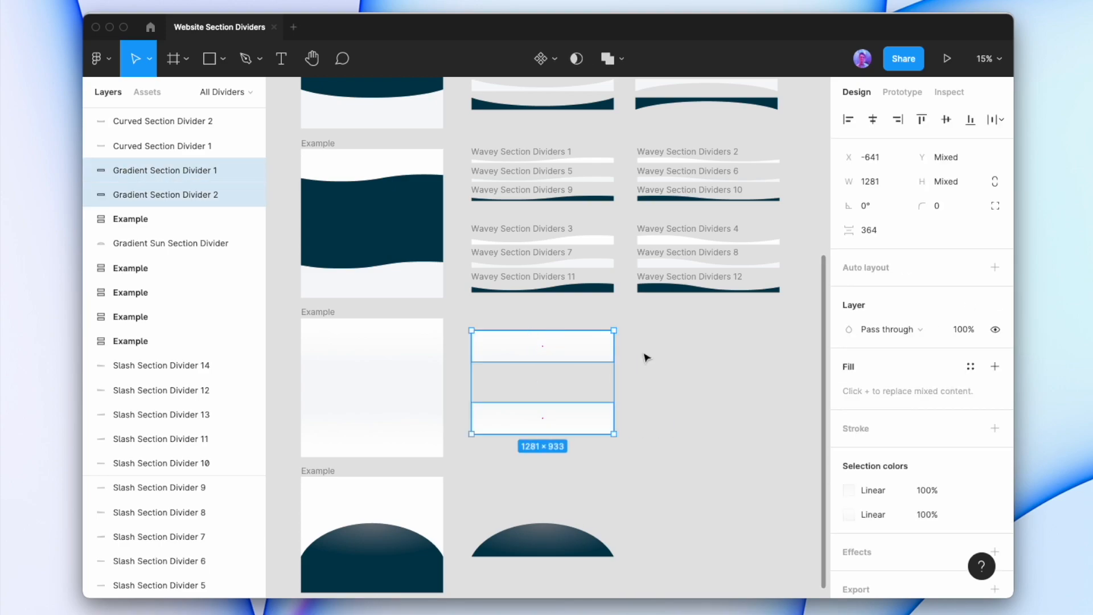
{"action": "mouse_move", "coordinate": [654, 321]}
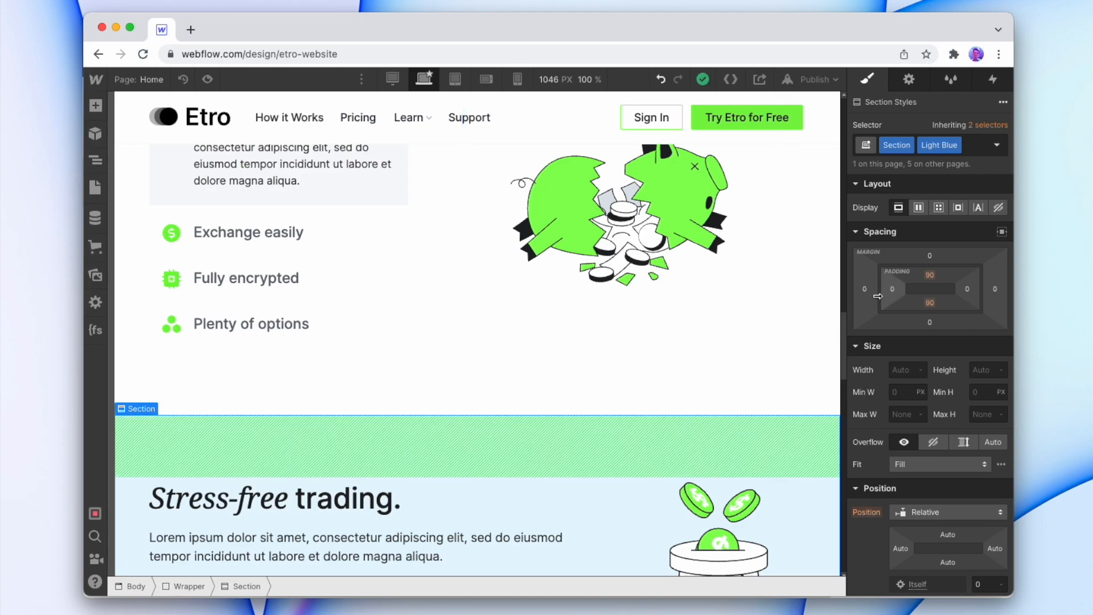
Add the White Blue Gradient combo class with a linear gradient from white to Soft Blue.
{"action": "scroll", "scroll_direction": "down", "scroll_amount": 3}
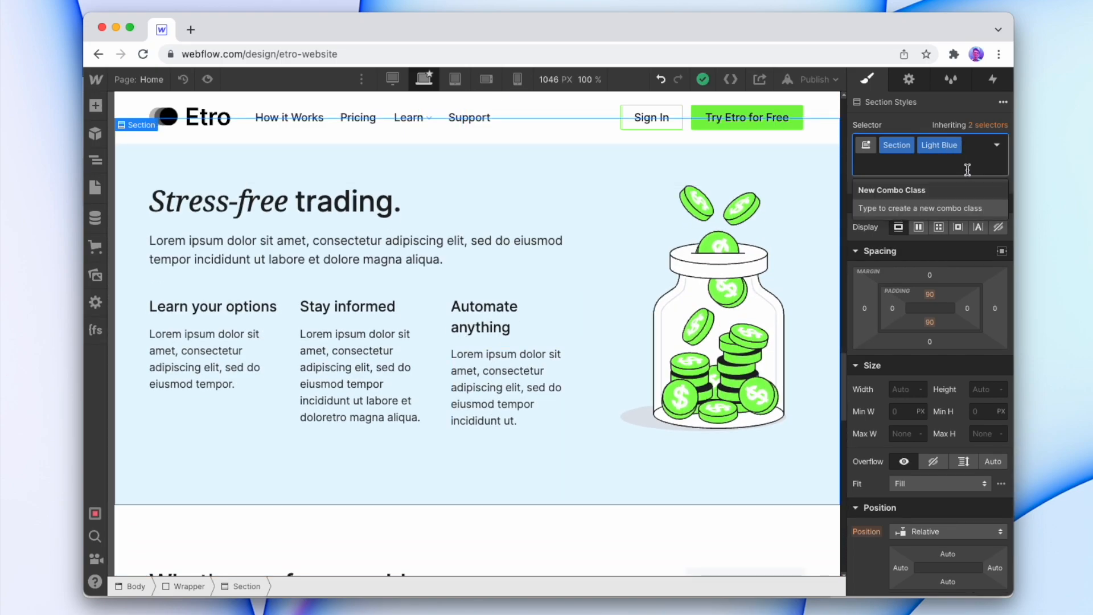
{"action": "type", "text": "White Blue Gradient"}
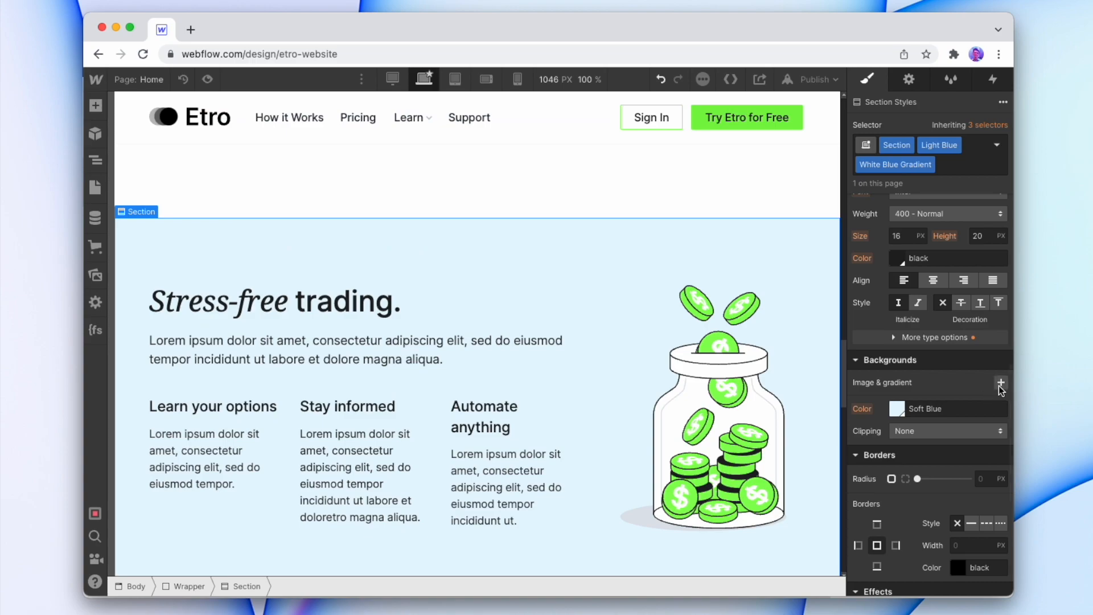
{"action": "left_click", "coordinate": [1001, 383]}
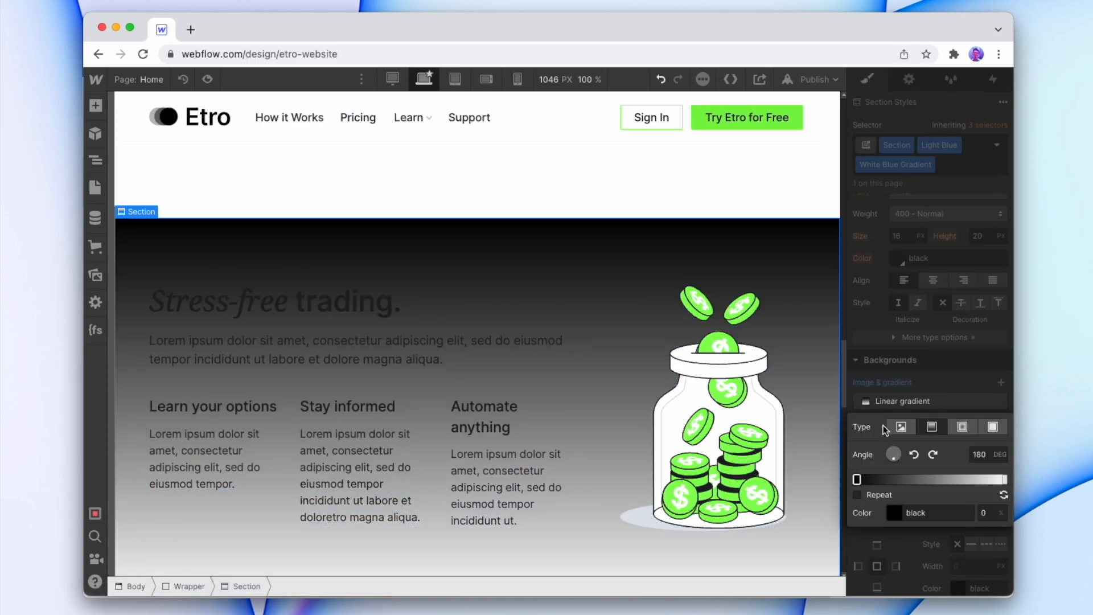
{"action": "left_click", "coordinate": [895, 513]}
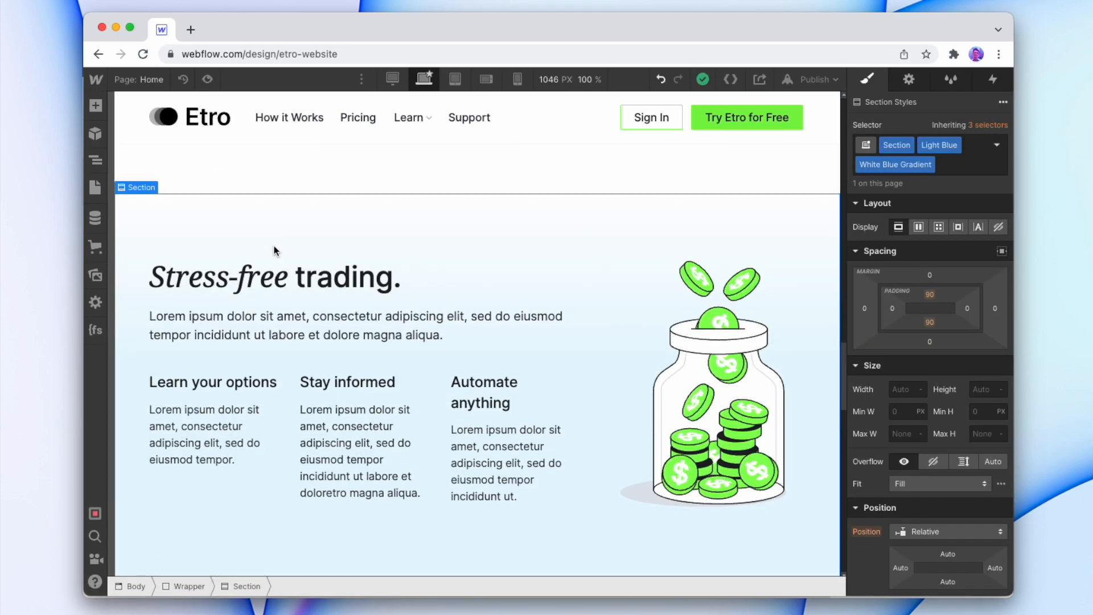
Set top padding 180 and top margin -90 so the section overlaps the one above, then preview.
{"action": "left_click", "coordinate": [928, 295]}
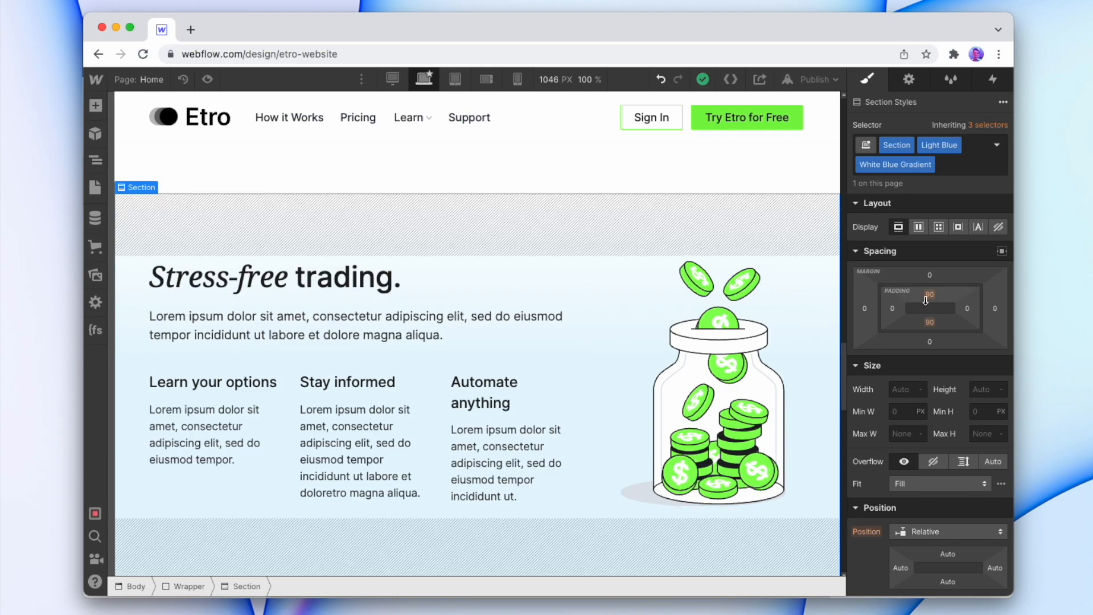
{"action": "left_click", "coordinate": [929, 294]}
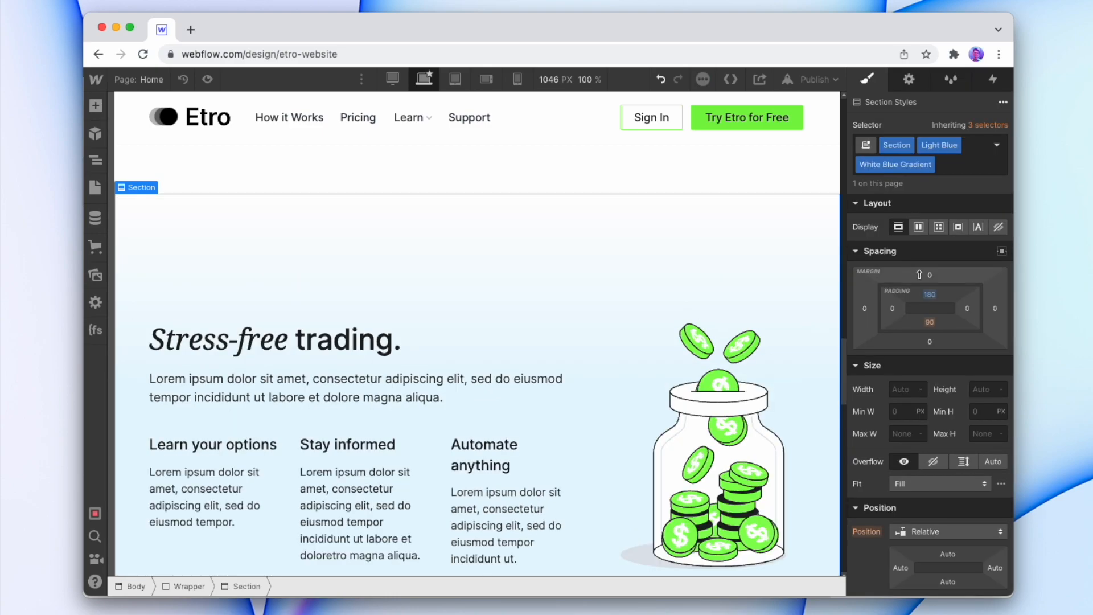
{"action": "left_click", "coordinate": [930, 307]}
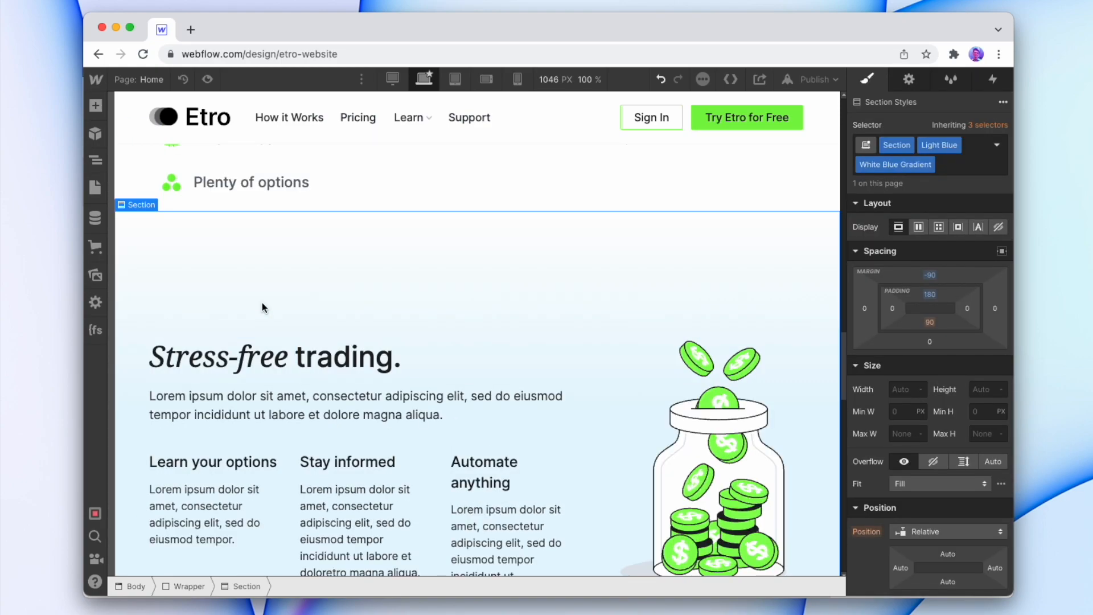
{"action": "scroll", "scroll_direction": "up", "scroll_amount": 3}
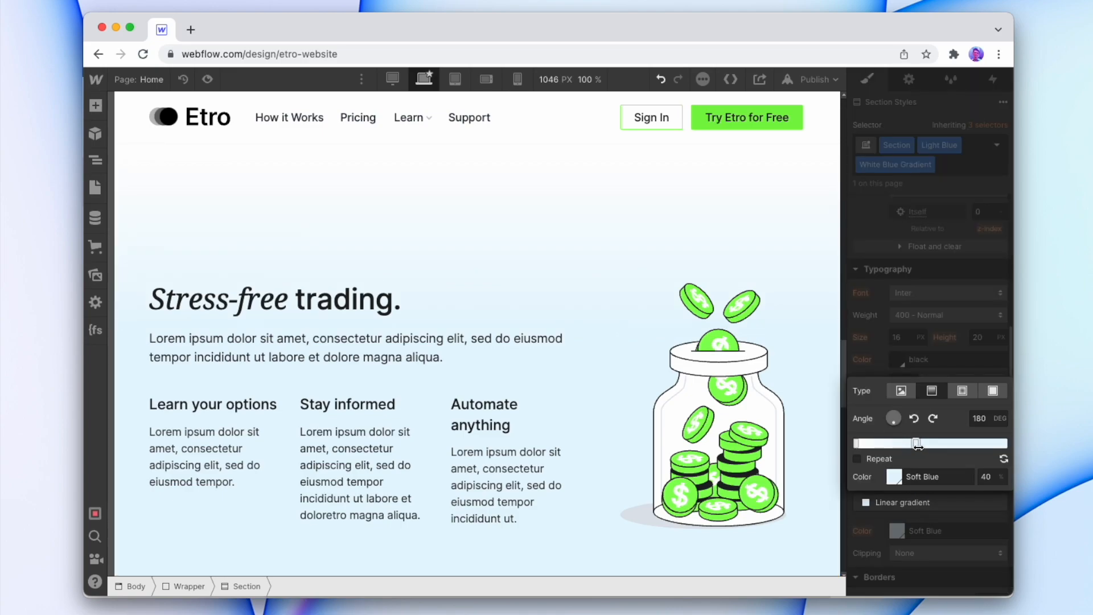
{"action": "scroll", "scroll_direction": "up", "scroll_amount": 3}
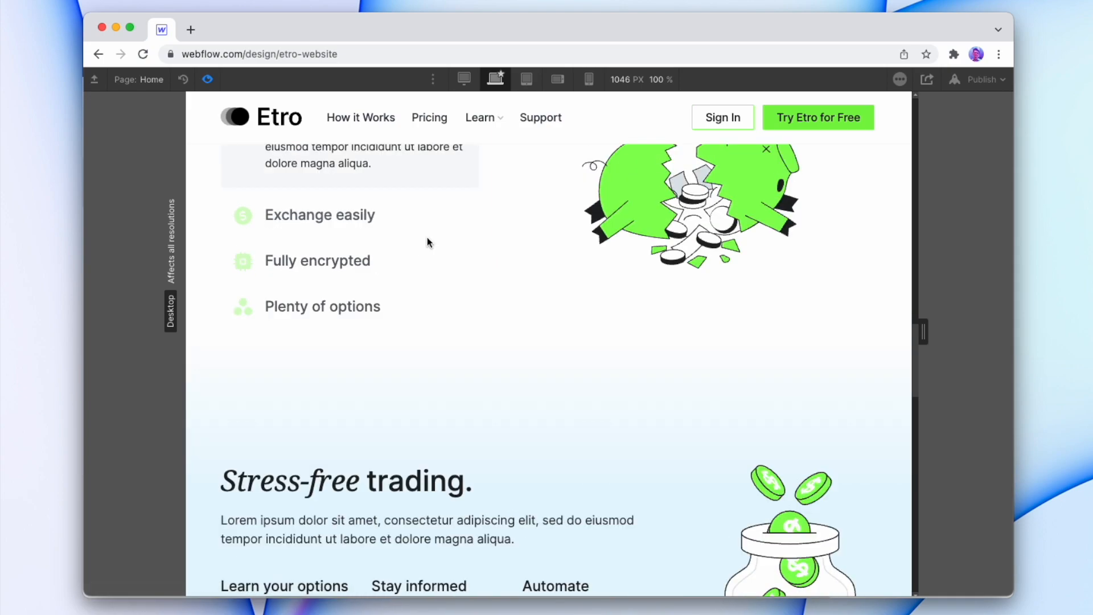
{"action": "scroll", "scroll_direction": "down", "scroll_amount": 3}
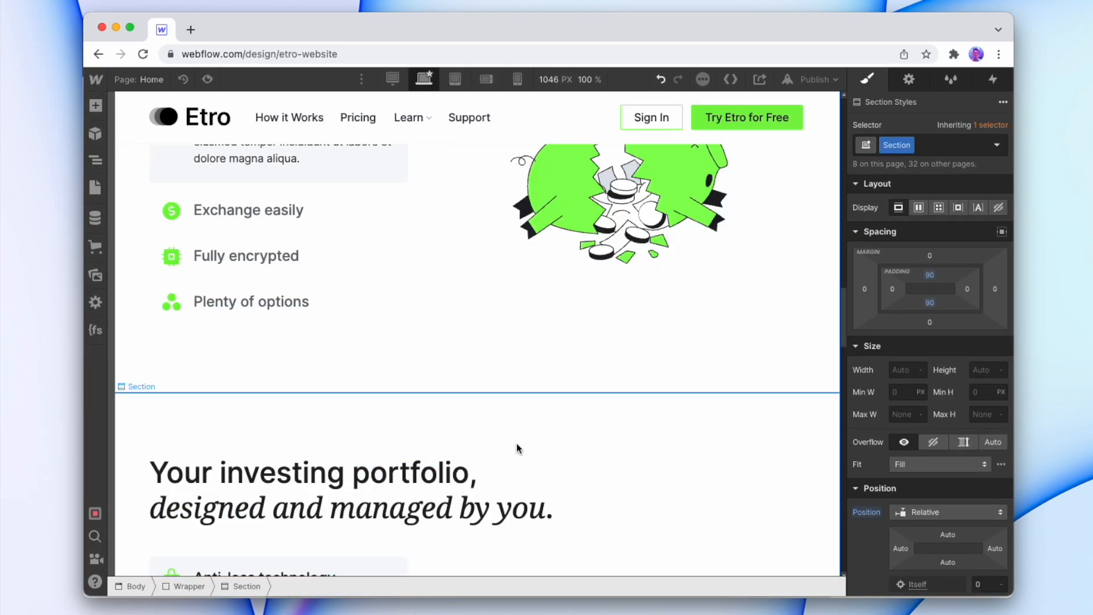
Empty the duplicated section's content and give it the Light Blue combo class.
{"action": "scroll", "scroll_direction": "down", "scroll_amount": 3}
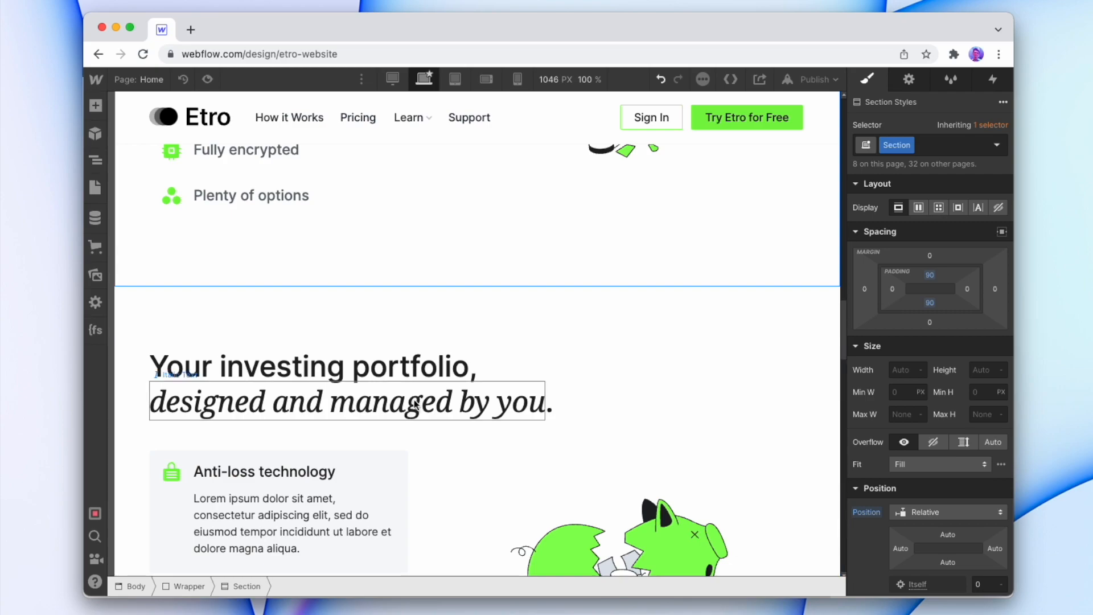
{"action": "left_click", "coordinate": [154, 354]}
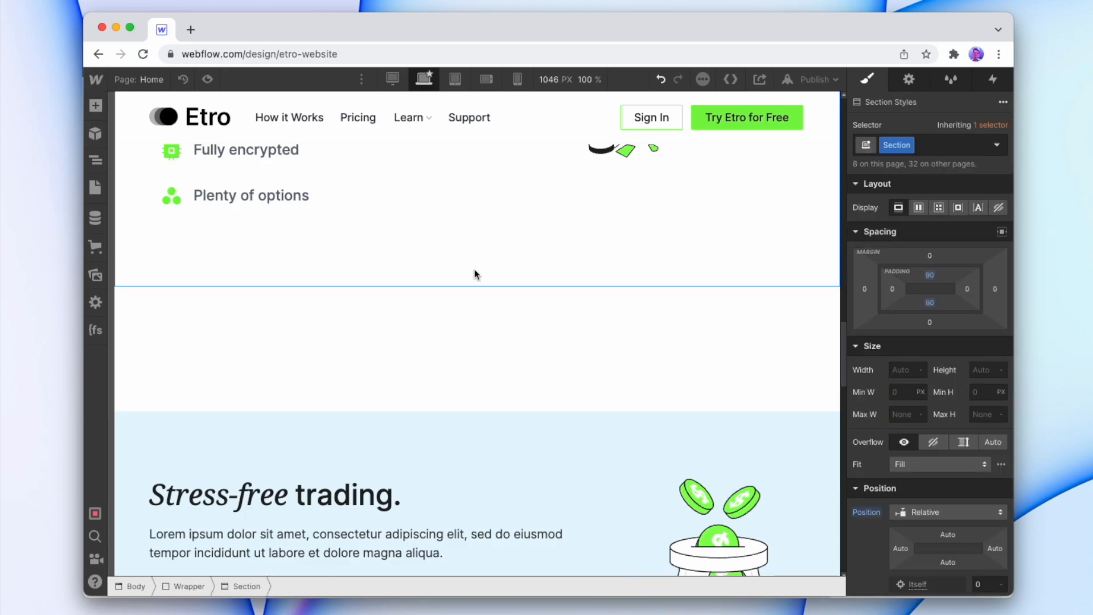
{"action": "left_click", "coordinate": [931, 145]}
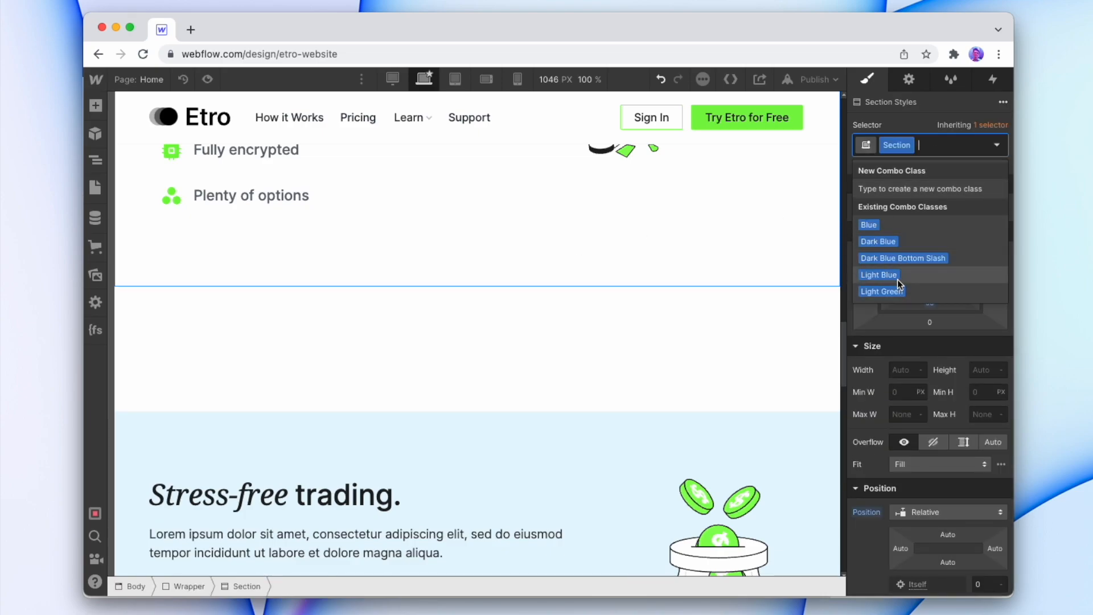
{"action": "left_click", "coordinate": [424, 281]}
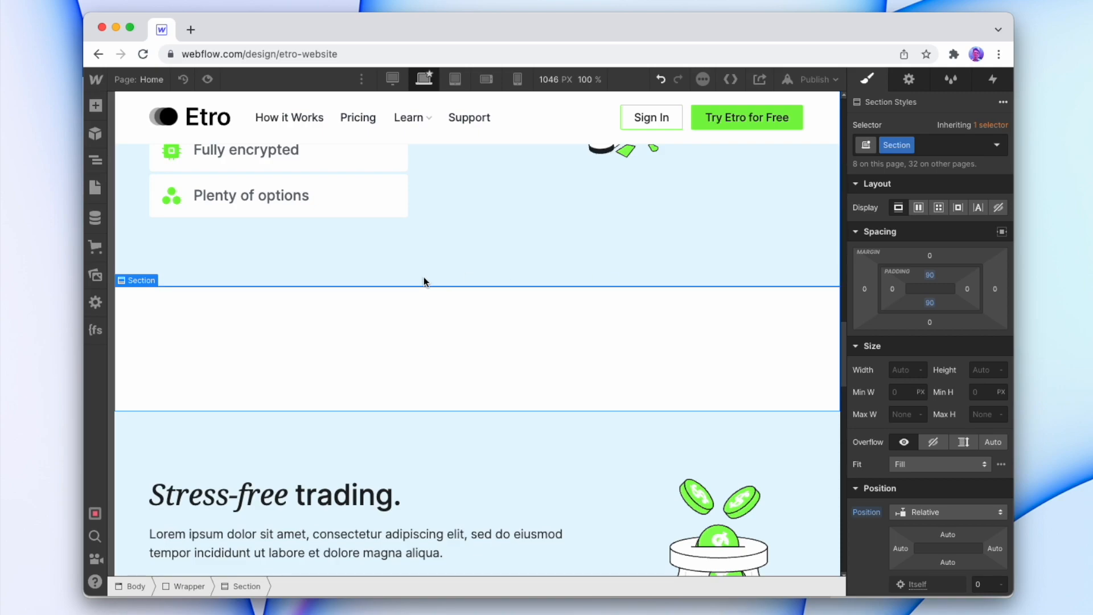
{"action": "mouse_move", "coordinate": [312, 405]}
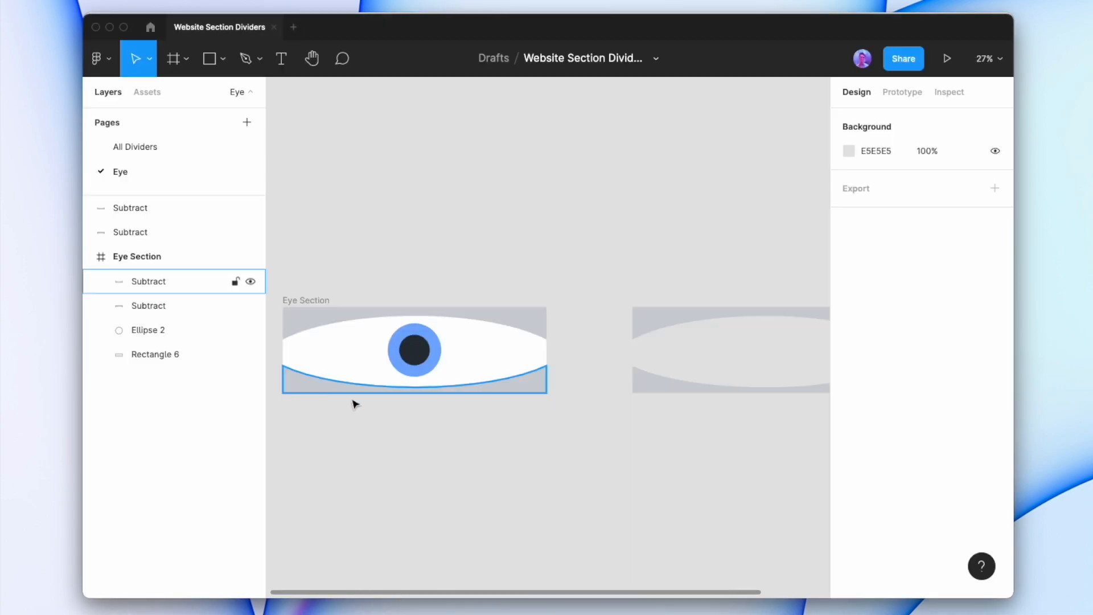
Select the Top Eye and Bottom Eye outline shapes for the empty section's background.
{"action": "left_click", "coordinate": [130, 232]}
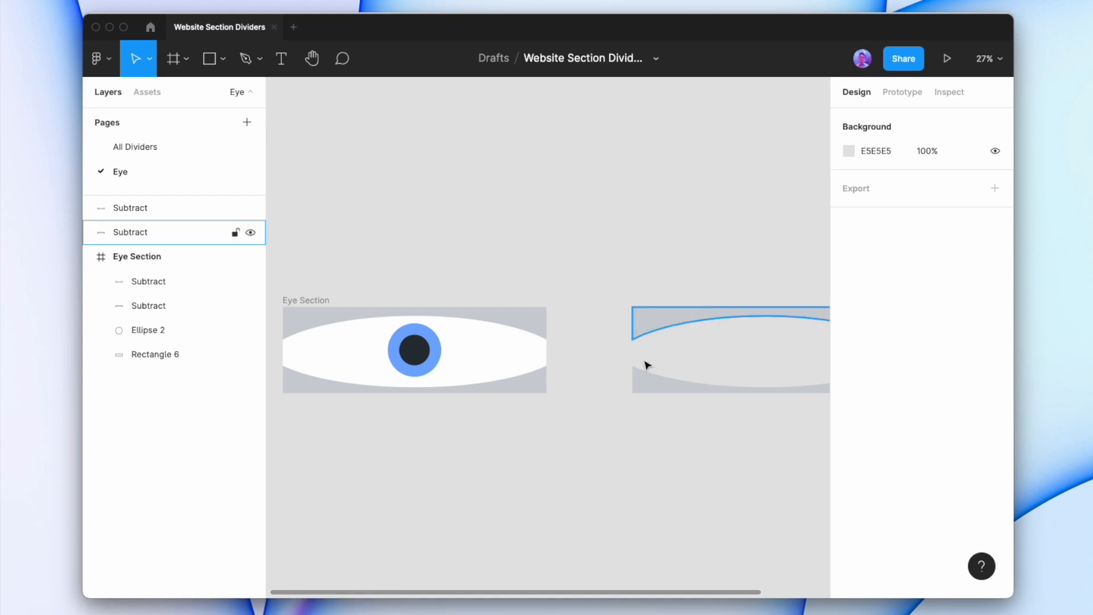
{"action": "left_click", "coordinate": [130, 208]}
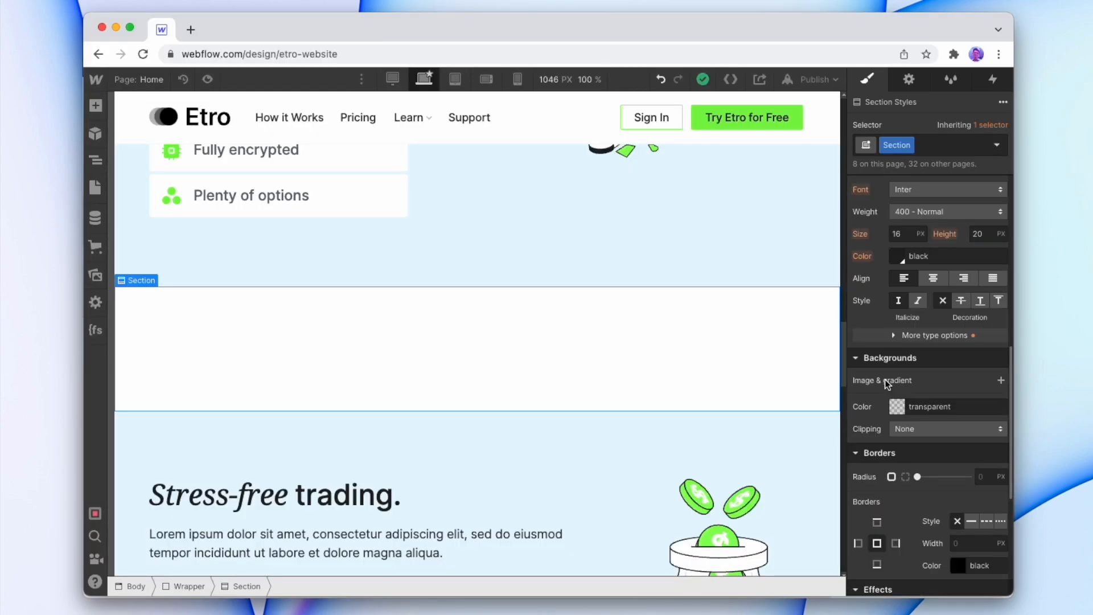
{"action": "left_click", "coordinate": [899, 406]}
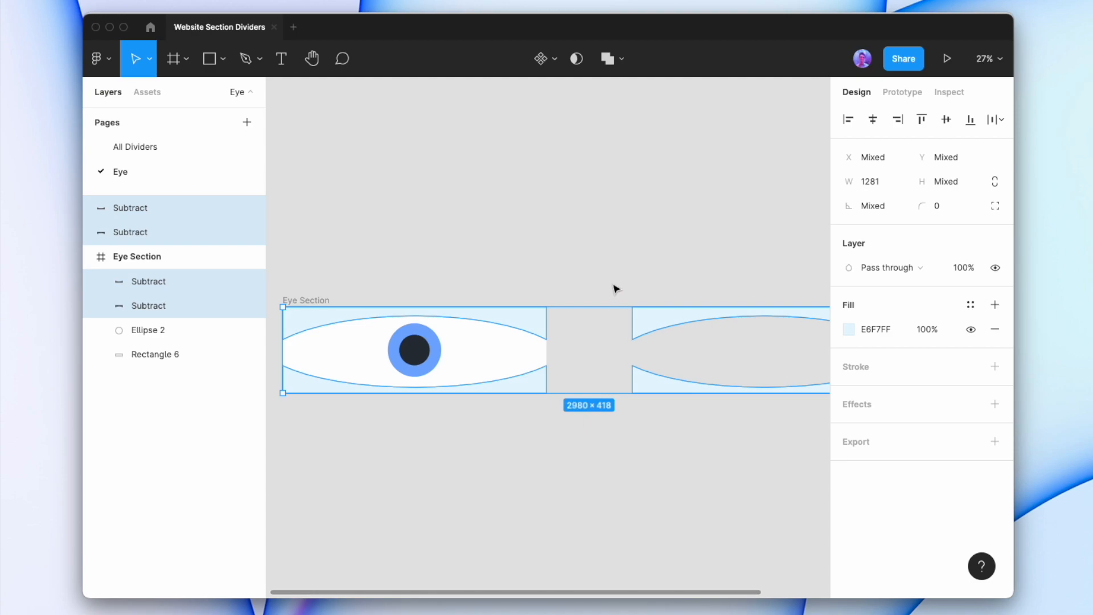
{"action": "left_click", "coordinate": [849, 329]}
{"action": "type", "text": "Bottom Eye"}
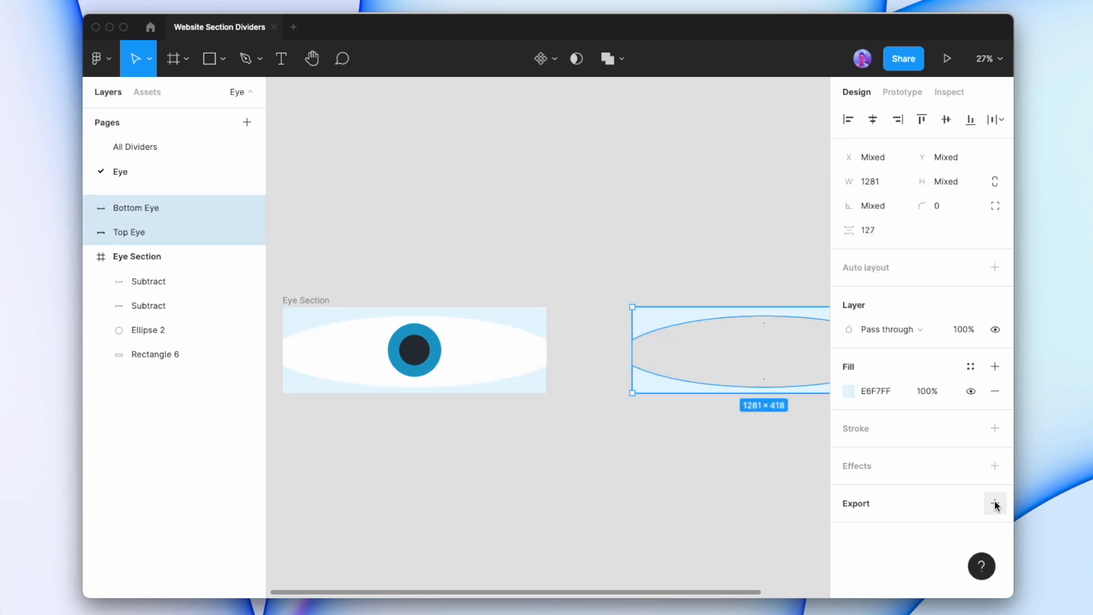
Export the two eye shapes as SVG files to Downloads.
{"action": "left_click", "coordinate": [995, 502]}
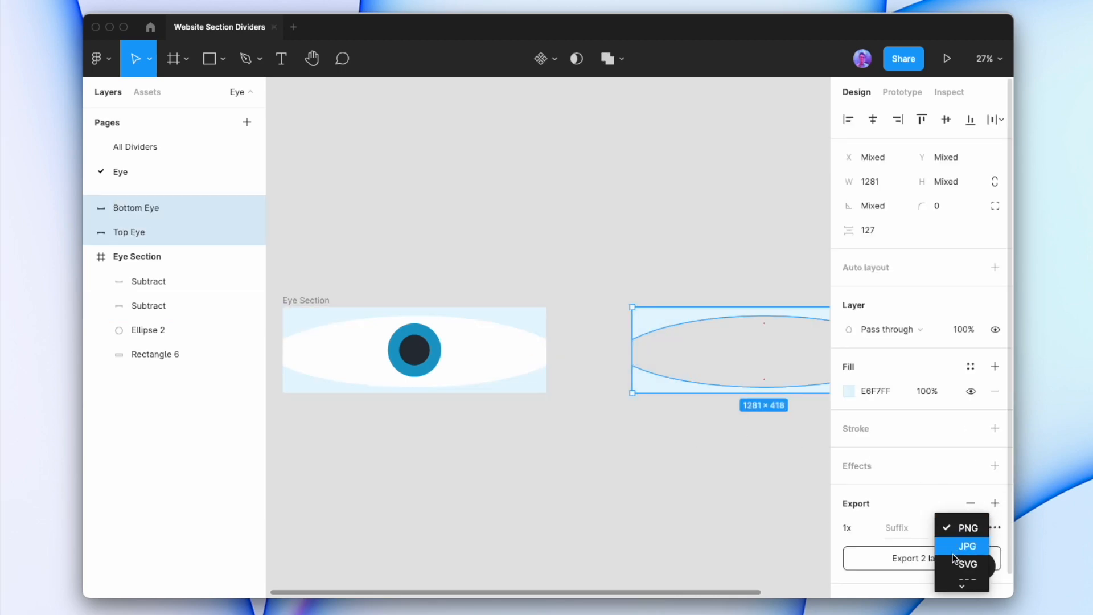
{"action": "left_click", "coordinate": [967, 563]}
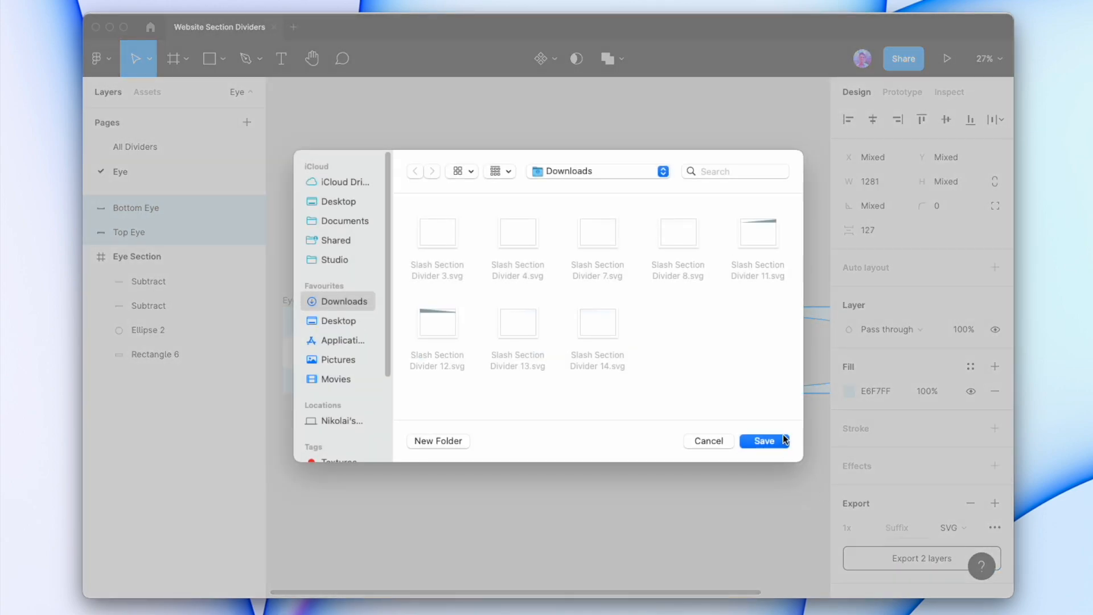
{"action": "left_click", "coordinate": [763, 441]}
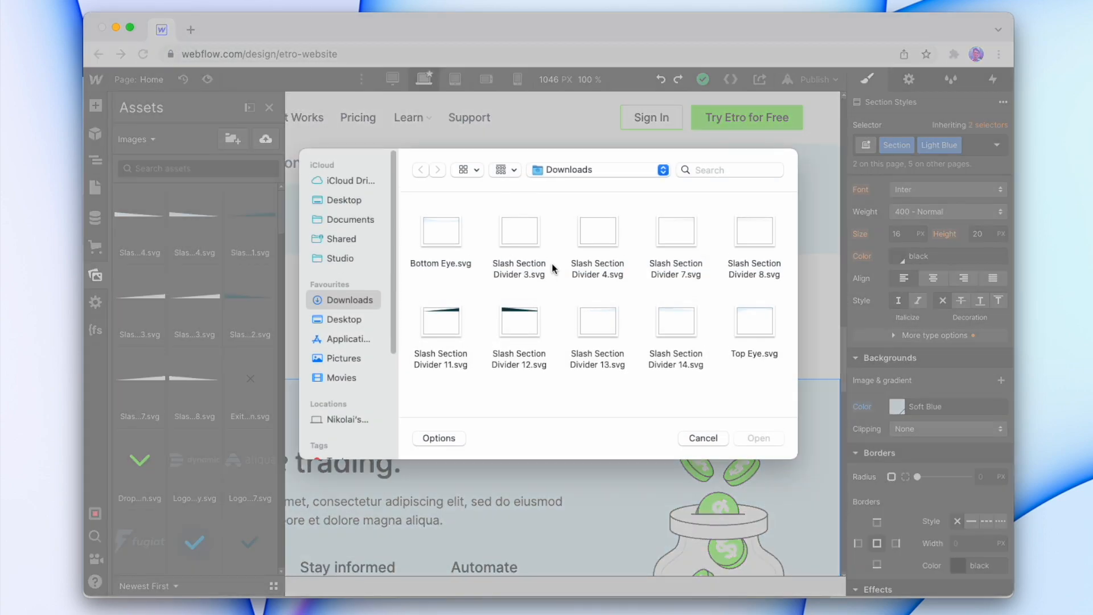
Upload Top Eye.svg and Bottom Eye.svg to Assets and place the top eye image in the section.
{"action": "left_click", "coordinate": [440, 230]}
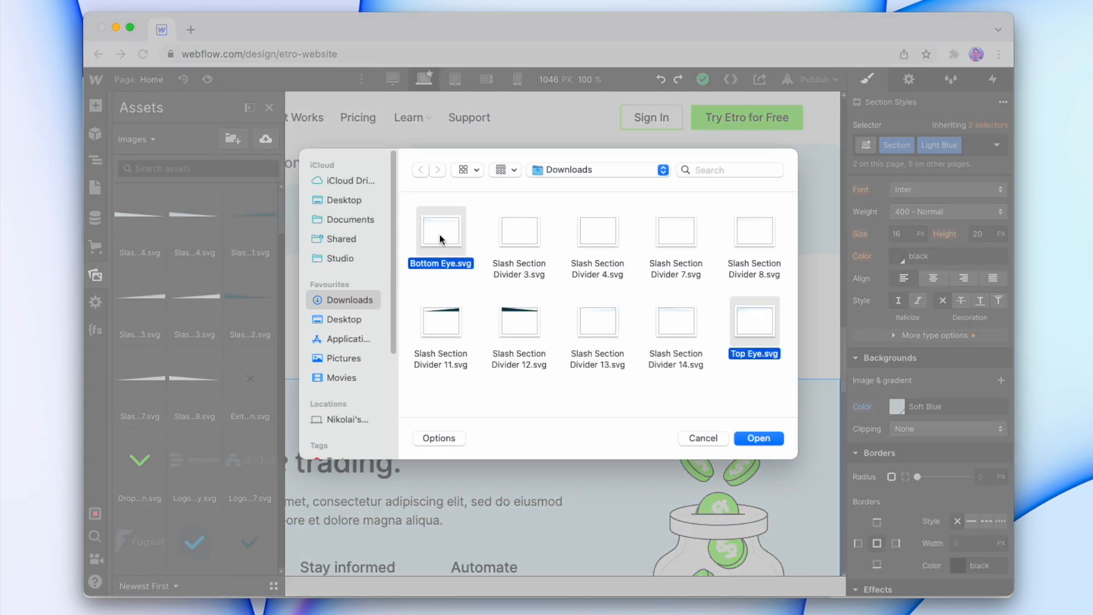
{"action": "left_click", "coordinate": [703, 437]}
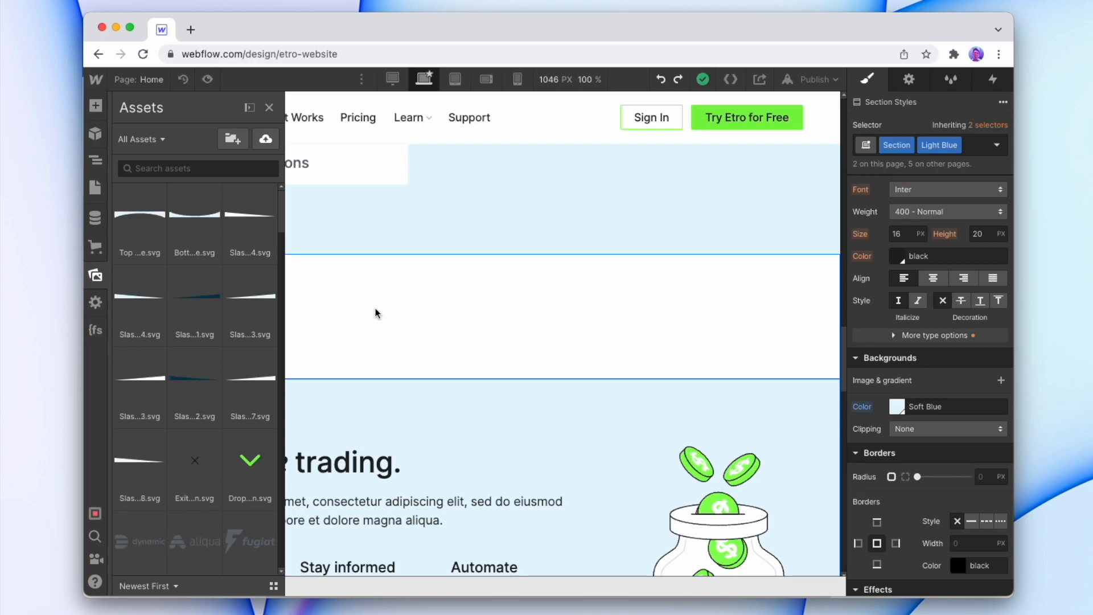
{"action": "mouse_move", "coordinate": [414, 318]}
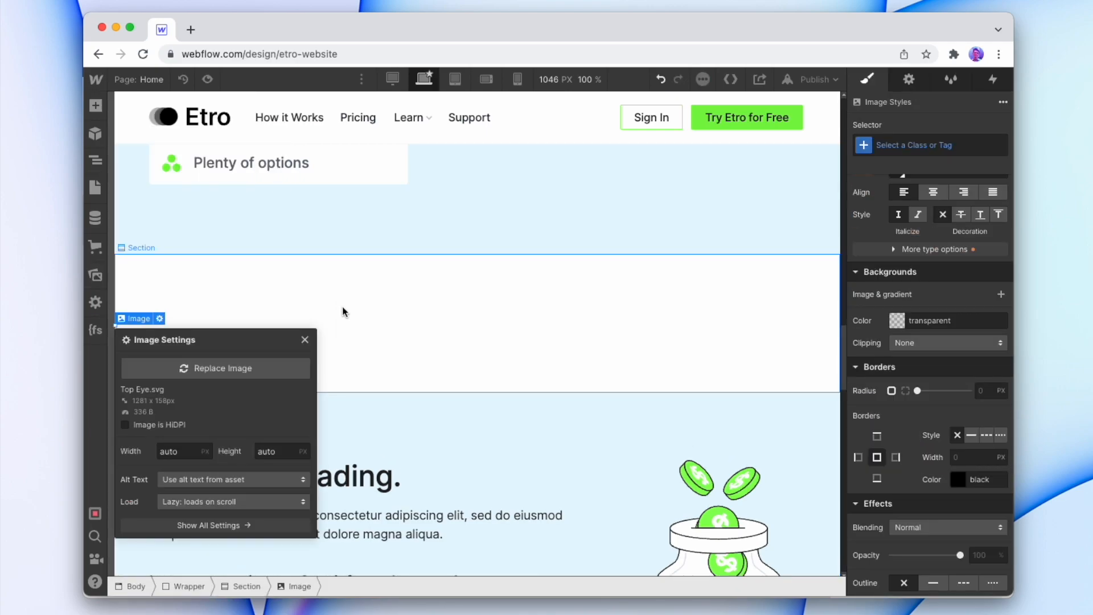
{"action": "left_click", "coordinate": [305, 340]}
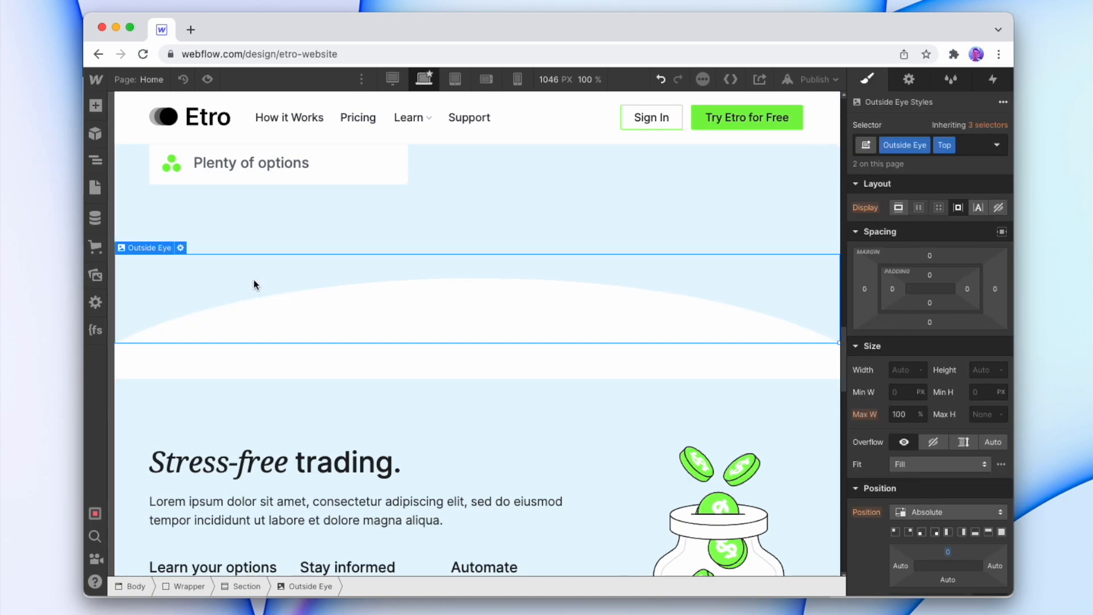
Swap the duplicated image's picture to Bottom Eye.svg so the two halves form the eye.
{"action": "left_click", "coordinate": [909, 78]}
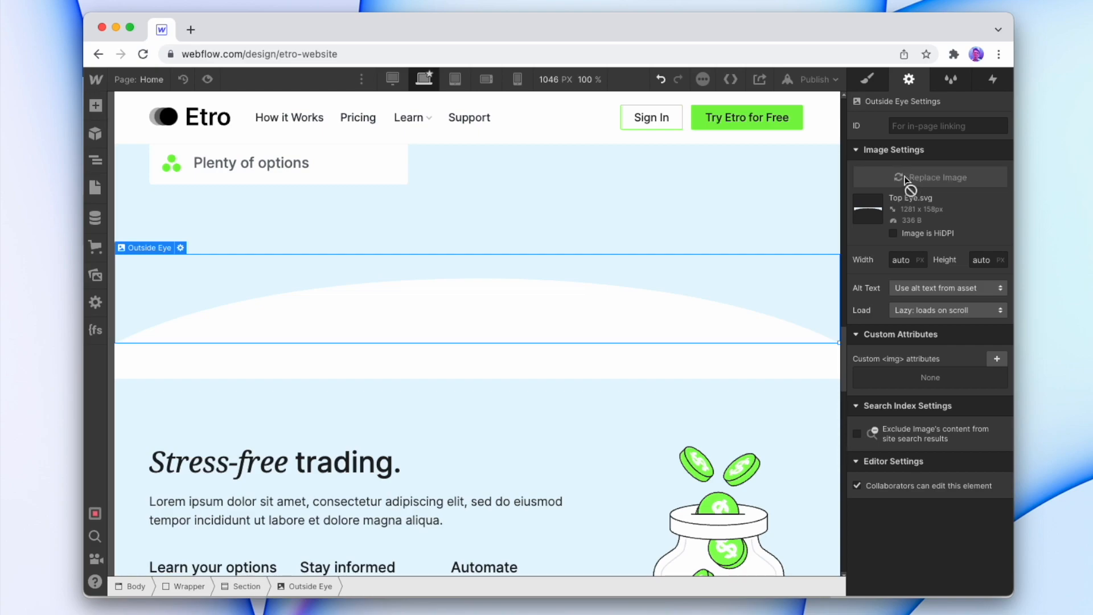
{"action": "left_click", "coordinate": [930, 176]}
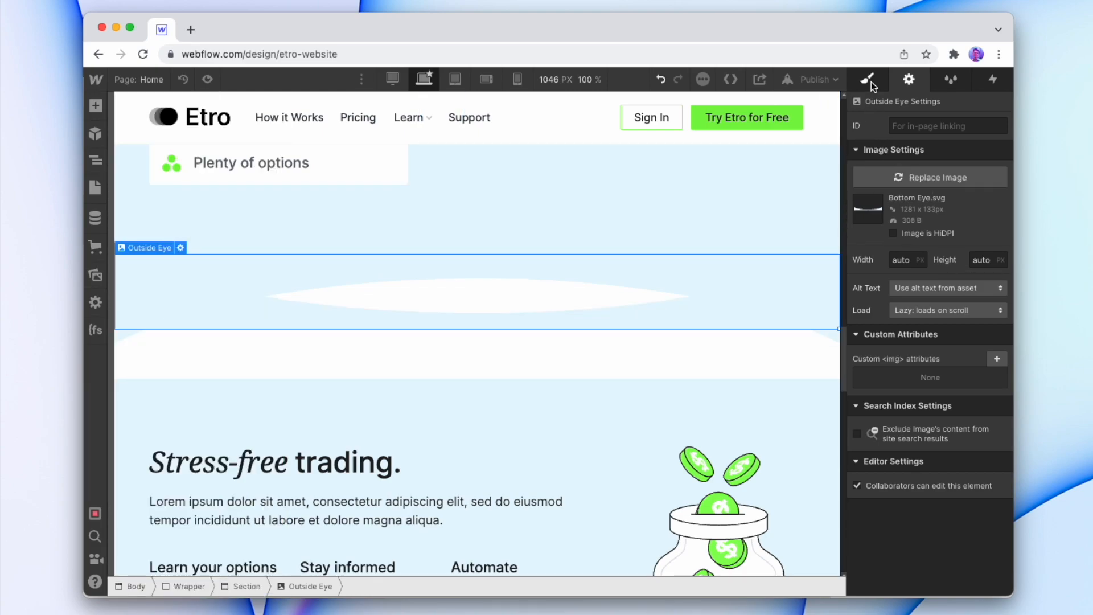
{"action": "left_click", "coordinate": [867, 78]}
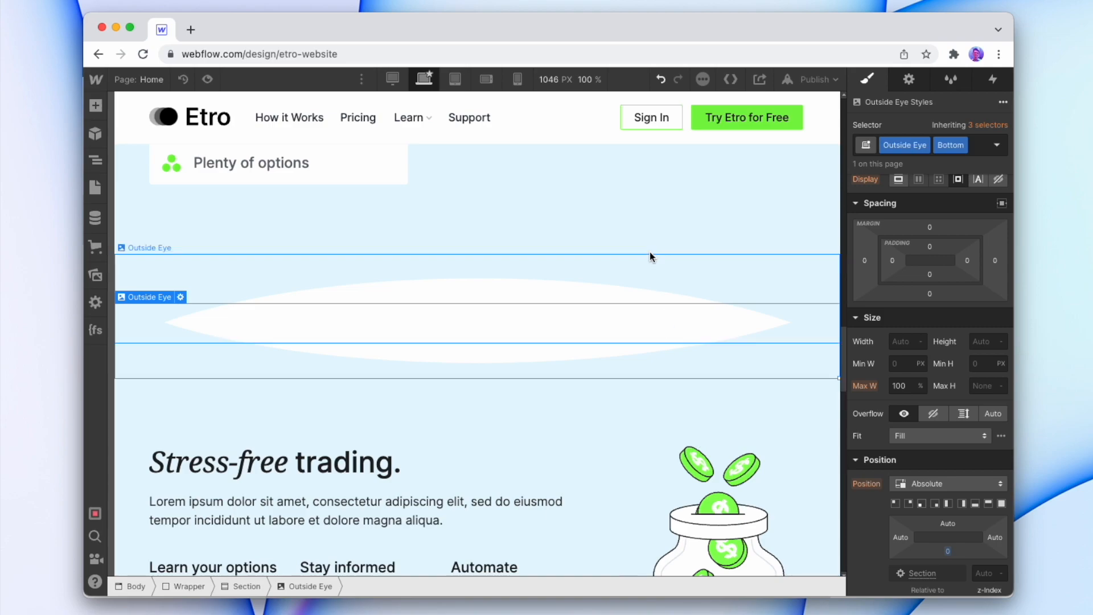
Give the Eye section a fixed height, trying 1000 then settling on 400 px.
{"action": "left_click", "coordinate": [247, 585]}
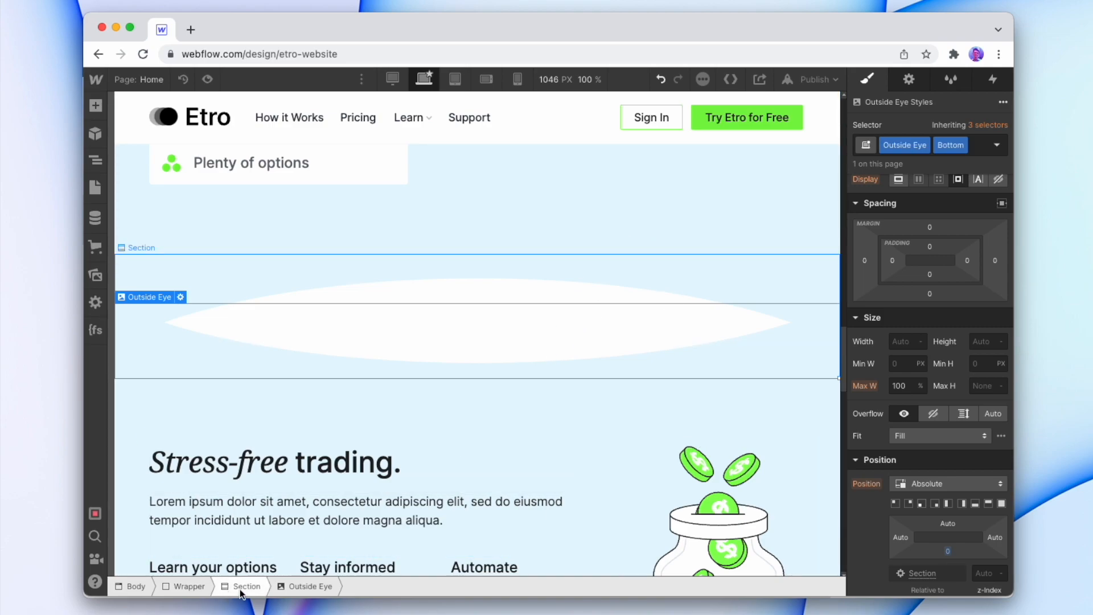
{"action": "left_click", "coordinate": [246, 585]}
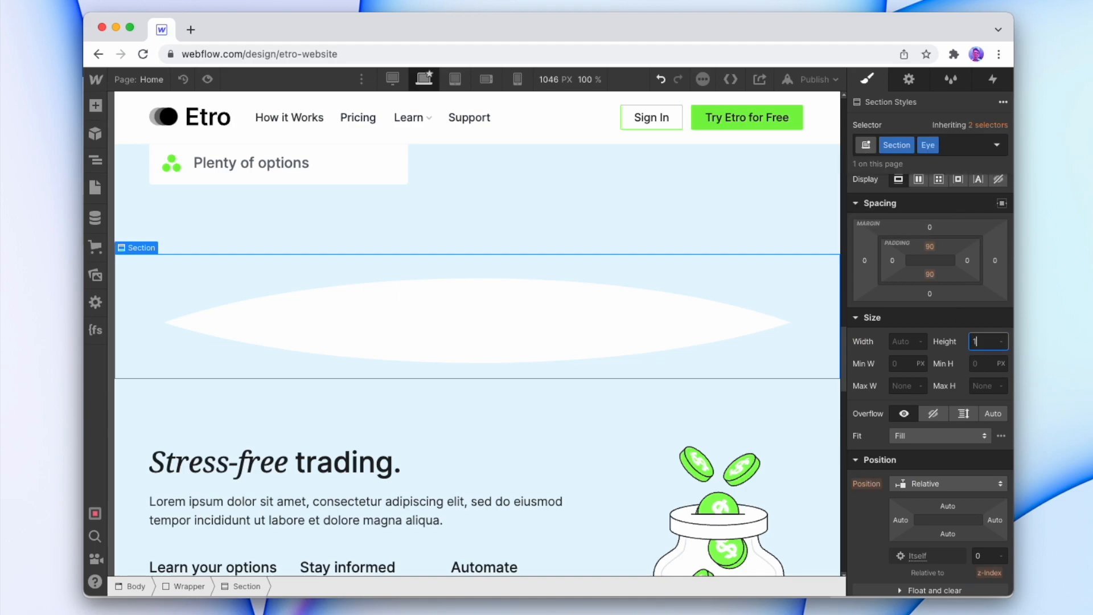
{"action": "type", "text": "1000"}
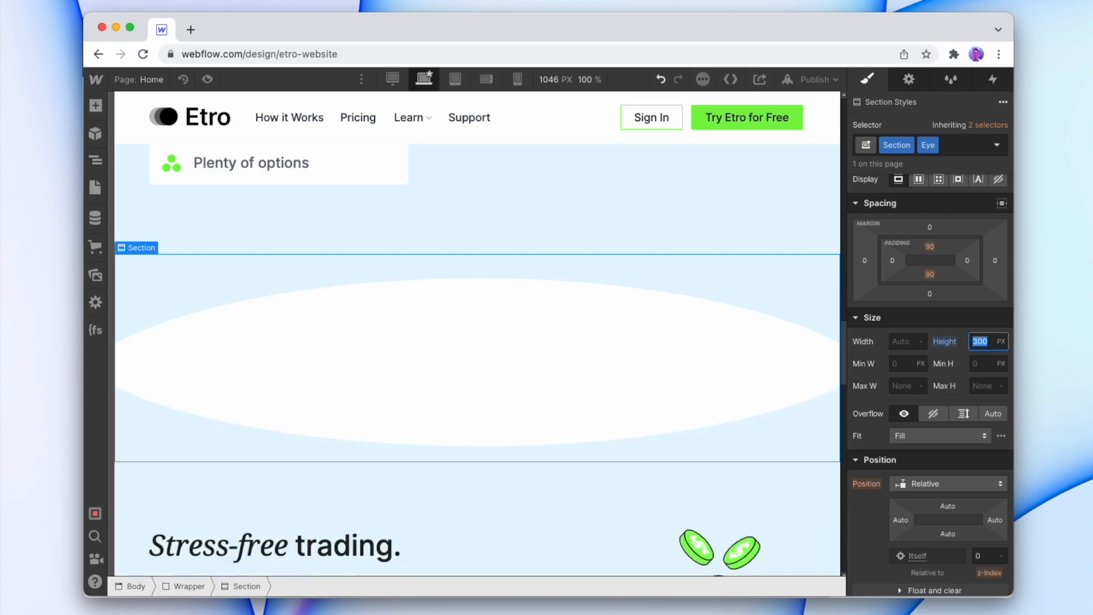
{"action": "type", "text": "400"}
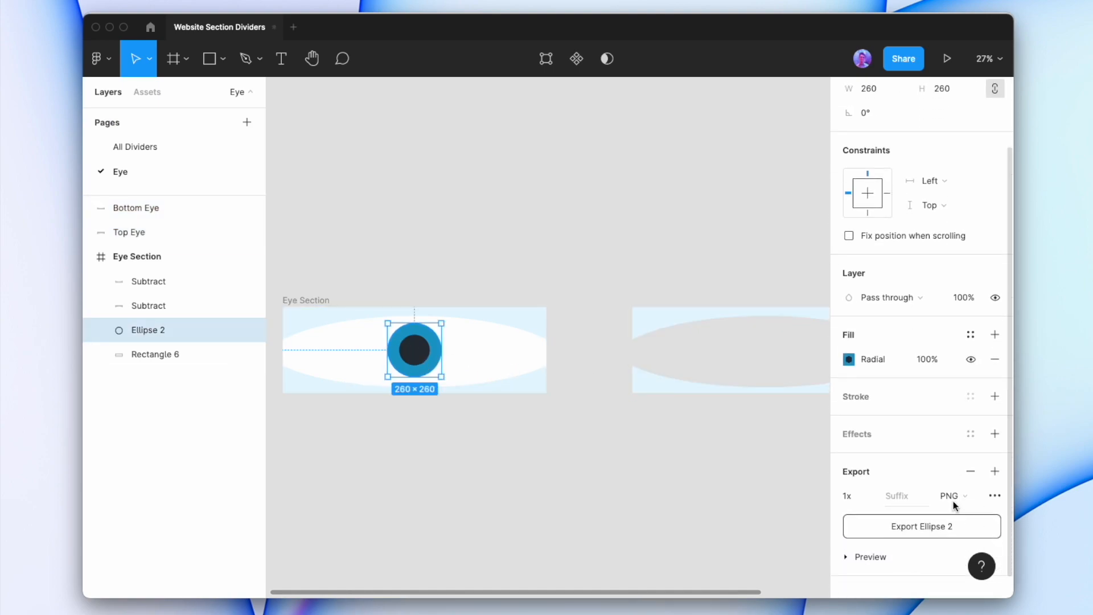
Export Ellipse 2, the pupil circle, from Figma as SVG instead of PNG.
{"action": "left_click", "coordinate": [953, 495]}
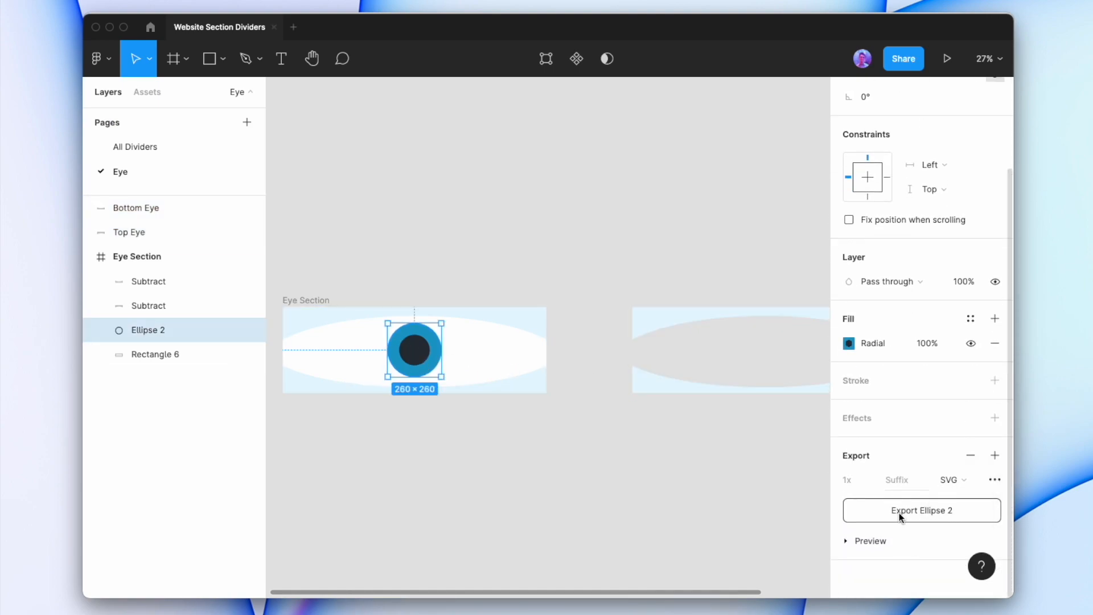
{"action": "left_click", "coordinate": [921, 510]}
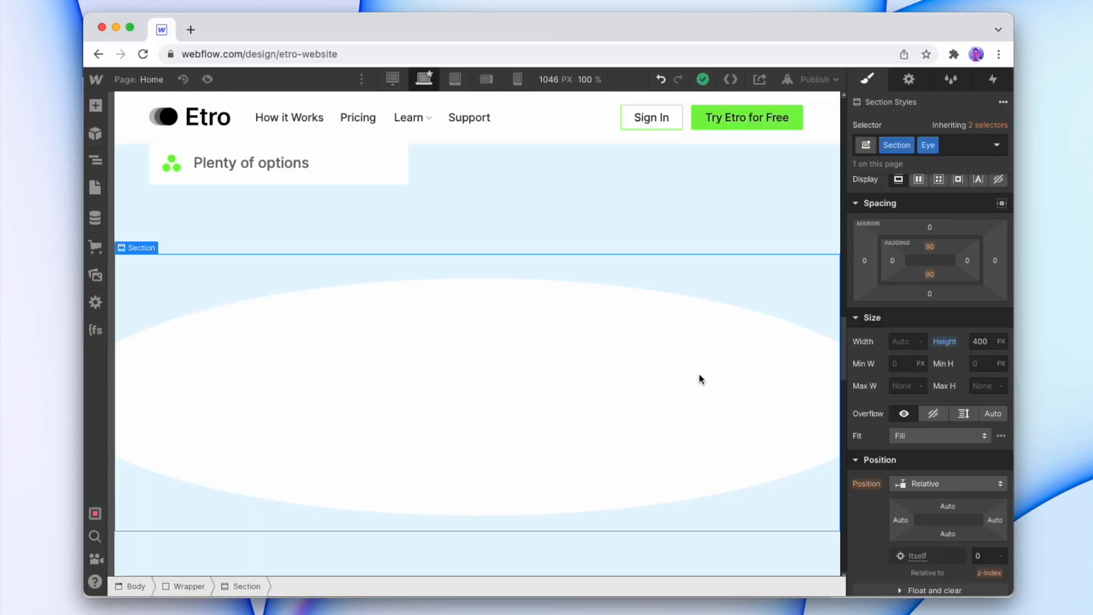
Place the pupil SVG in the Eye section and center it with flex align and justify center.
{"action": "left_click", "coordinate": [95, 275]}
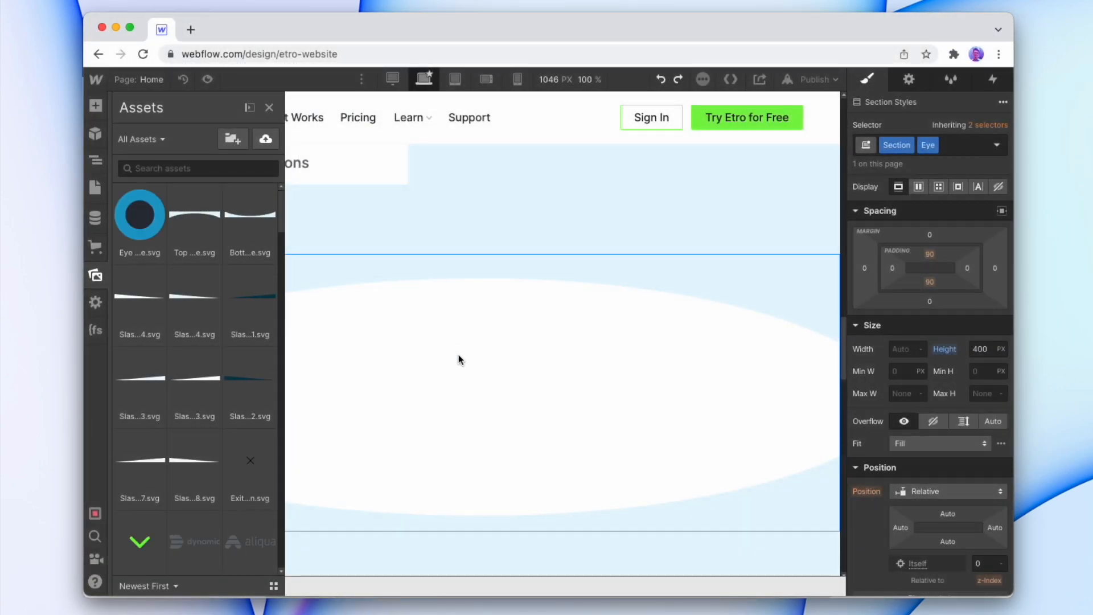
{"action": "mouse_move", "coordinate": [450, 377]}
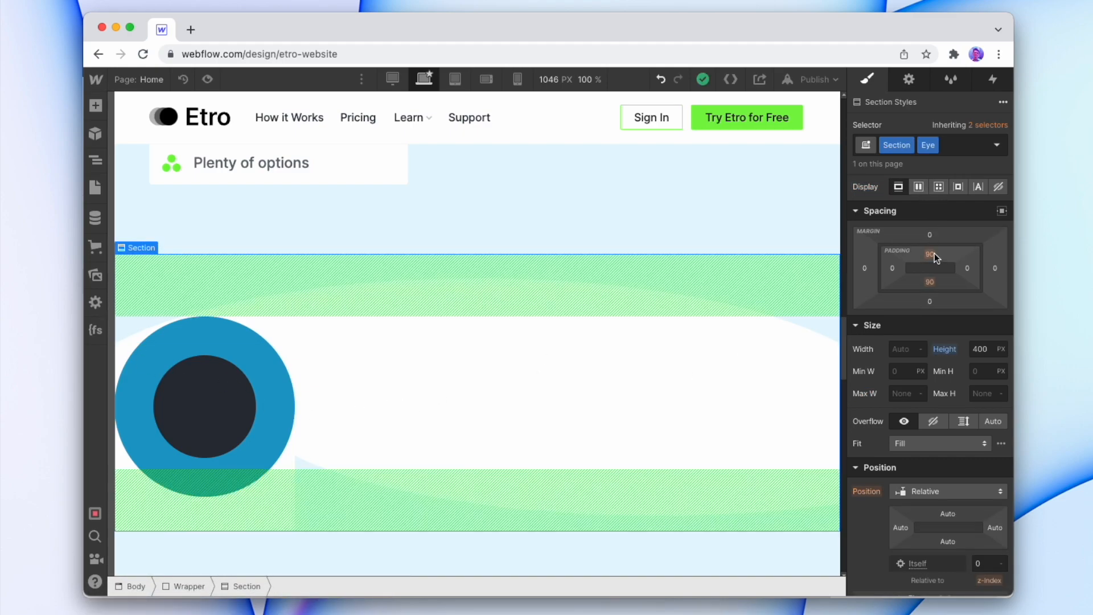
{"action": "left_click", "coordinate": [918, 186]}
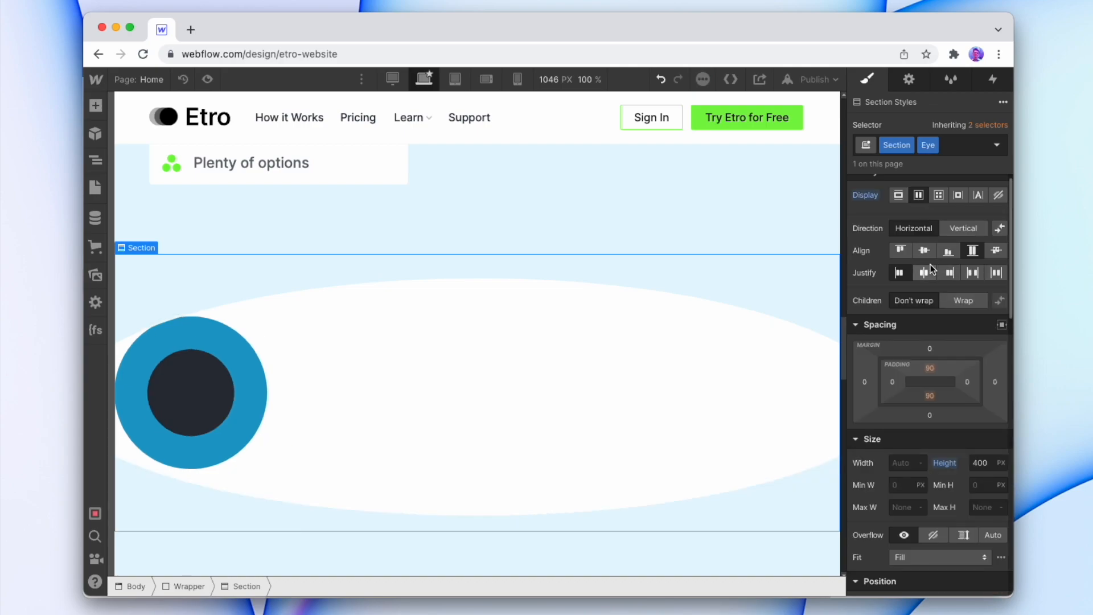
{"action": "left_click", "coordinate": [923, 272]}
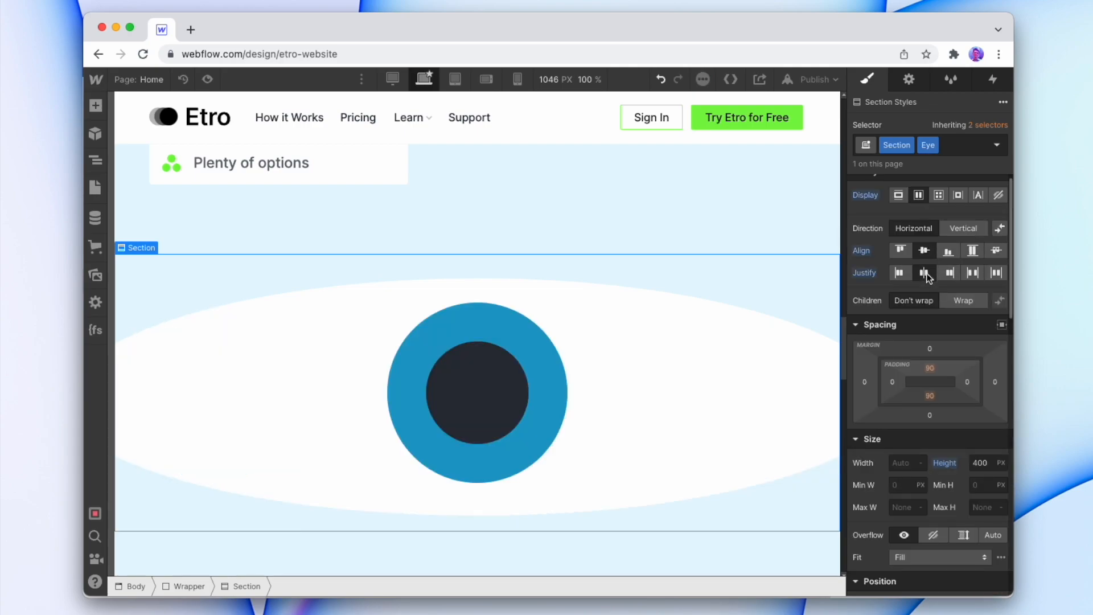
{"action": "left_click", "coordinate": [464, 362]}
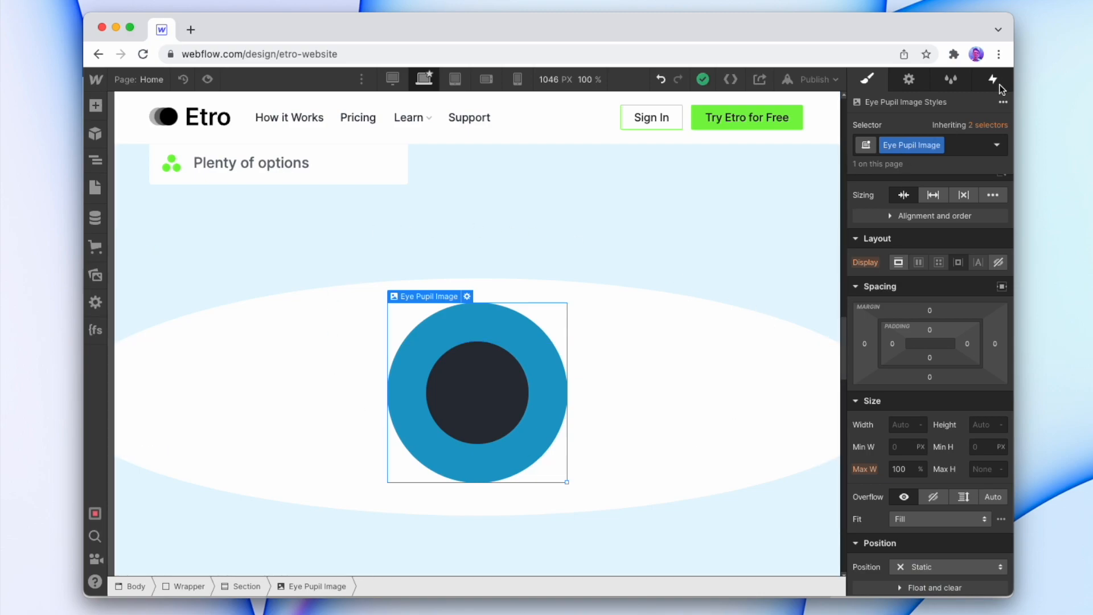
Add a mouse-move-in-viewport page trigger with a new animation named 'Move Eye'.
{"action": "left_click", "coordinate": [990, 78]}
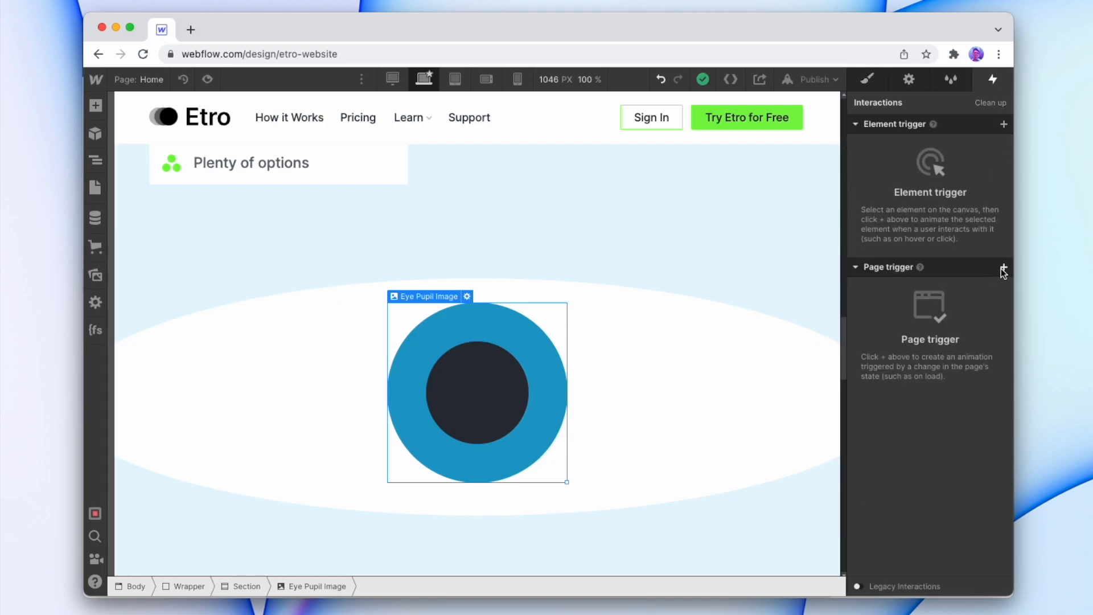
{"action": "left_click", "coordinate": [1004, 271]}
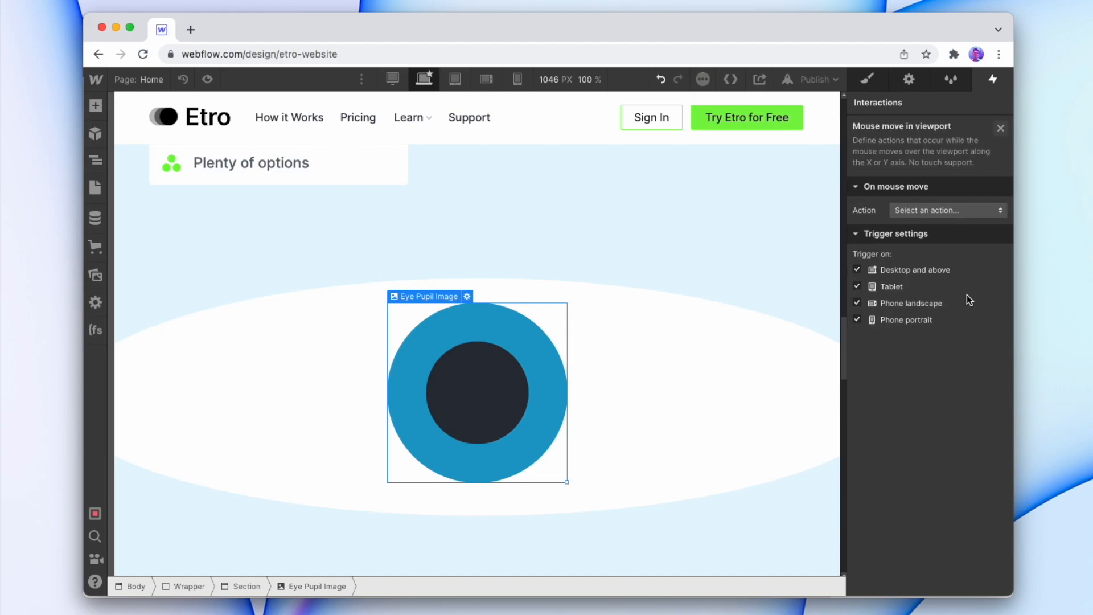
{"action": "left_click", "coordinate": [946, 209]}
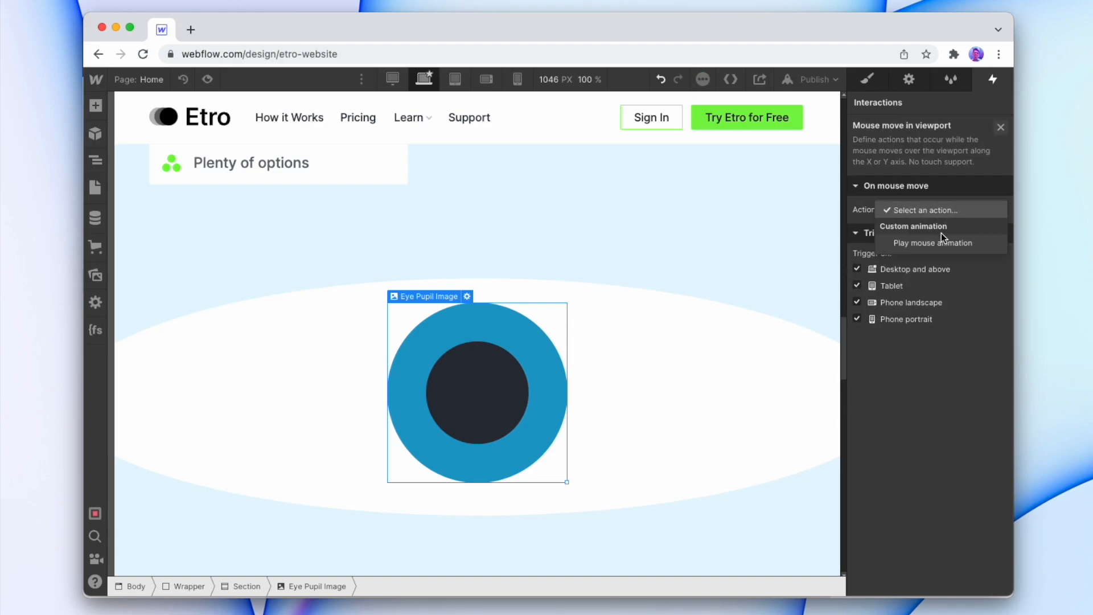
{"action": "left_click", "coordinate": [932, 242]}
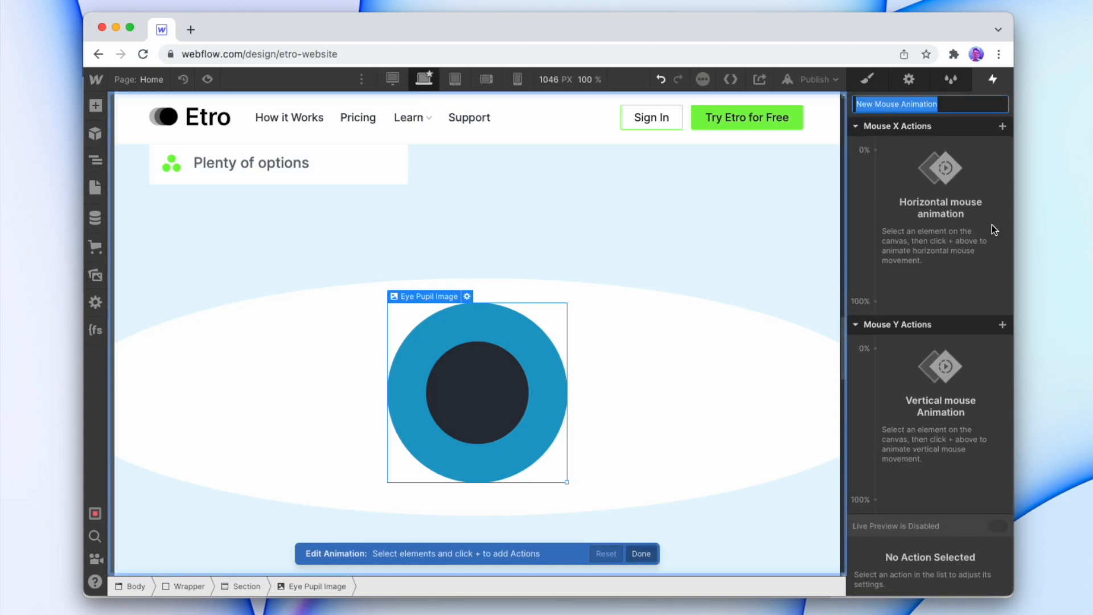
{"action": "type", "text": "Move Eye"}
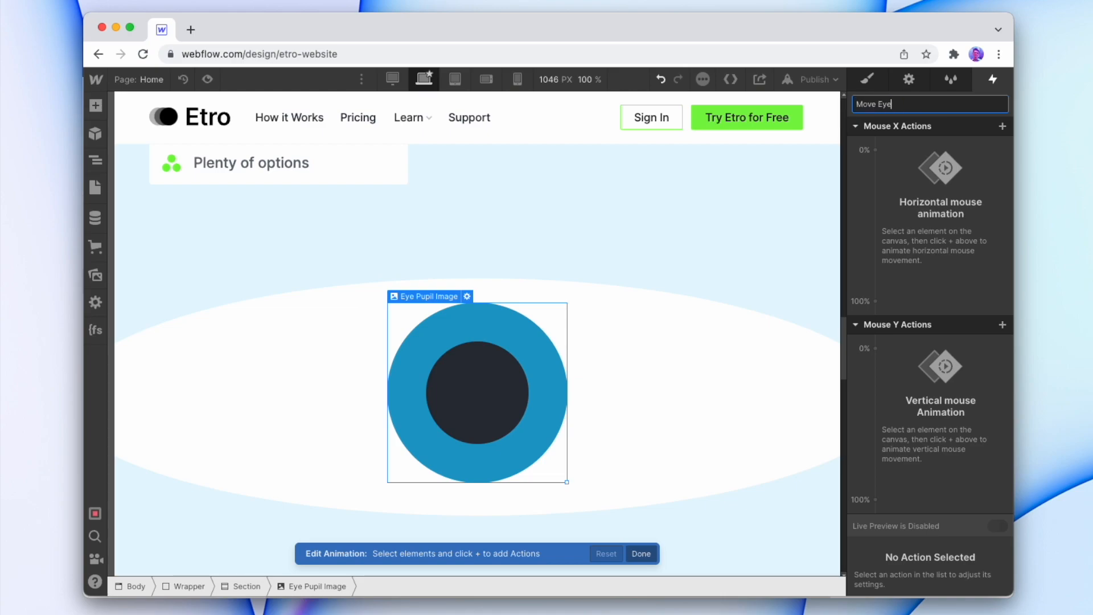
{"action": "key", "text": "Return"}
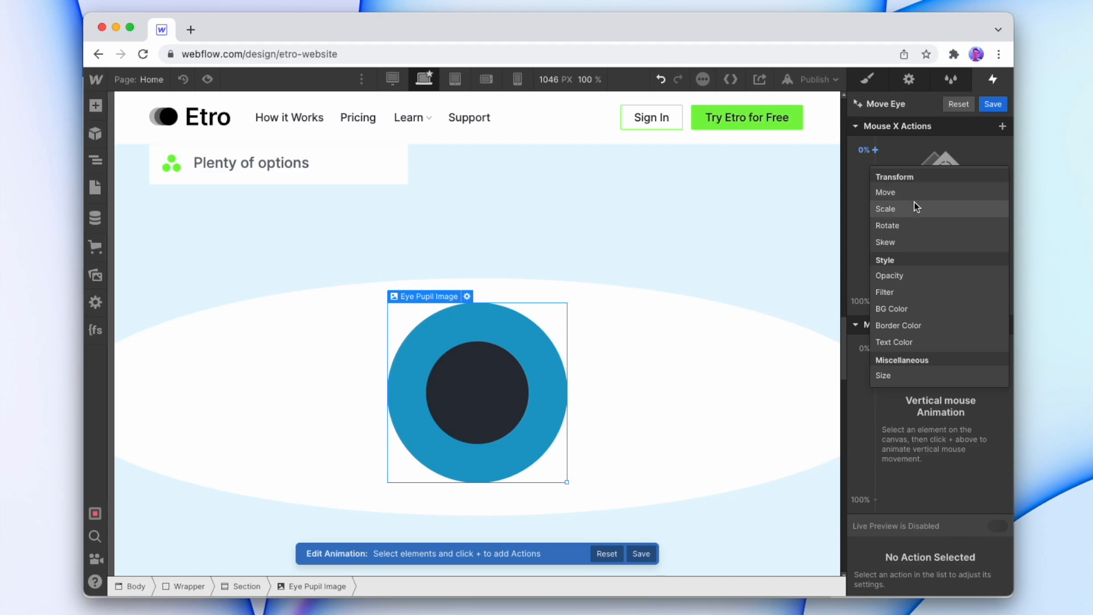
Make Mouse X move the pupil 35 vw horizontally and add a Move action under Mouse Y.
{"action": "left_click", "coordinate": [886, 191]}
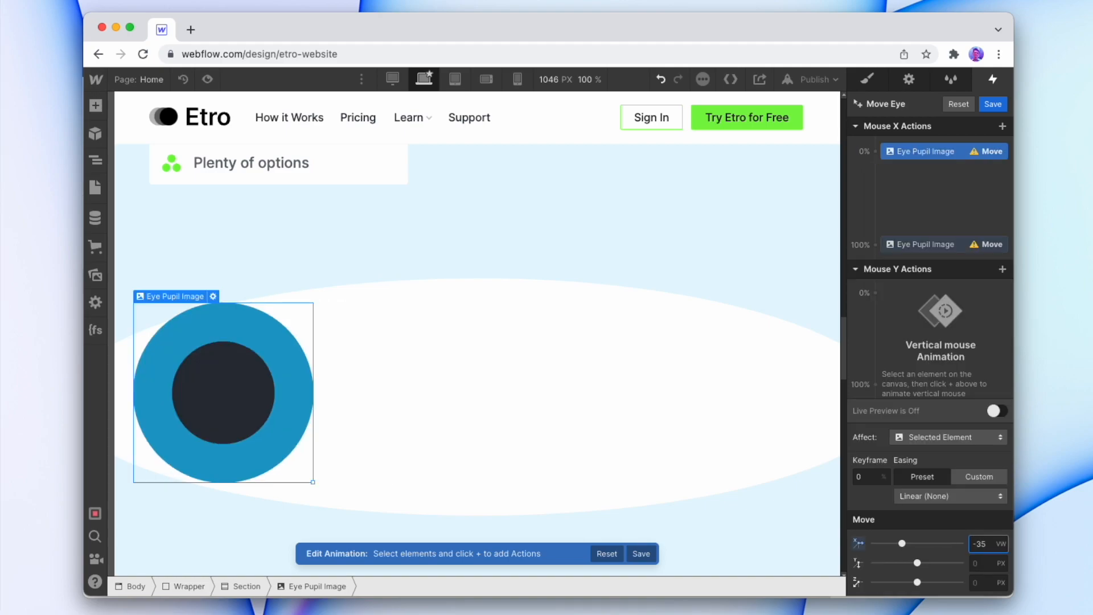
{"action": "mouse_move", "coordinate": [942, 174]}
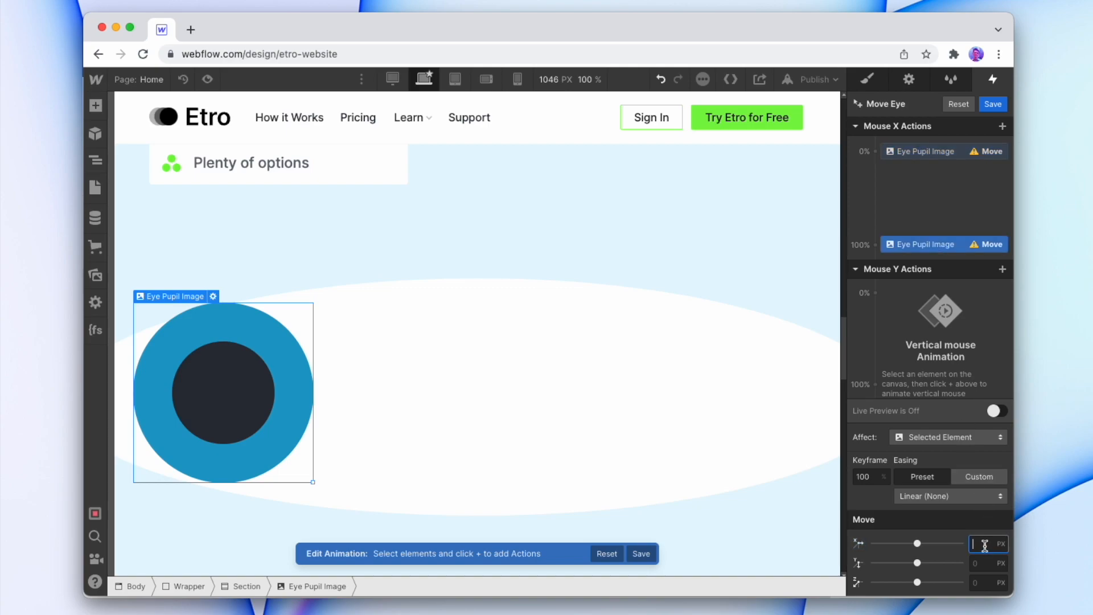
{"action": "type", "text": "35"}
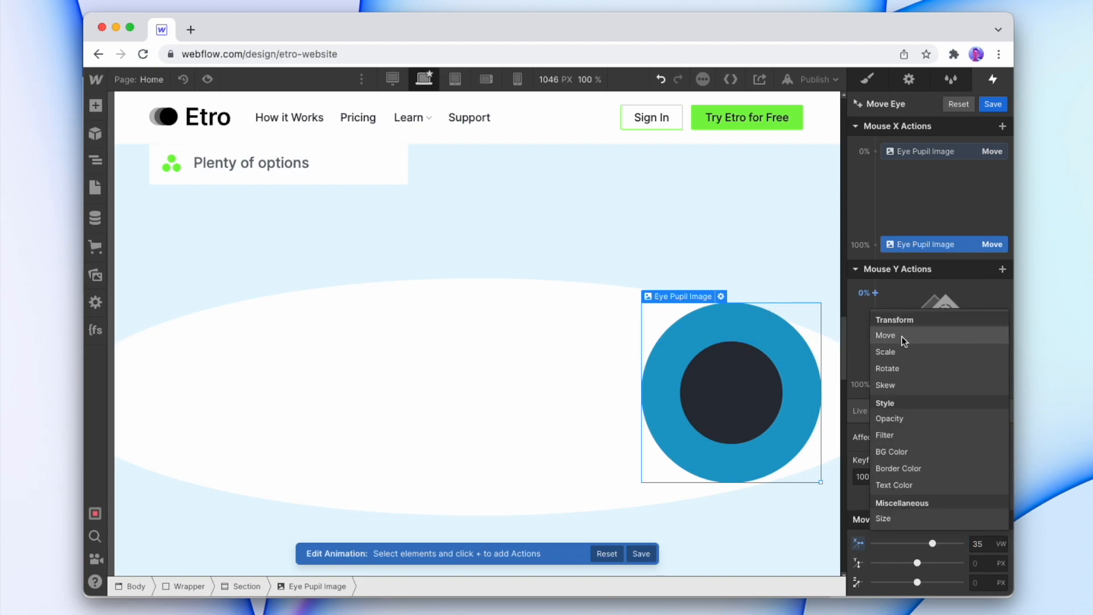
{"action": "left_click", "coordinate": [886, 335]}
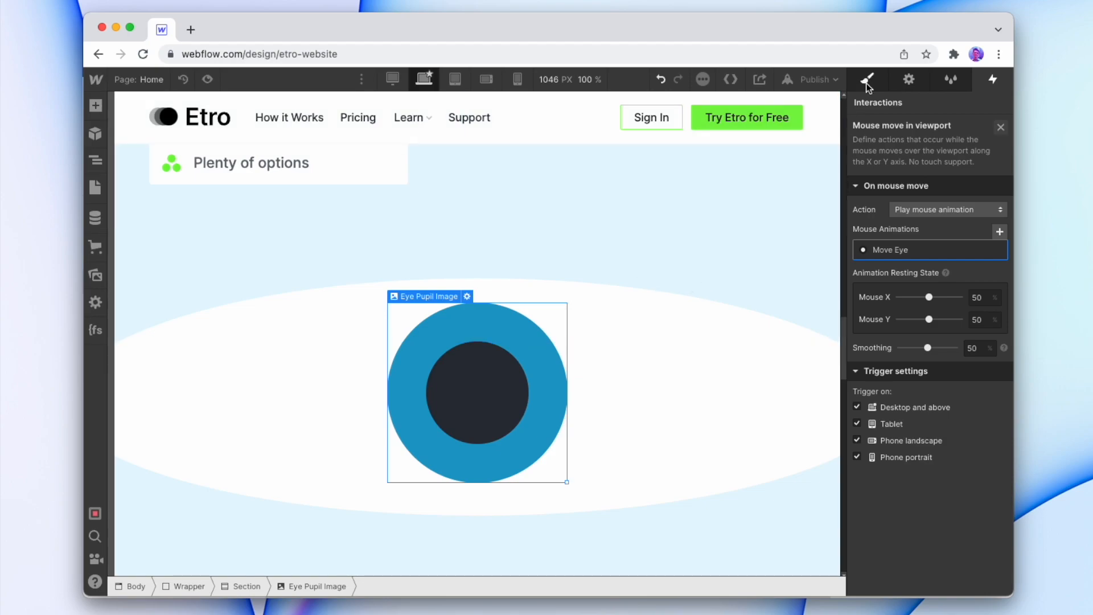
Set the Outside Eye z-index to 2, test Move Eye with Live Preview, and finish editing it.
{"action": "left_click", "coordinate": [867, 78]}
{"action": "type", "text": "2"}
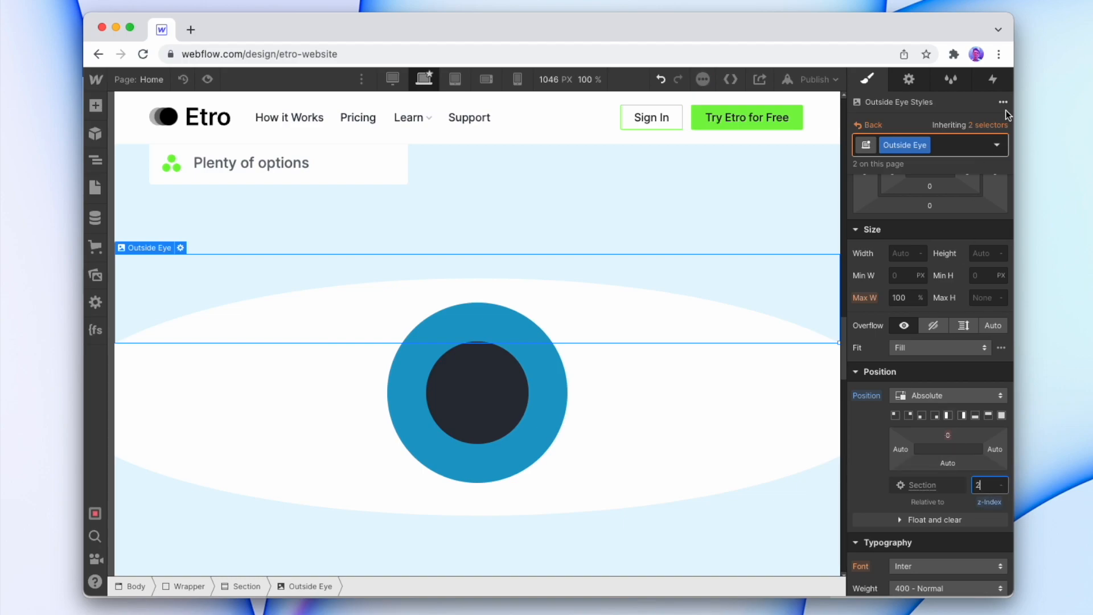
{"action": "left_click", "coordinate": [992, 79]}
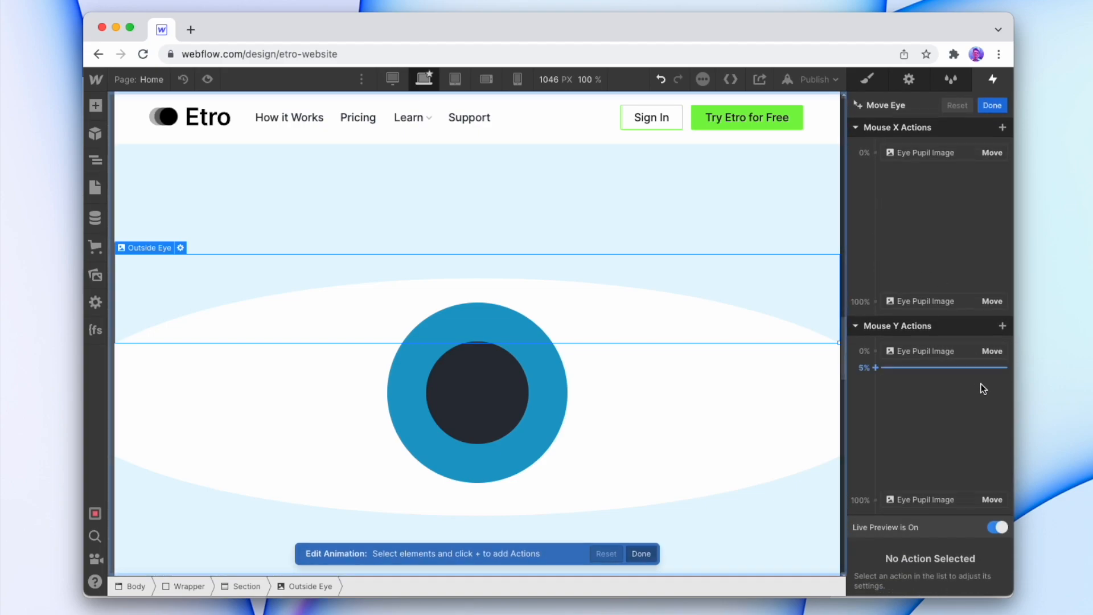
{"action": "mouse_move", "coordinate": [486, 201]}
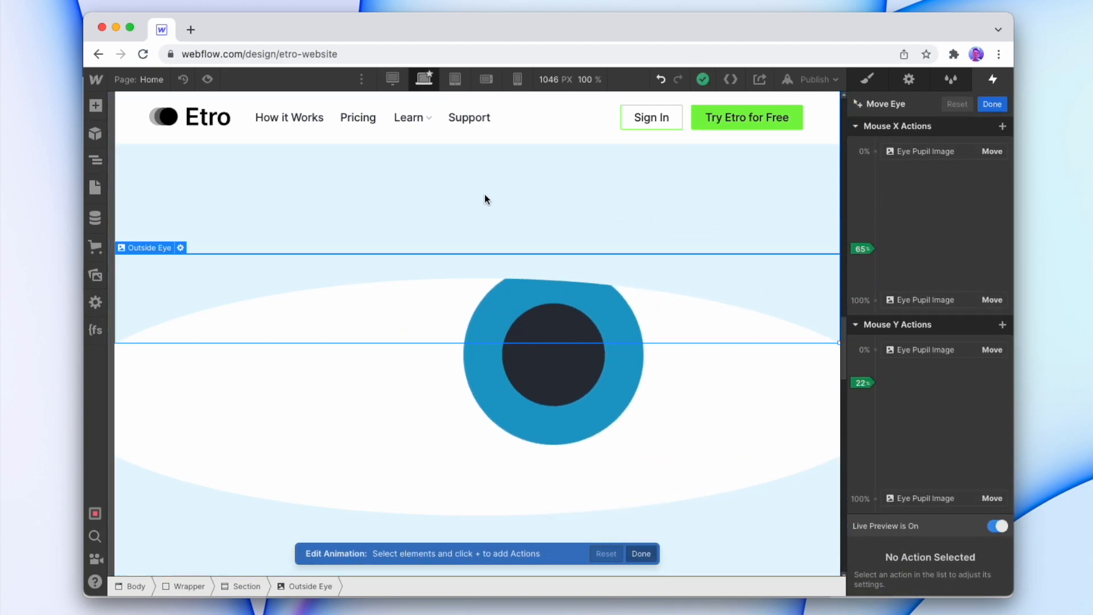
{"action": "mouse_move", "coordinate": [807, 194]}
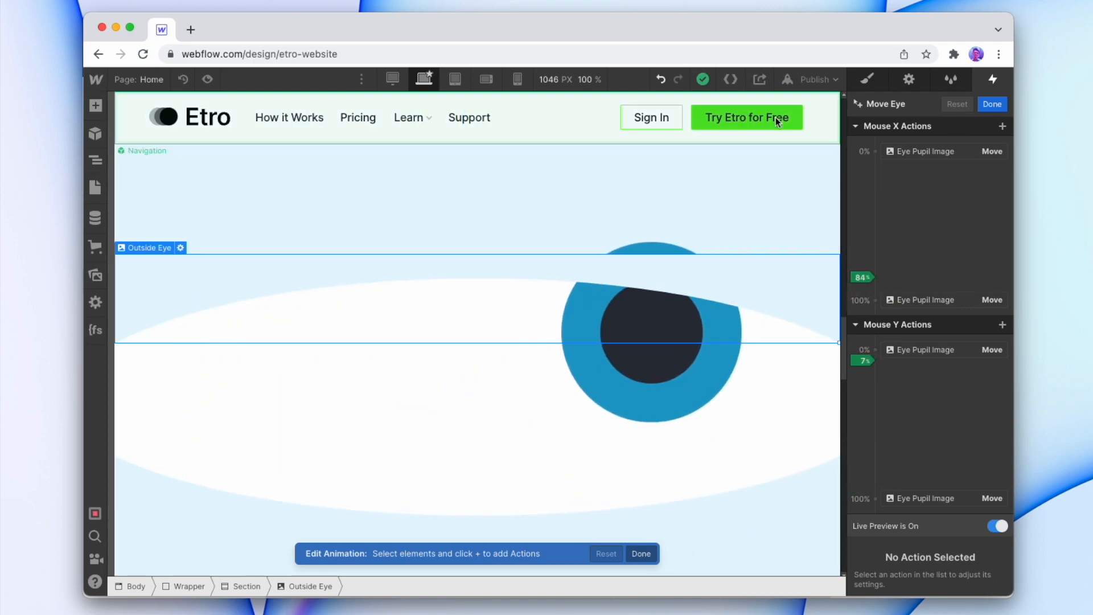
{"action": "mouse_move", "coordinate": [772, 109]}
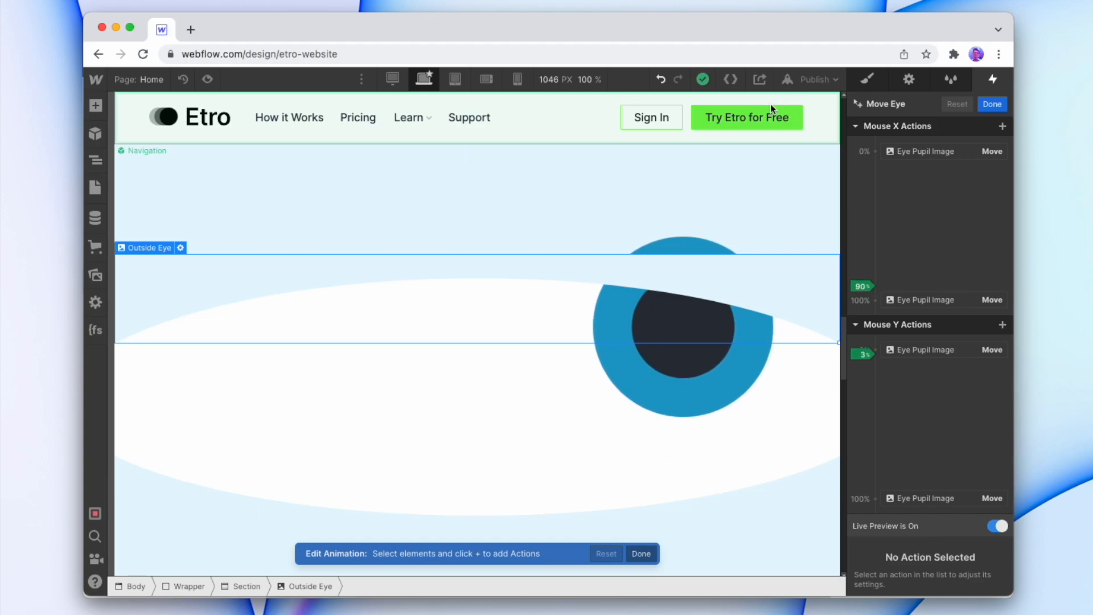
{"action": "left_click", "coordinate": [640, 554]}
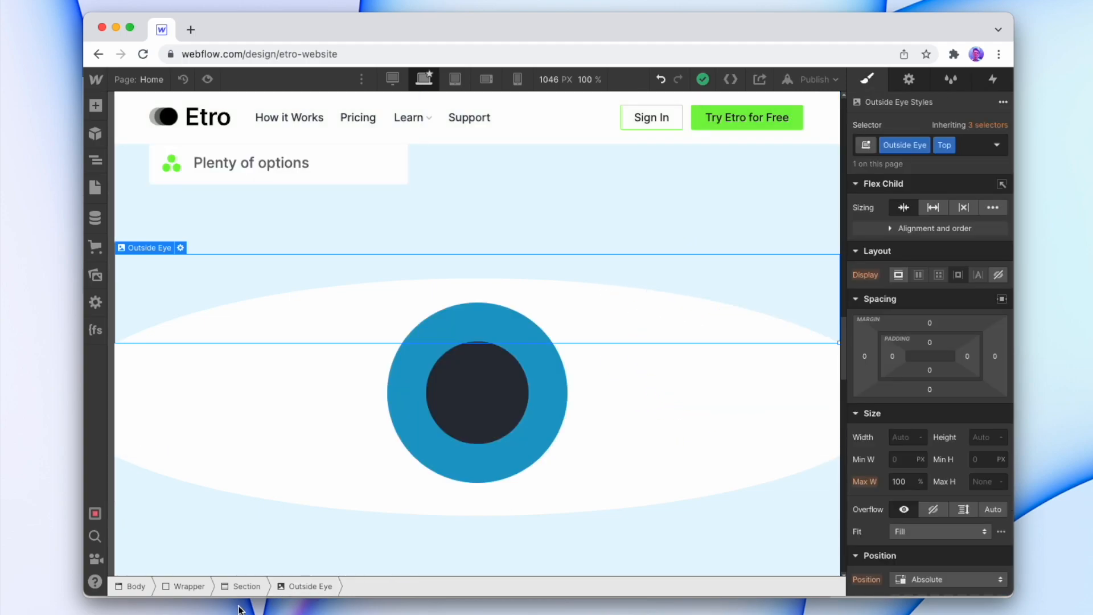
Set the Eye section's Overflow to Hidden and enter preview mode to test it.
{"action": "left_click", "coordinate": [246, 585]}
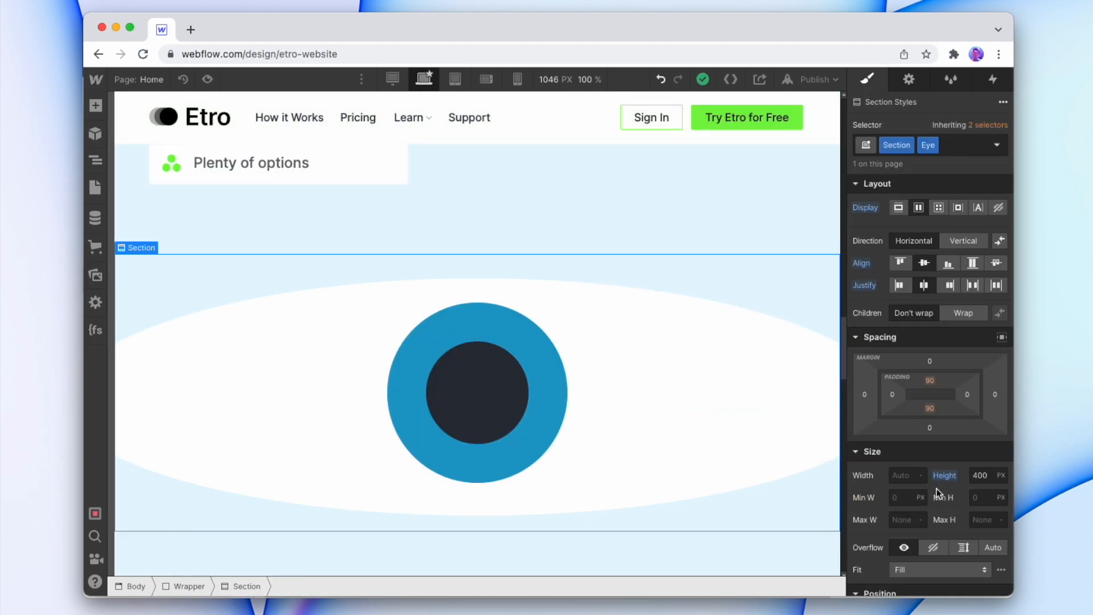
{"action": "left_click", "coordinate": [933, 546]}
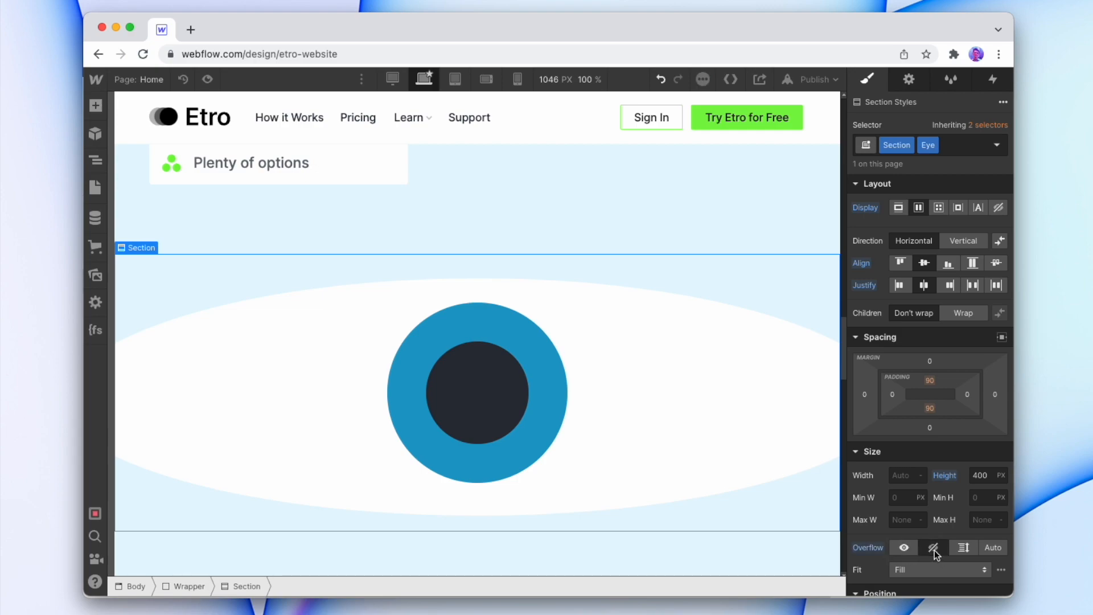
{"action": "left_click", "coordinate": [477, 393]}
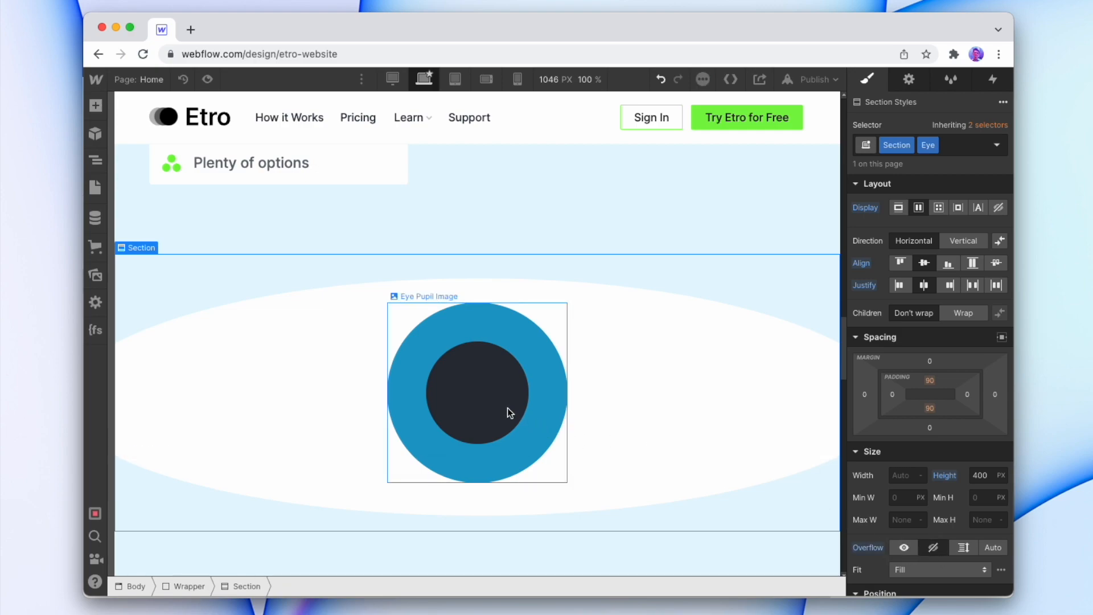
{"action": "left_click", "coordinate": [250, 163]}
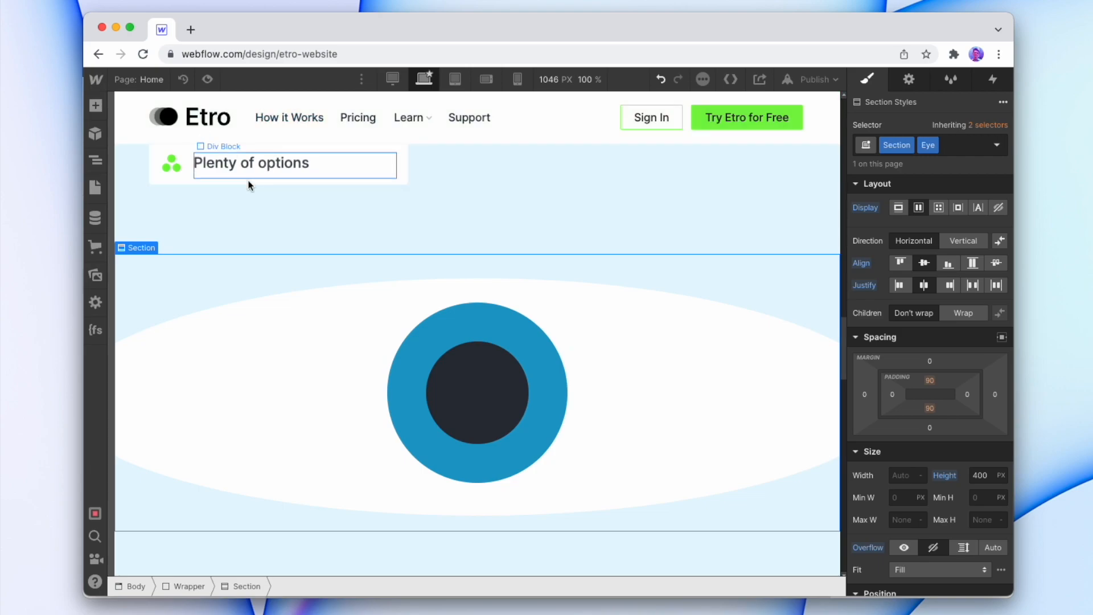
{"action": "left_click", "coordinate": [206, 78]}
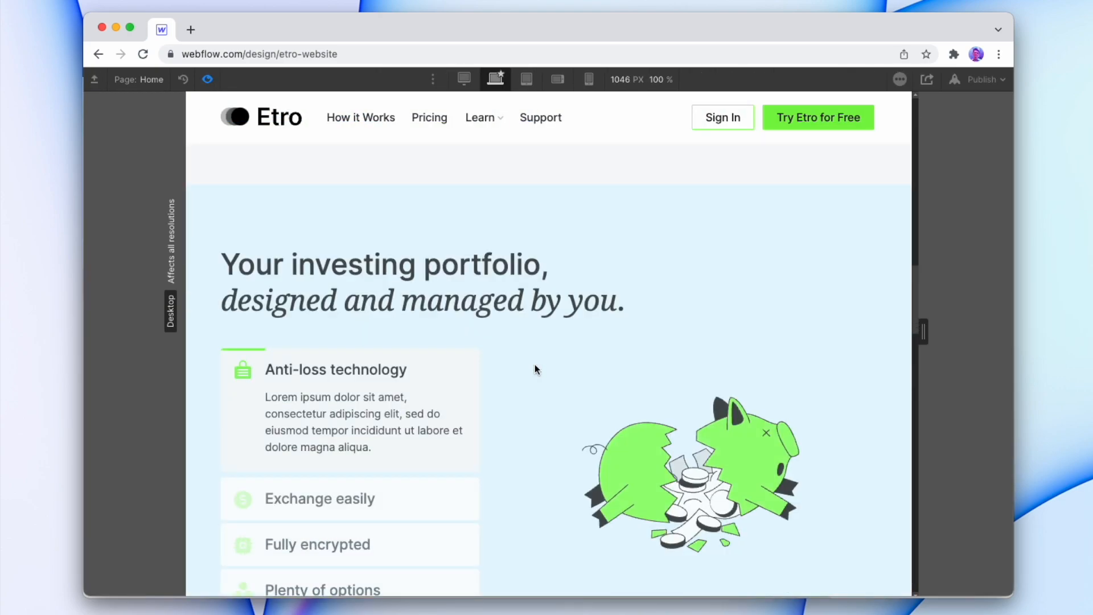
Scroll to the eye in preview, watch the pupil follow the mouse, then exit preview.
{"action": "scroll", "scroll_direction": "down", "scroll_amount": 3}
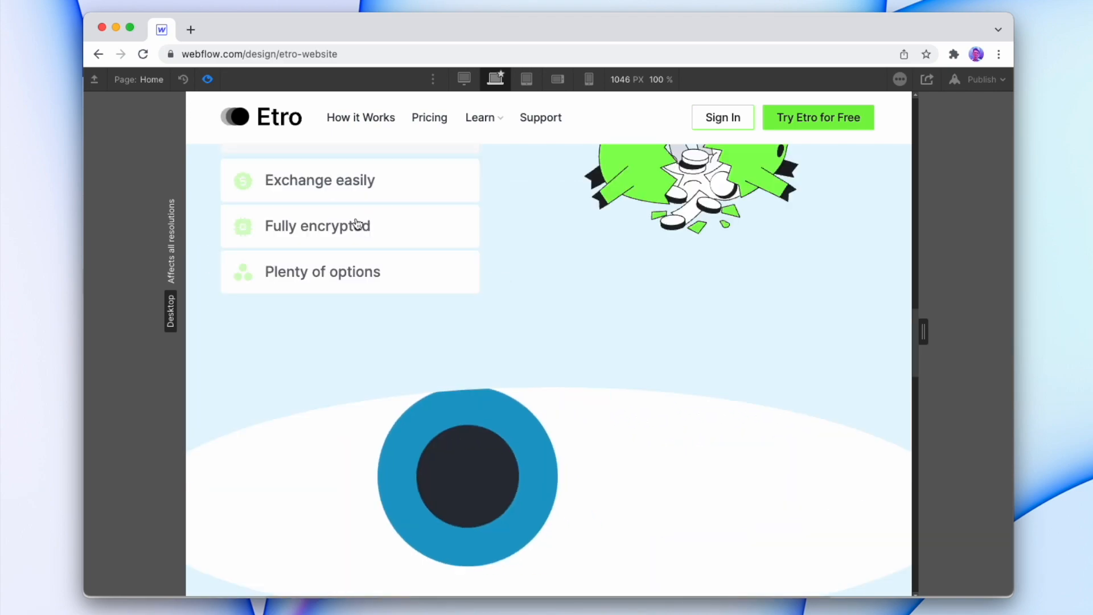
{"action": "scroll", "scroll_direction": "down", "scroll_amount": 3}
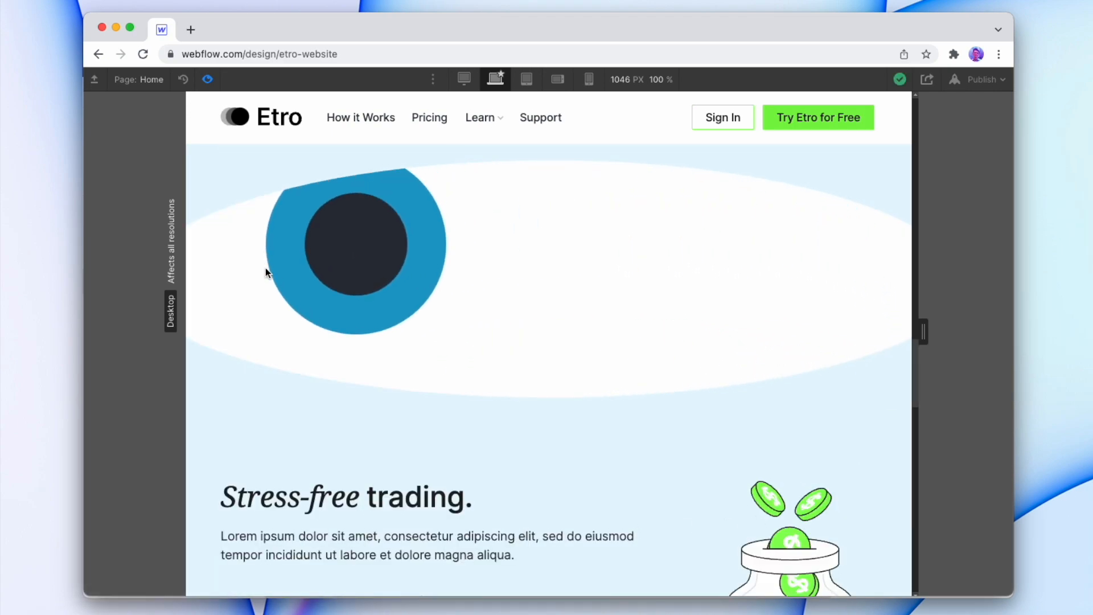
{"action": "scroll", "scroll_direction": "down", "scroll_amount": 3}
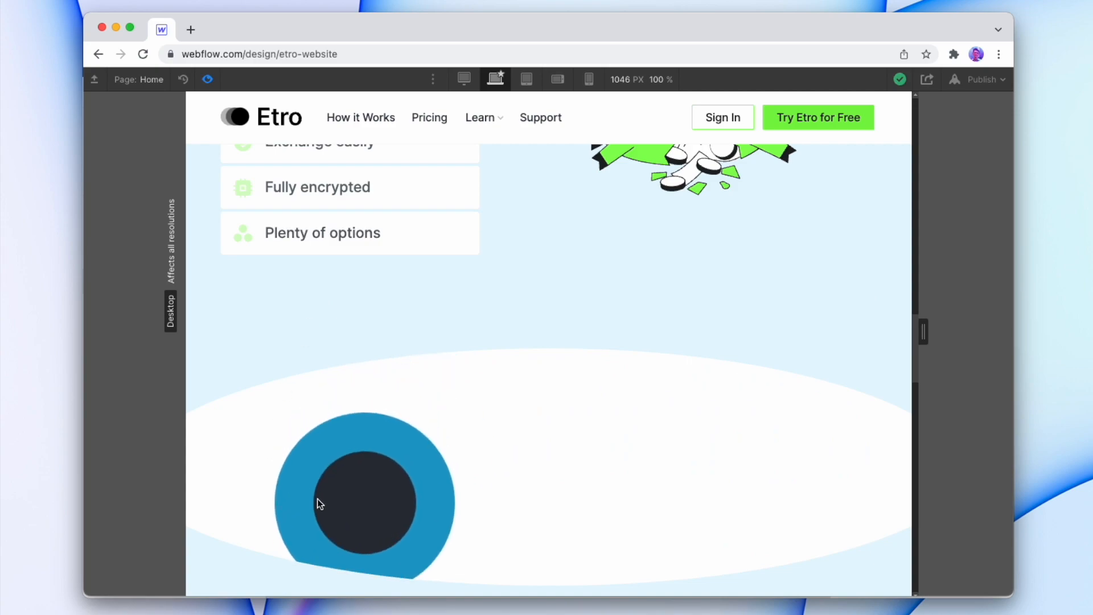
{"action": "scroll", "scroll_direction": "down", "scroll_amount": 3}
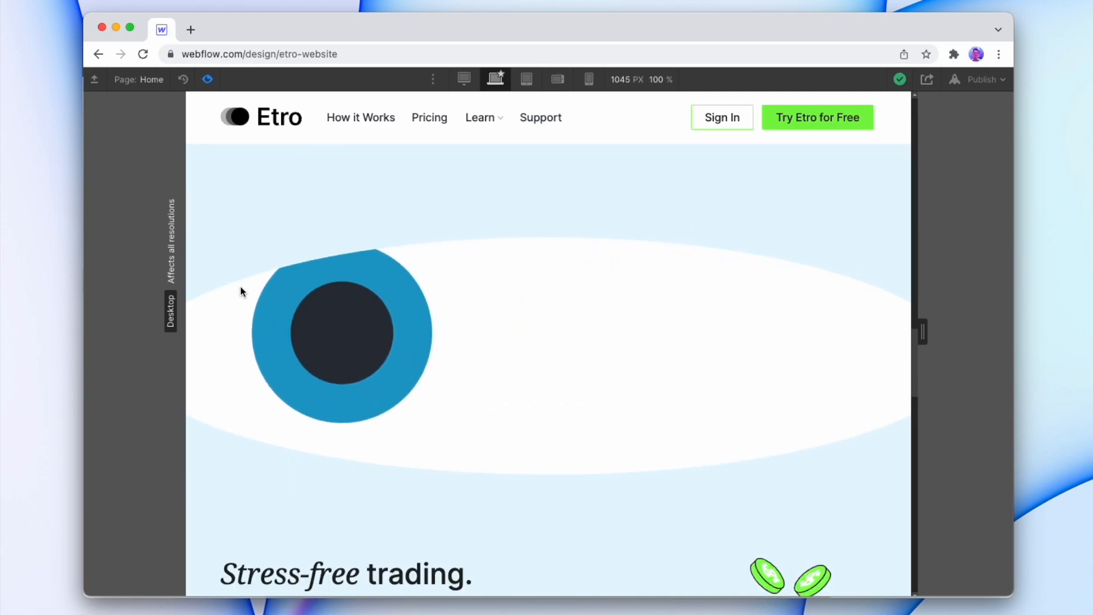
{"action": "left_click", "coordinate": [208, 78]}
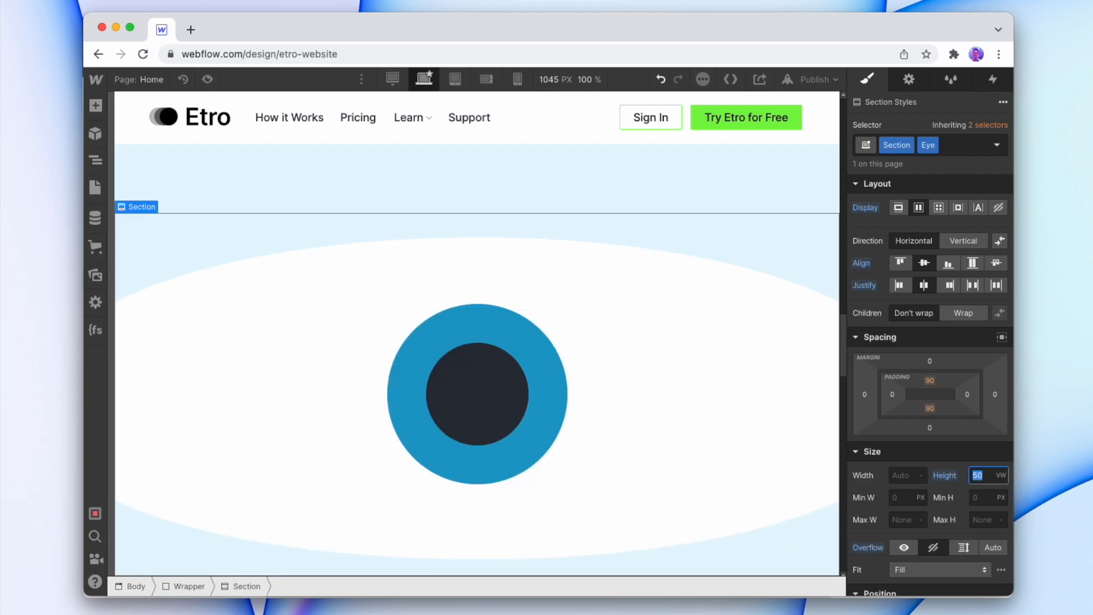
Set the Eye section height to 40 vw and the pupil image height in vw (30, then 24).
{"action": "type", "text": "40"}
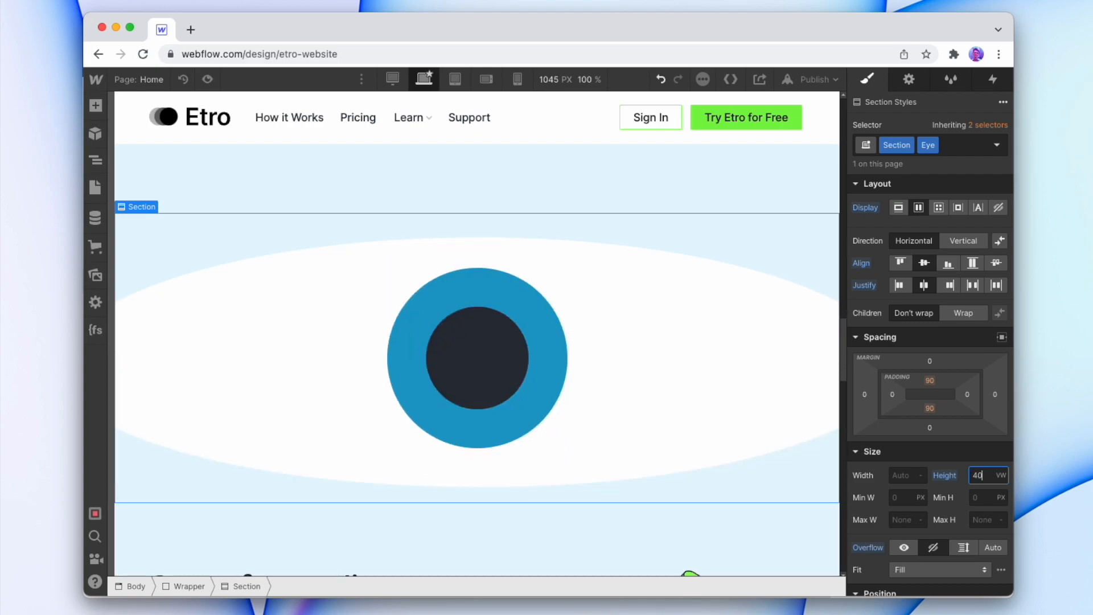
{"action": "left_click", "coordinate": [477, 357]}
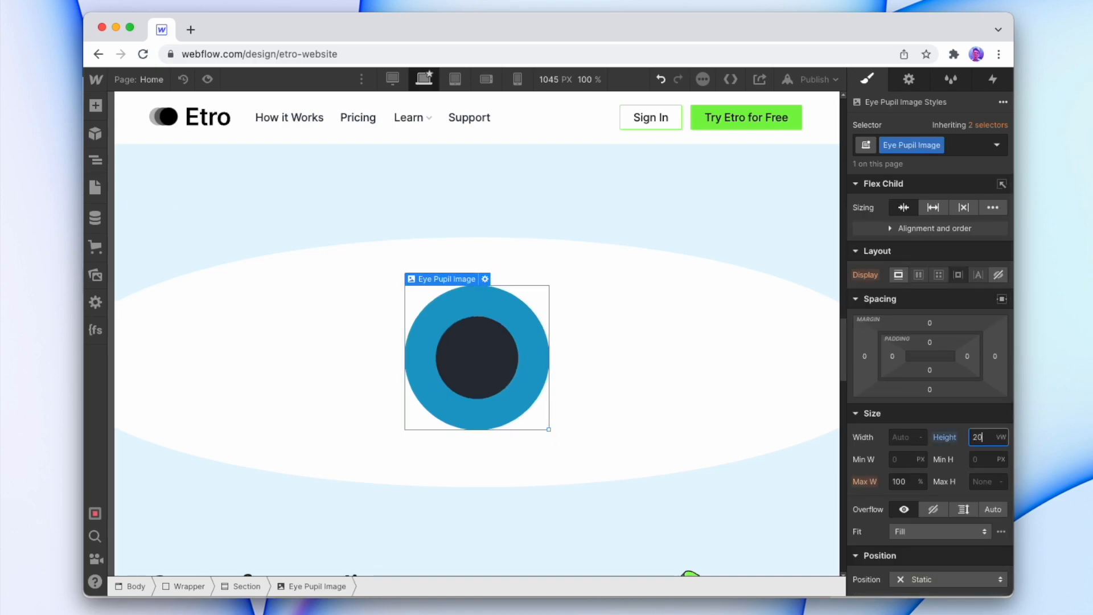
{"action": "type", "text": "30"}
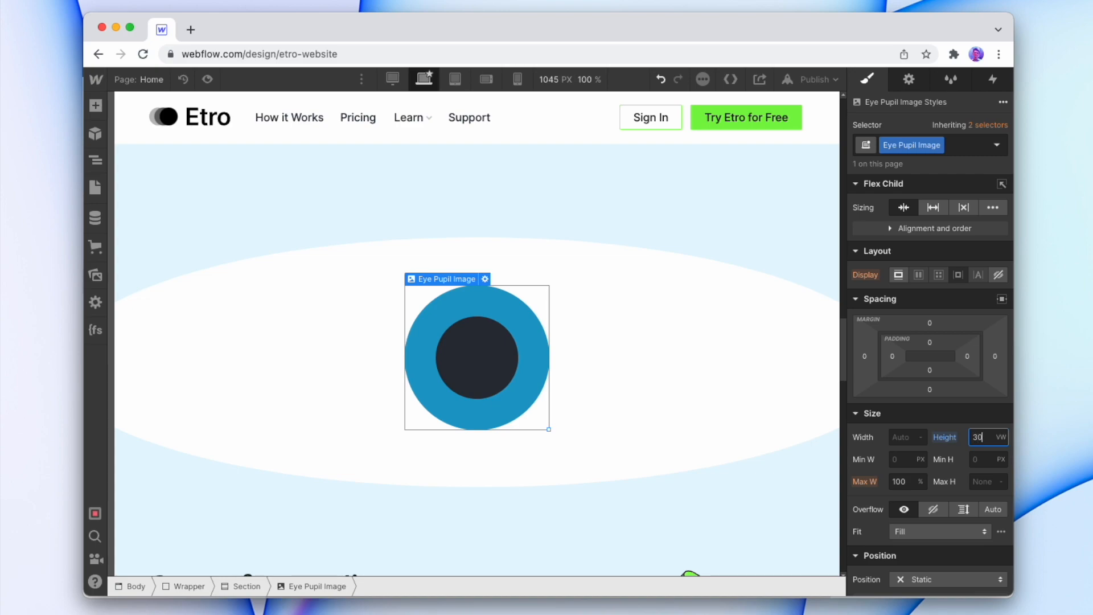
{"action": "type", "text": "24"}
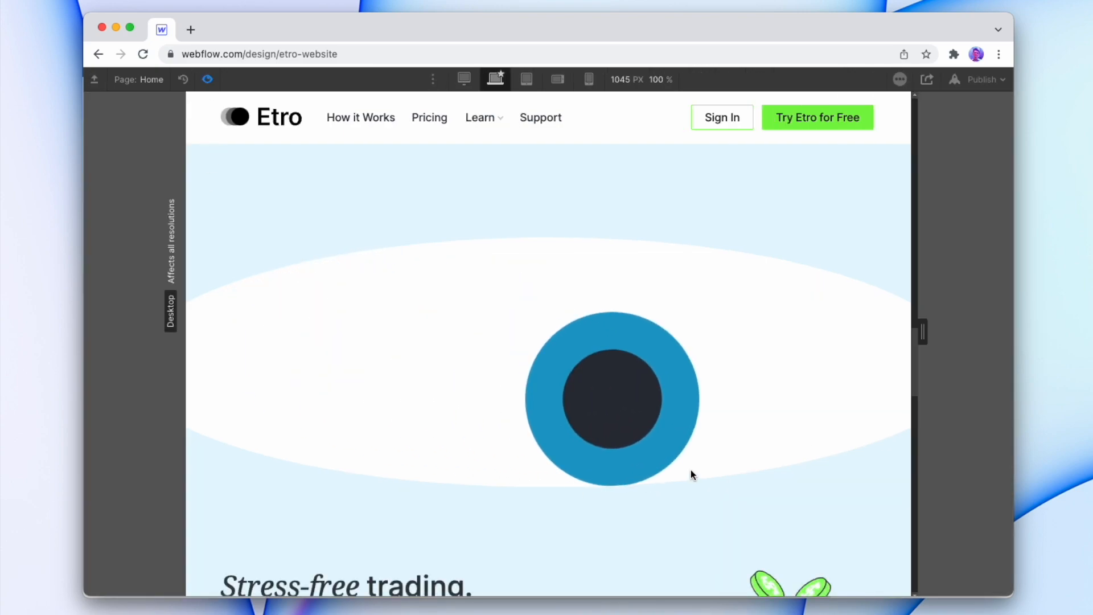
Preview the eye at 1440, tablet and mobile portrait breakpoints, then exit preview.
{"action": "left_click", "coordinate": [464, 79]}
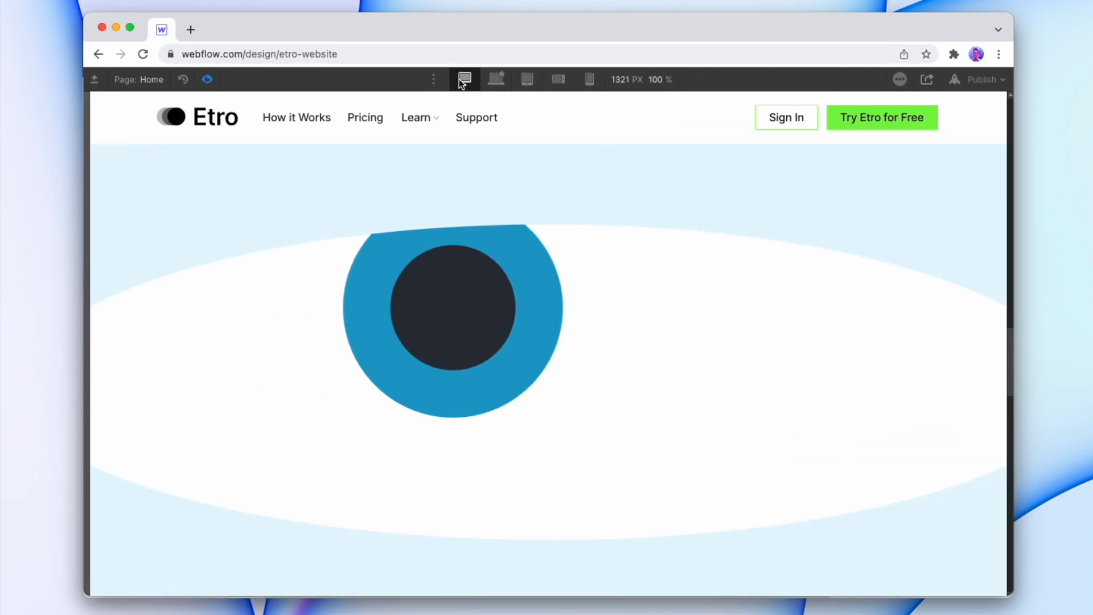
{"action": "left_click", "coordinate": [529, 78]}
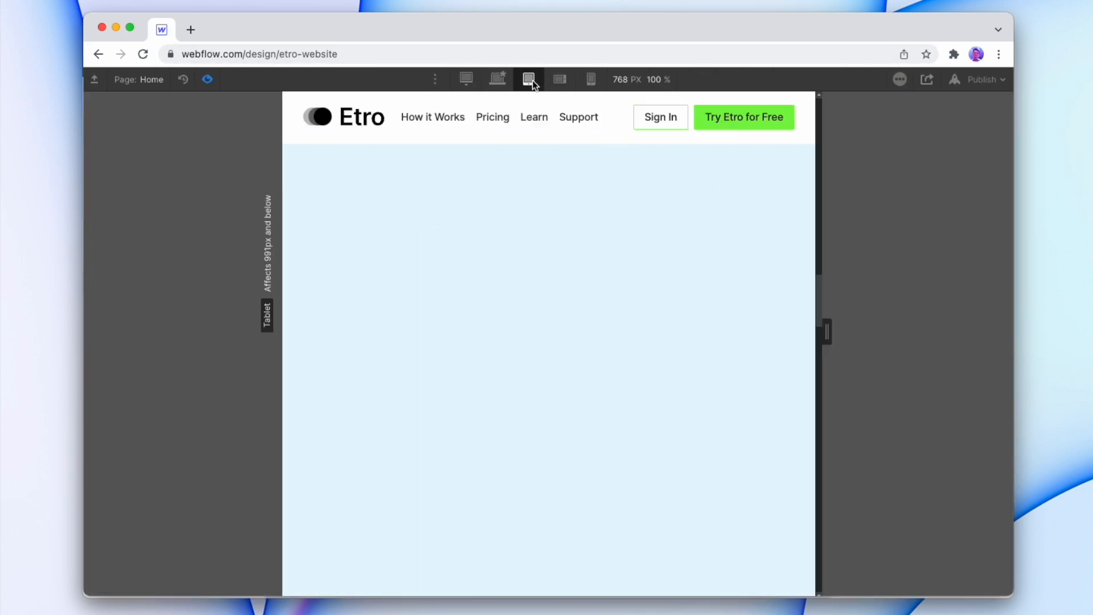
{"action": "scroll", "scroll_direction": "down", "scroll_amount": 3}
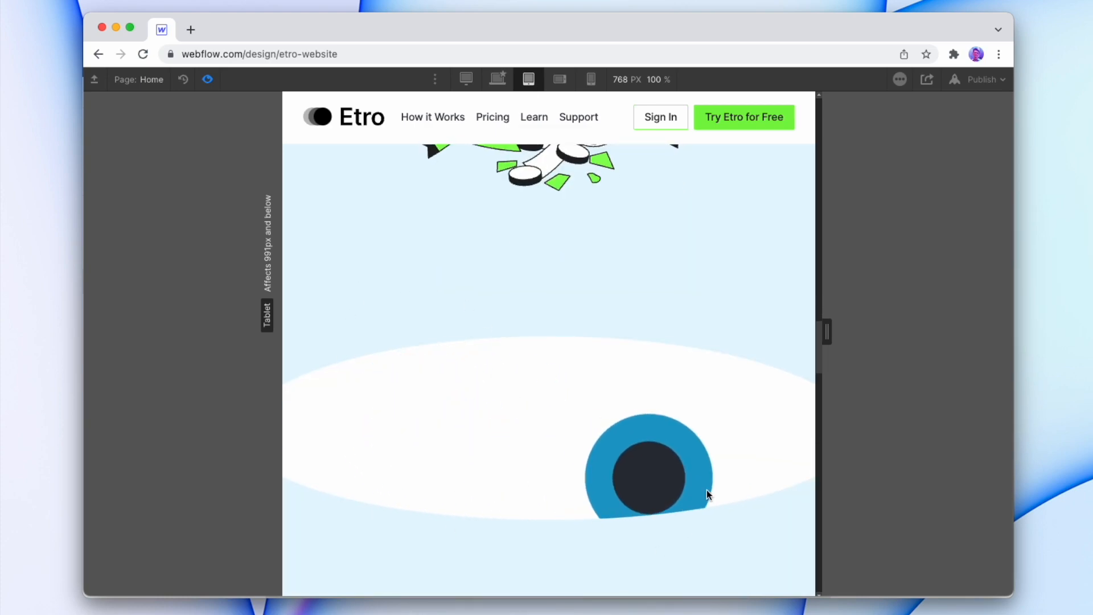
{"action": "left_click", "coordinate": [590, 78]}
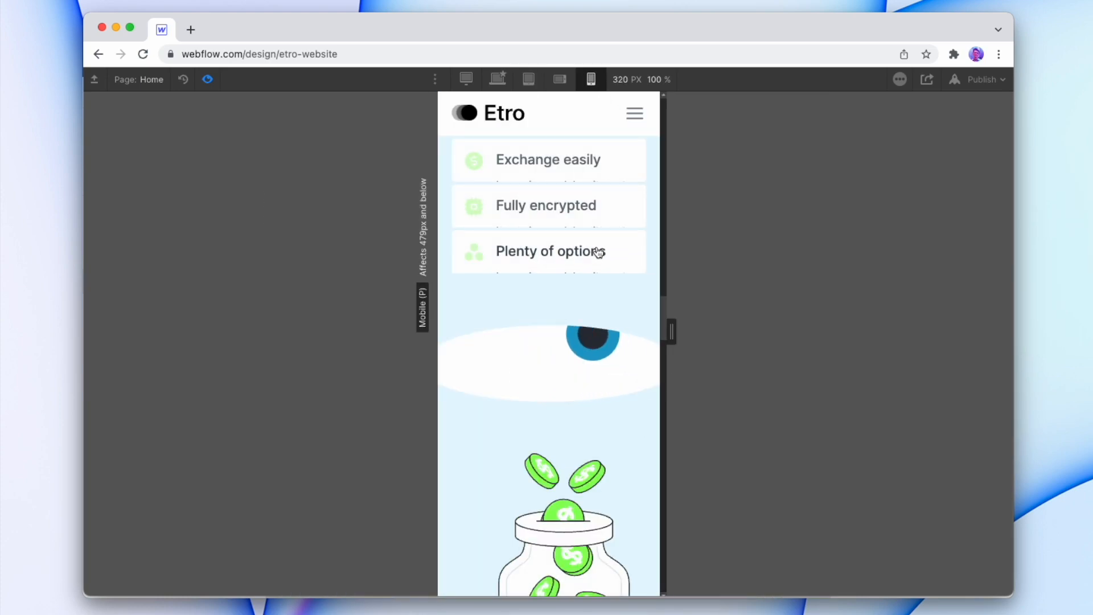
{"action": "left_click", "coordinate": [422, 79]}
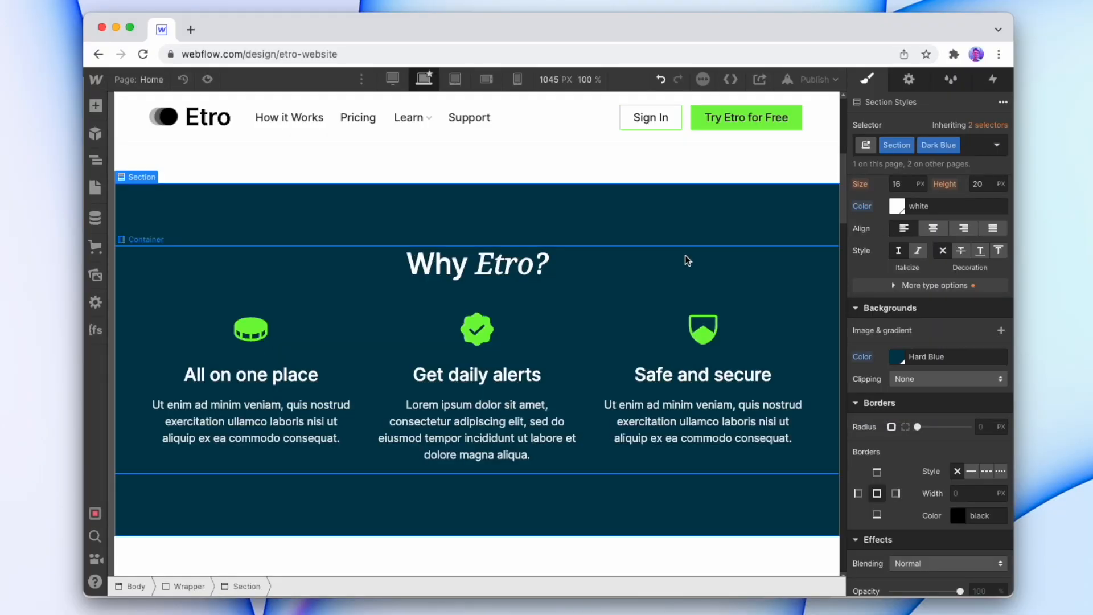